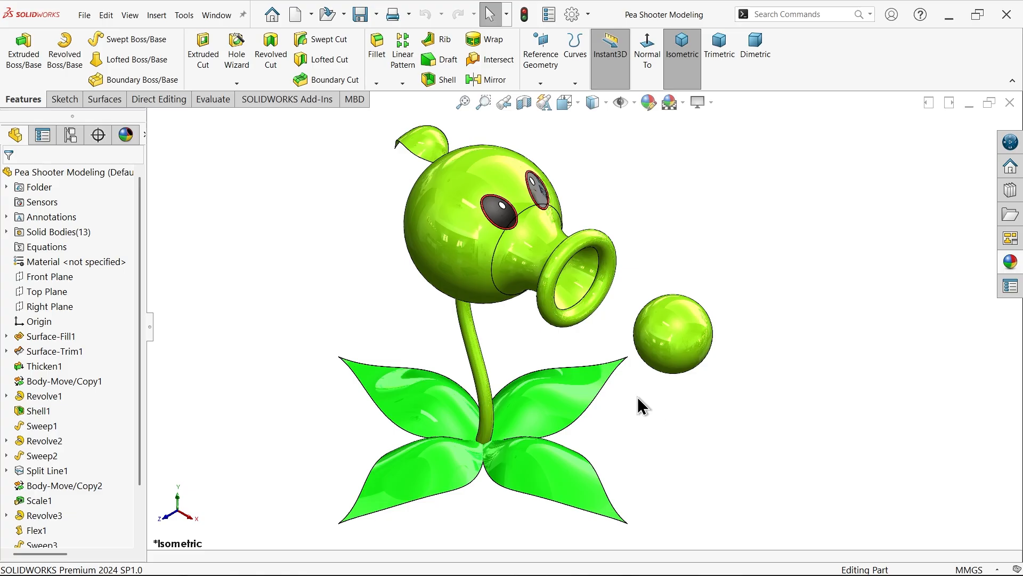
mouse_move(517, 354)
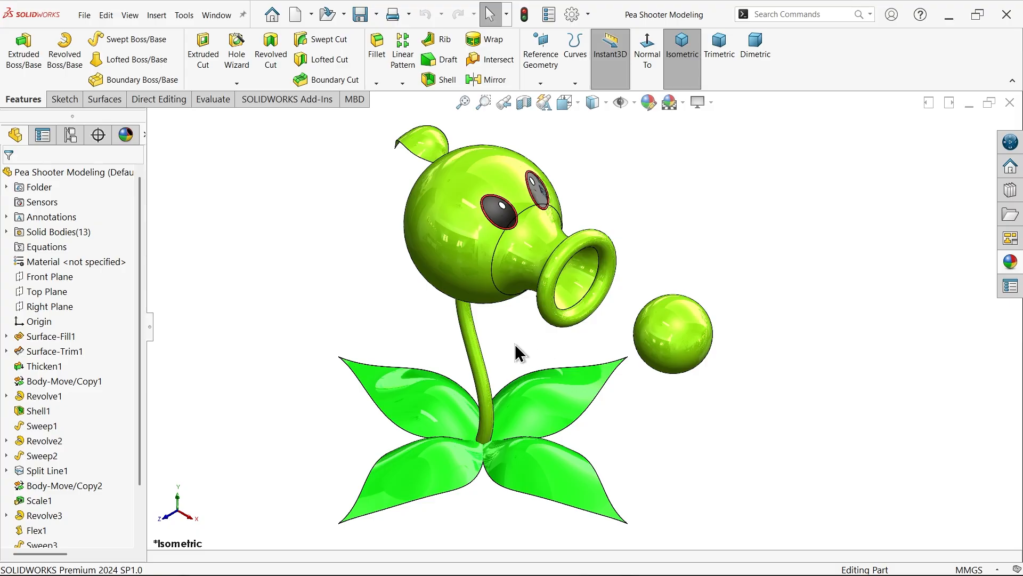
mouse_move(105, 99)
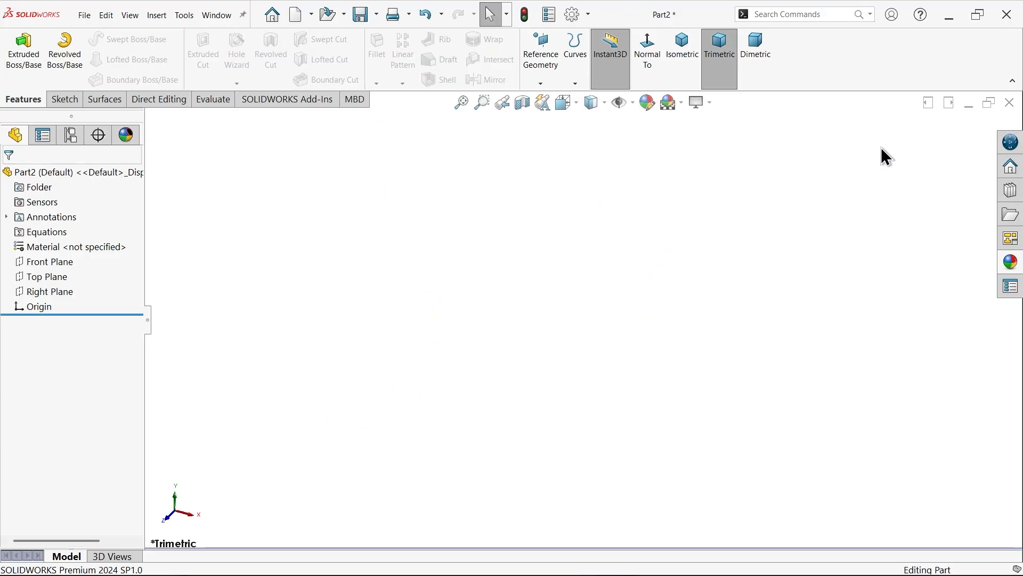
mouse_move(196, 247)
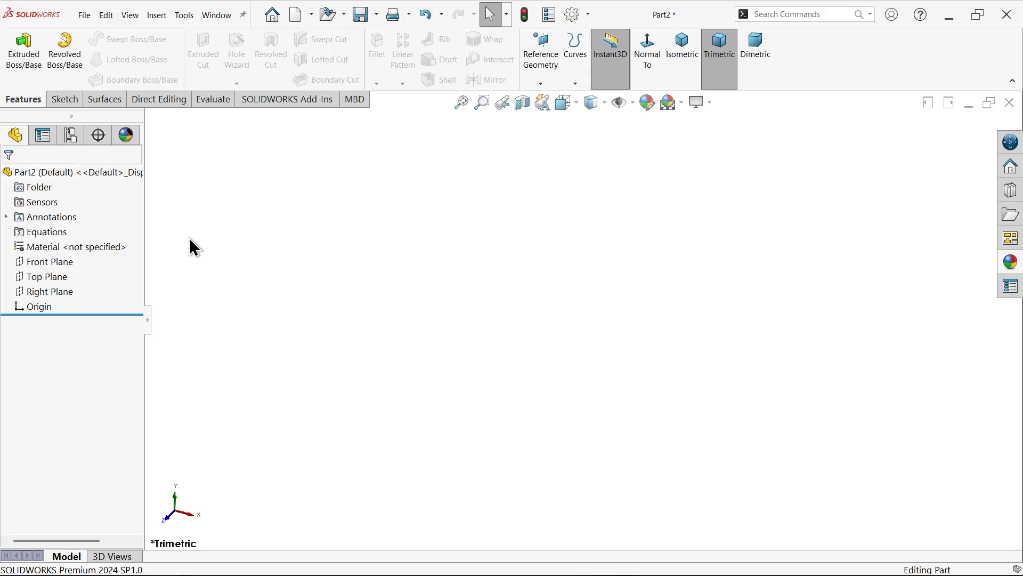
mouse_move(166, 286)
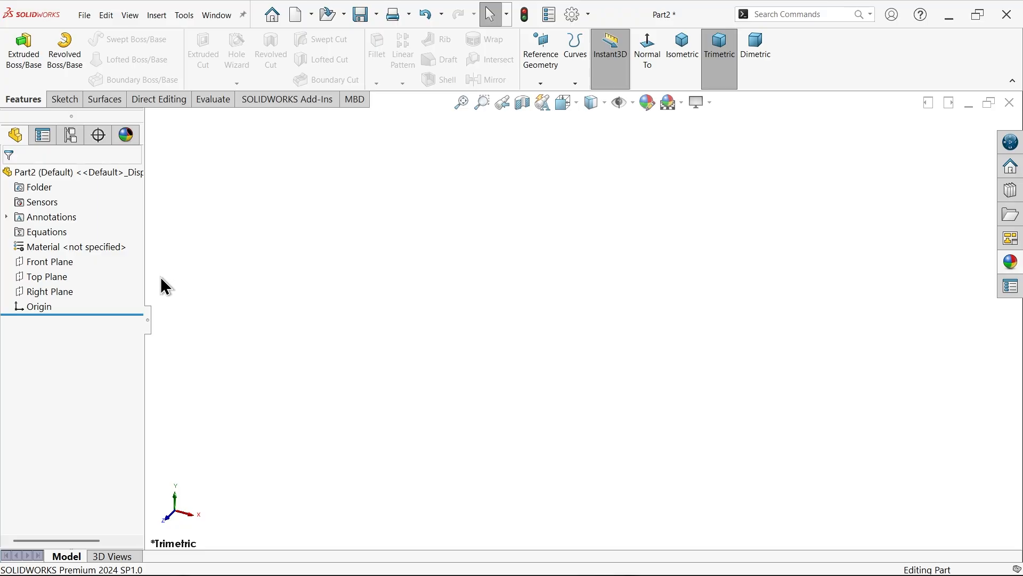
mouse_move(176, 305)
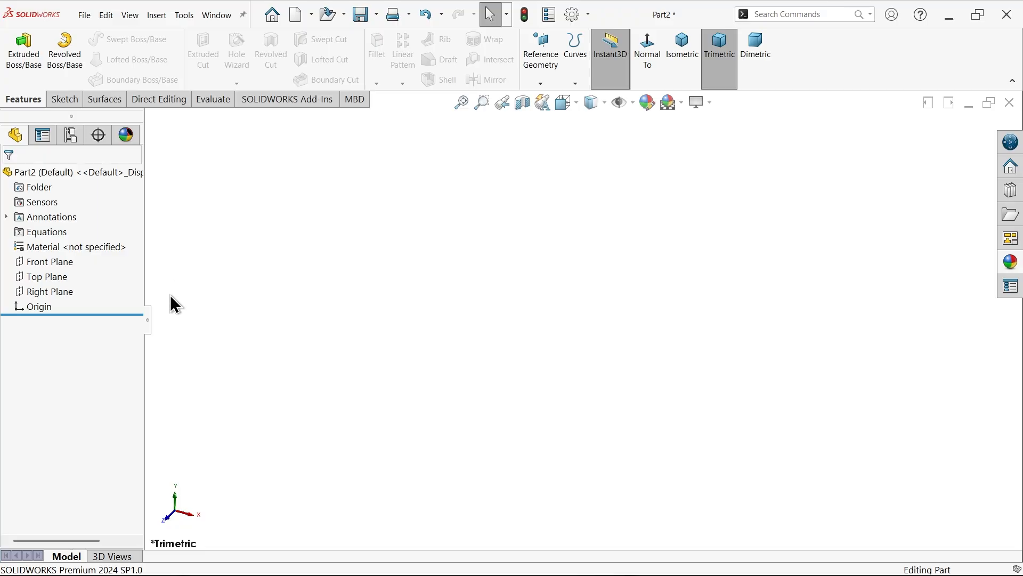
Start a sketch on the Top Plane and make the centreline horizontal
click(46, 276)
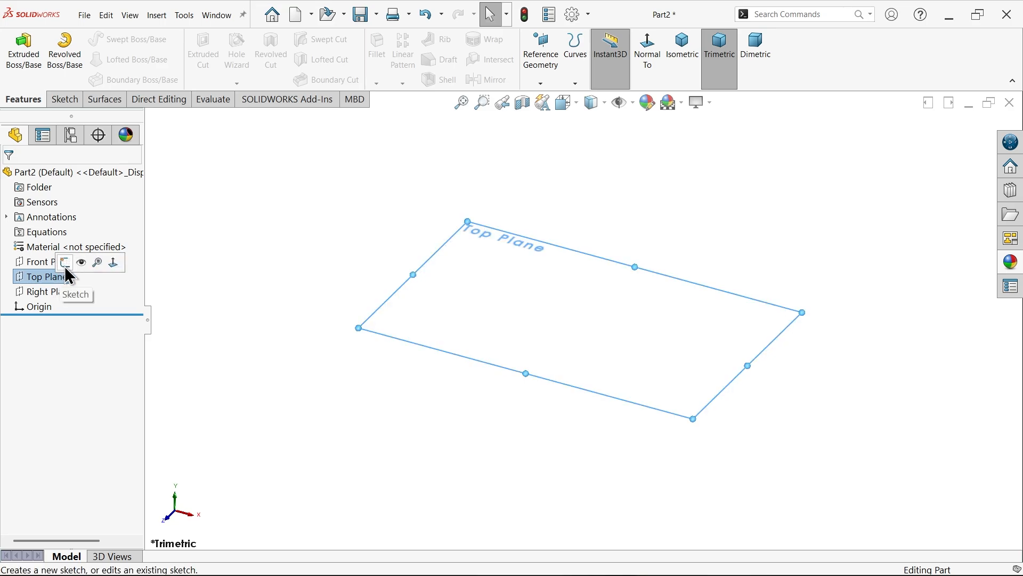
click(64, 261)
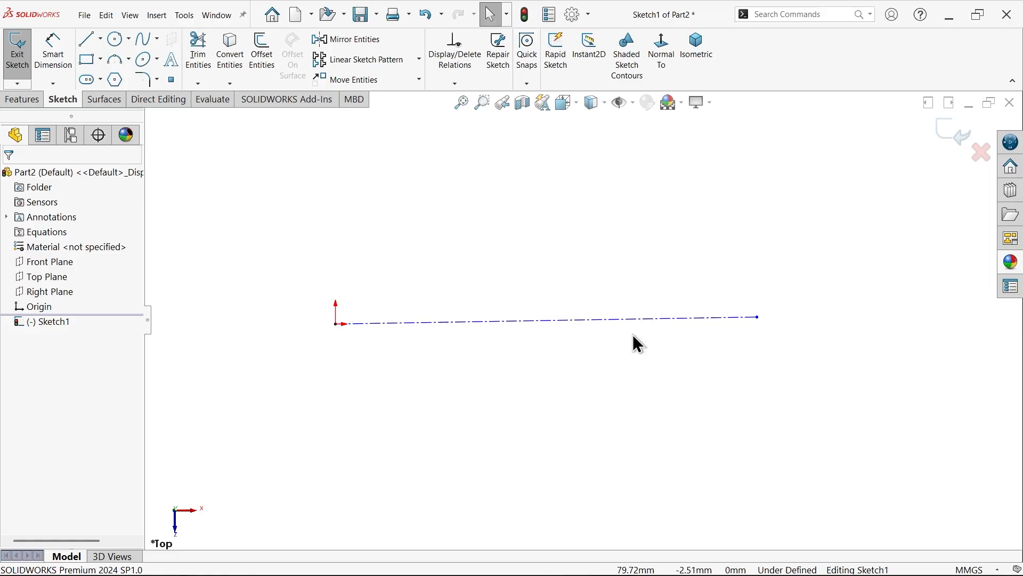
click(549, 321)
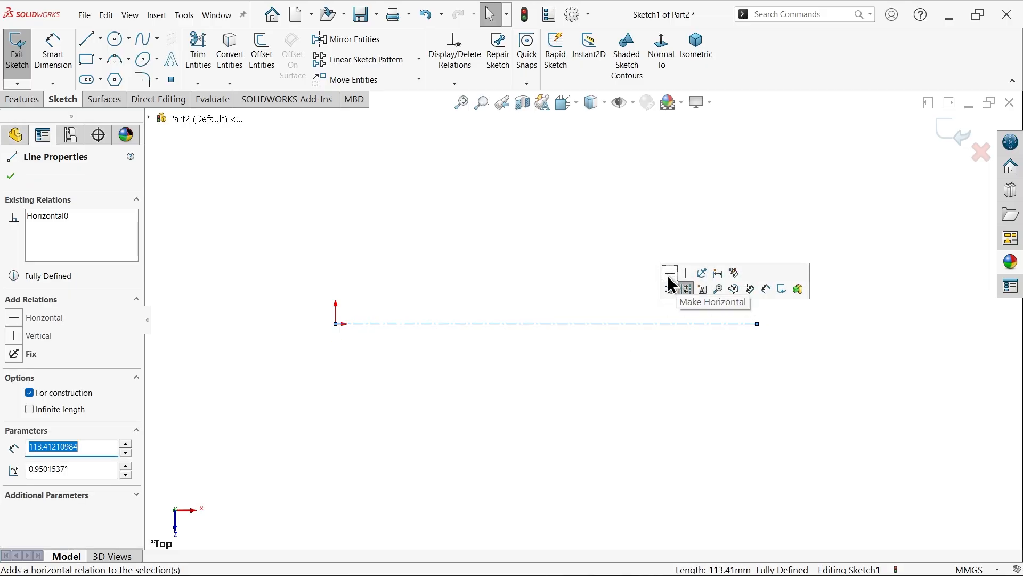
click(114, 58)
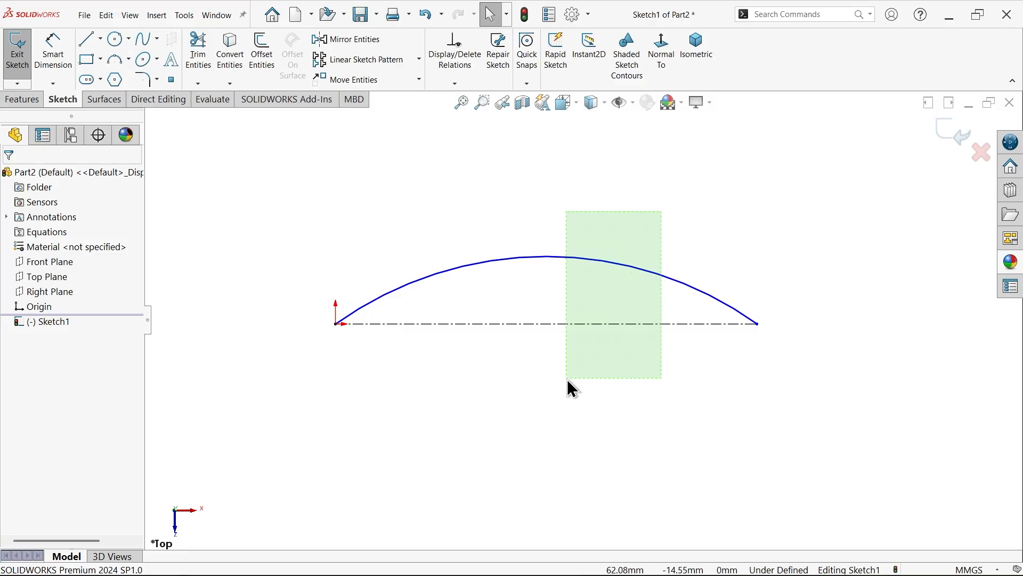
Mirror the top arc across the centreline and dimension the leaf 12 mm by 6 mm
click(352, 39)
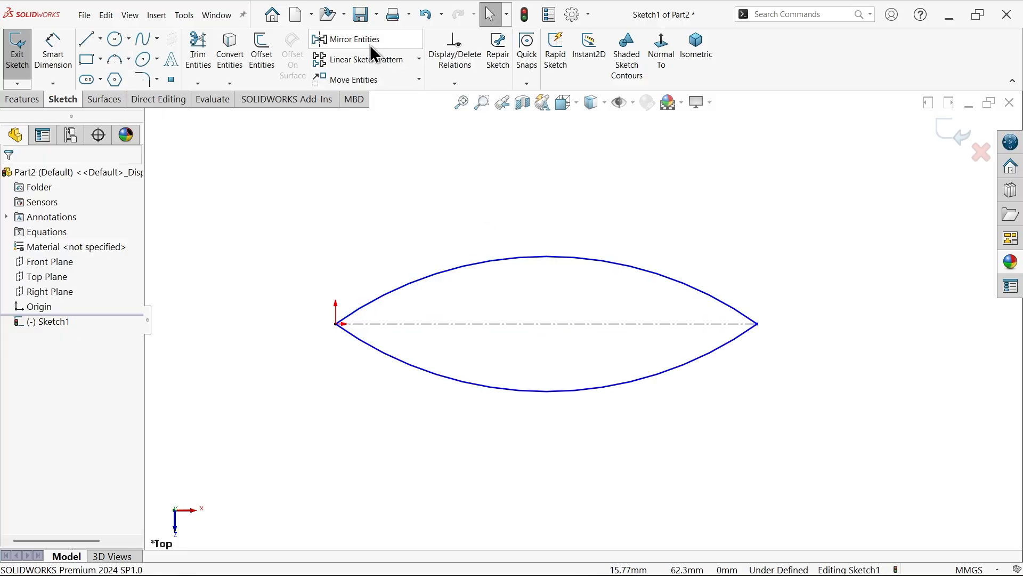
click(547, 324)
text(1)
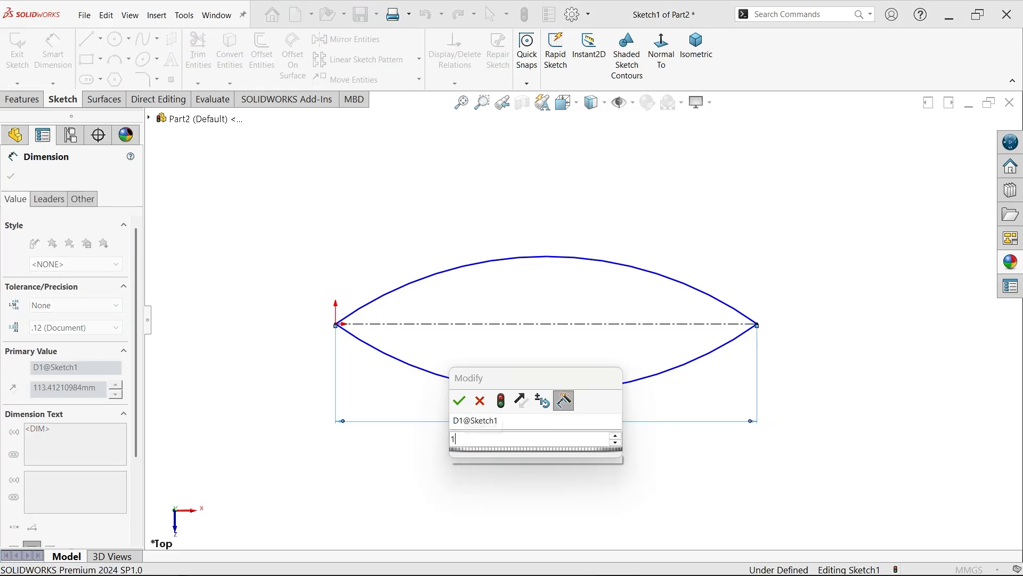
click(459, 401)
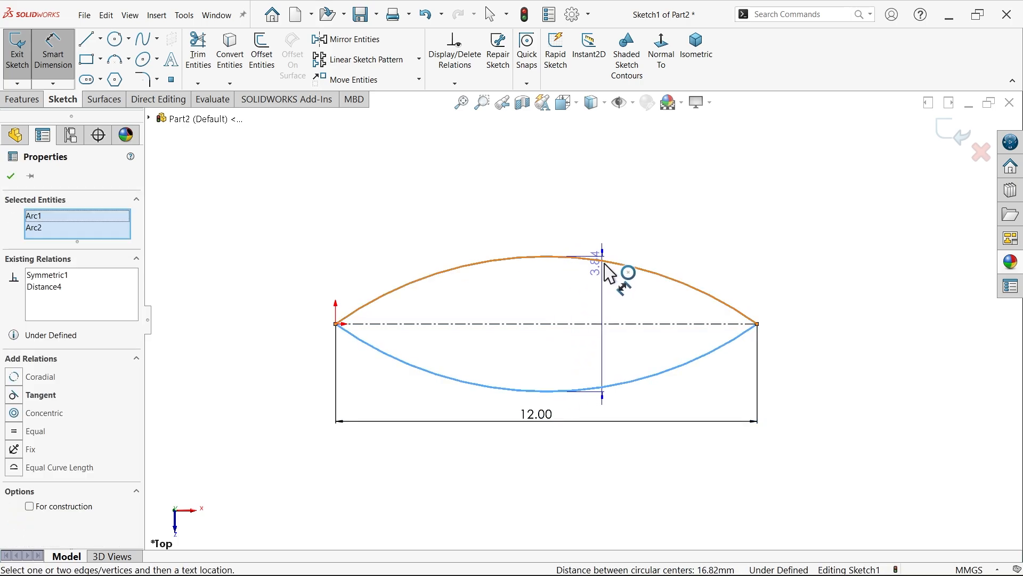
click(599, 271)
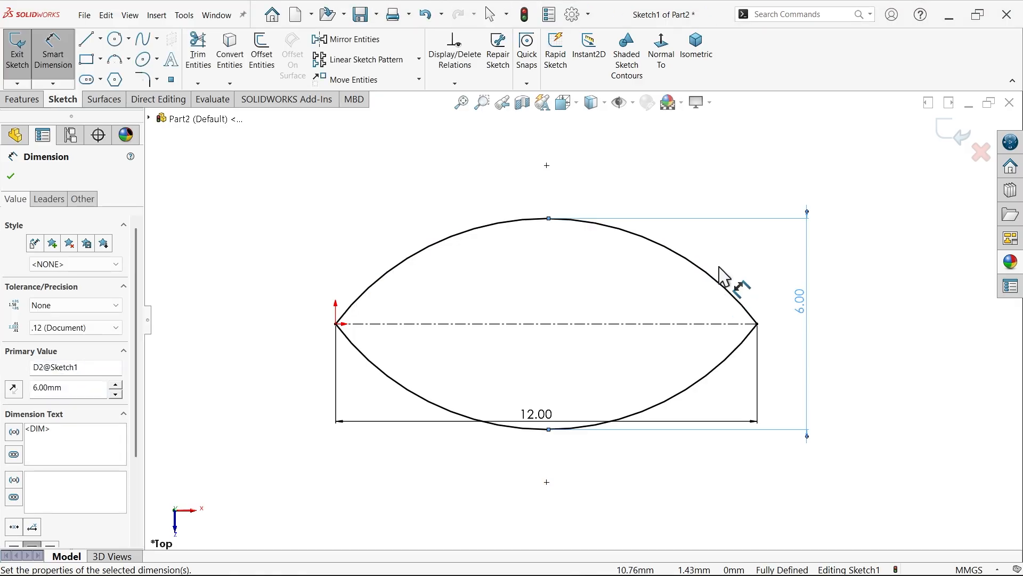
click(10, 175)
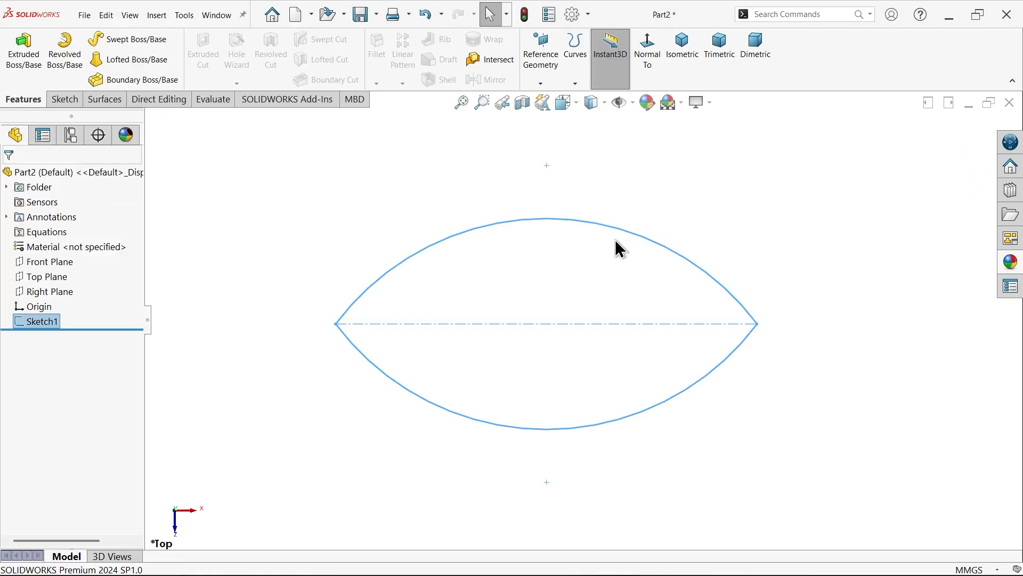
mouse_move(535, 291)
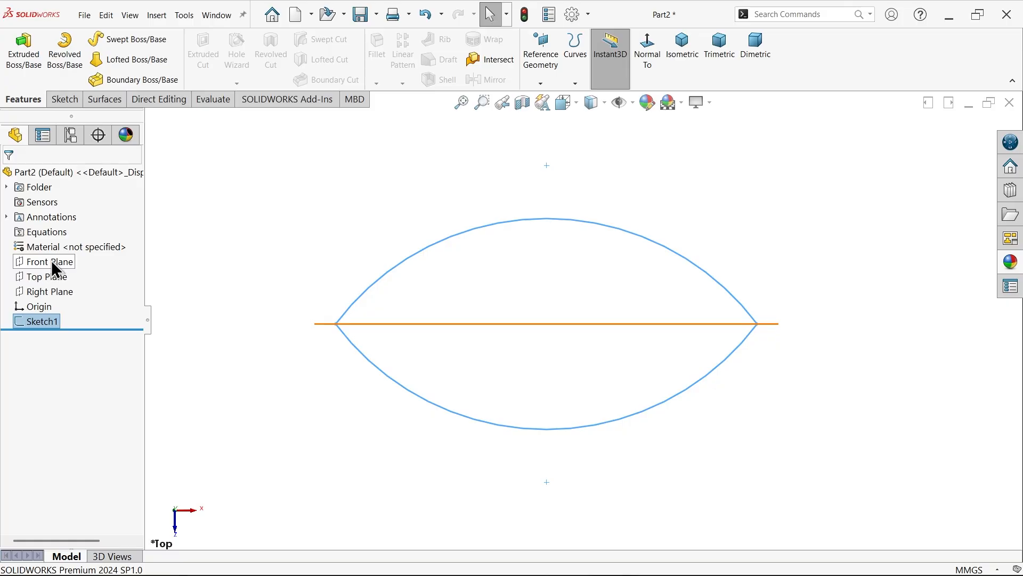
Draw the Front Plane profile curve with points at 2 mm × 1 mm and 8 mm × 0.4 mm
click(49, 262)
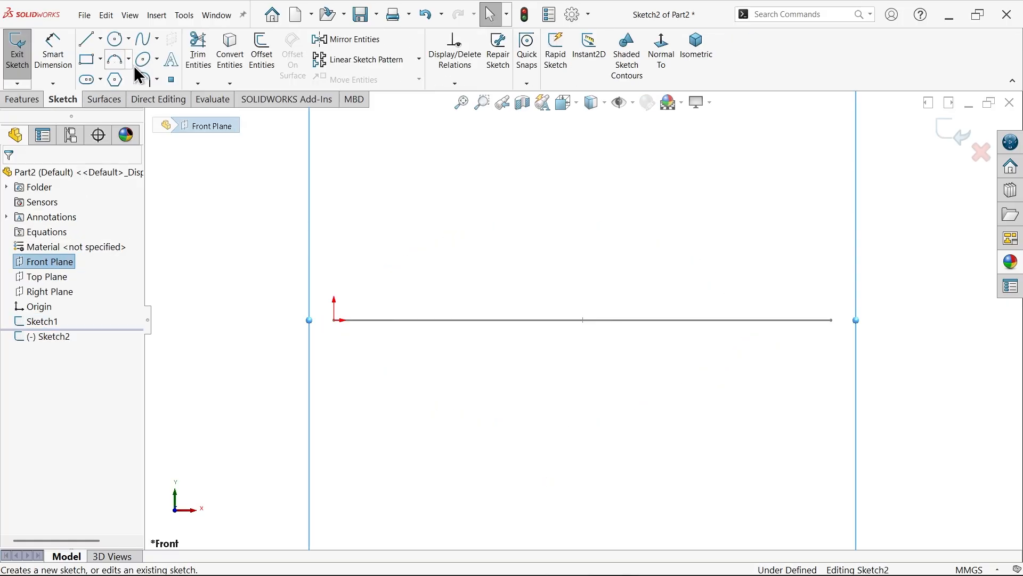
click(171, 79)
text(0.)
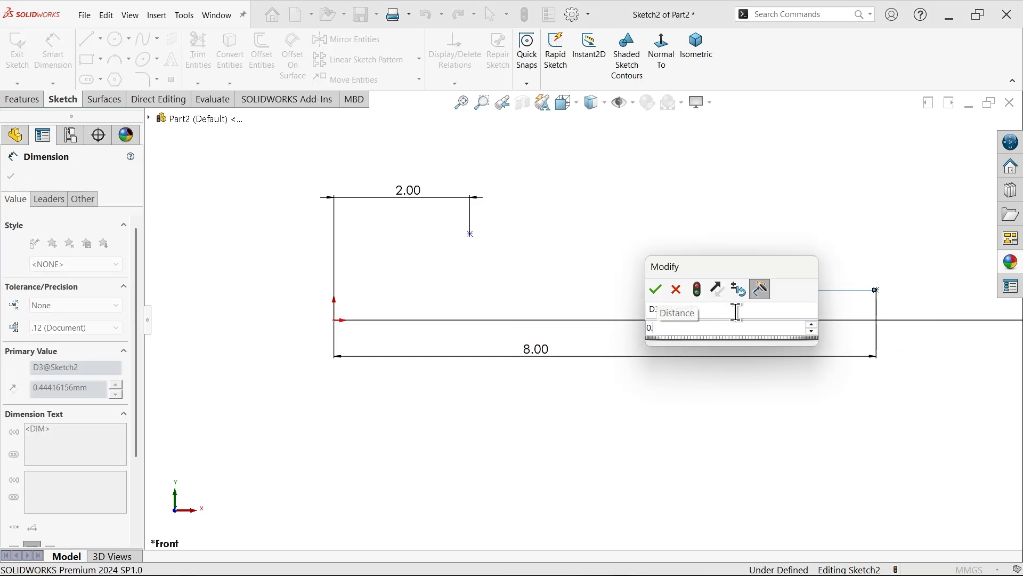
click(655, 289)
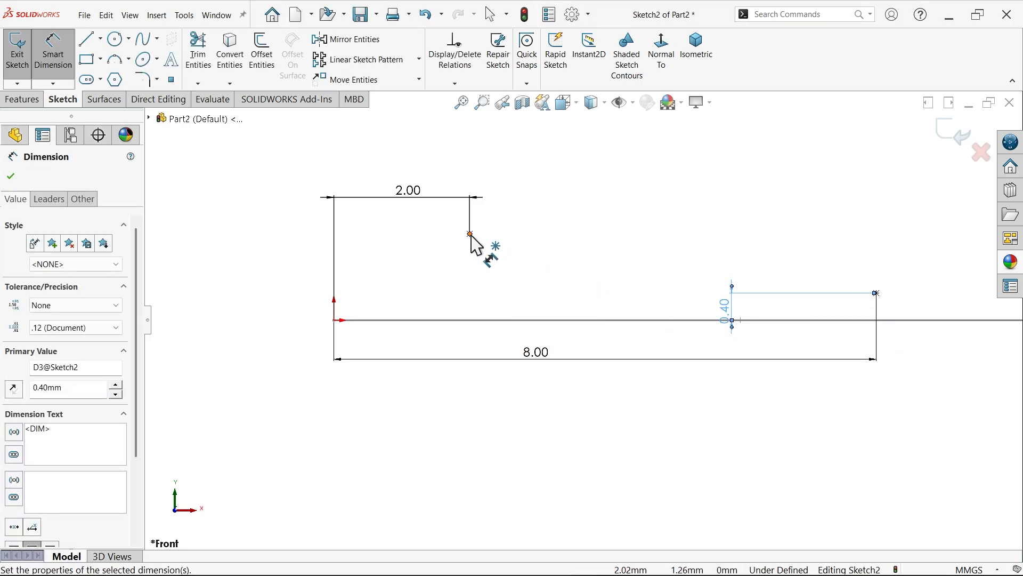
click(9, 176)
text(1)
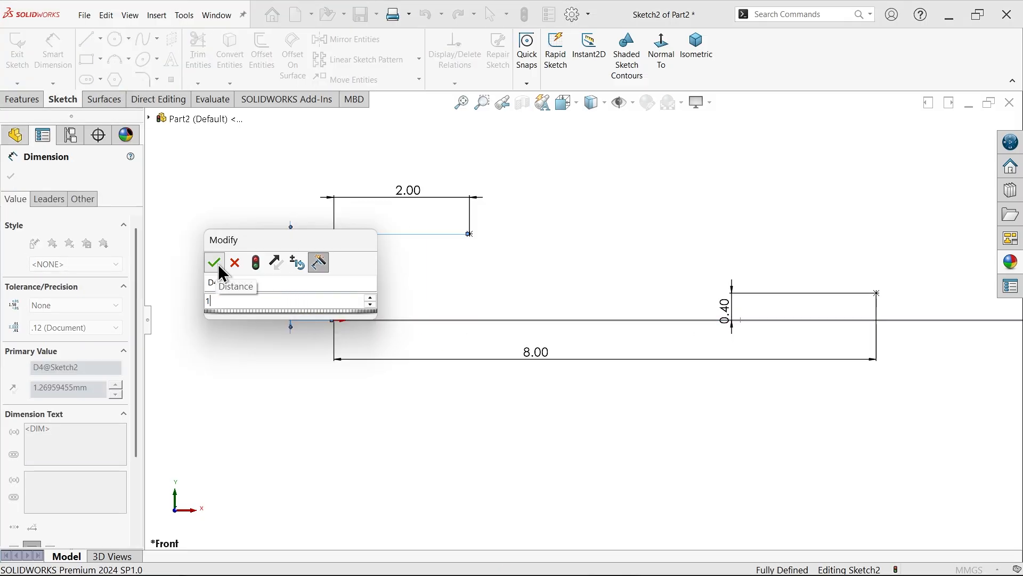
click(214, 262)
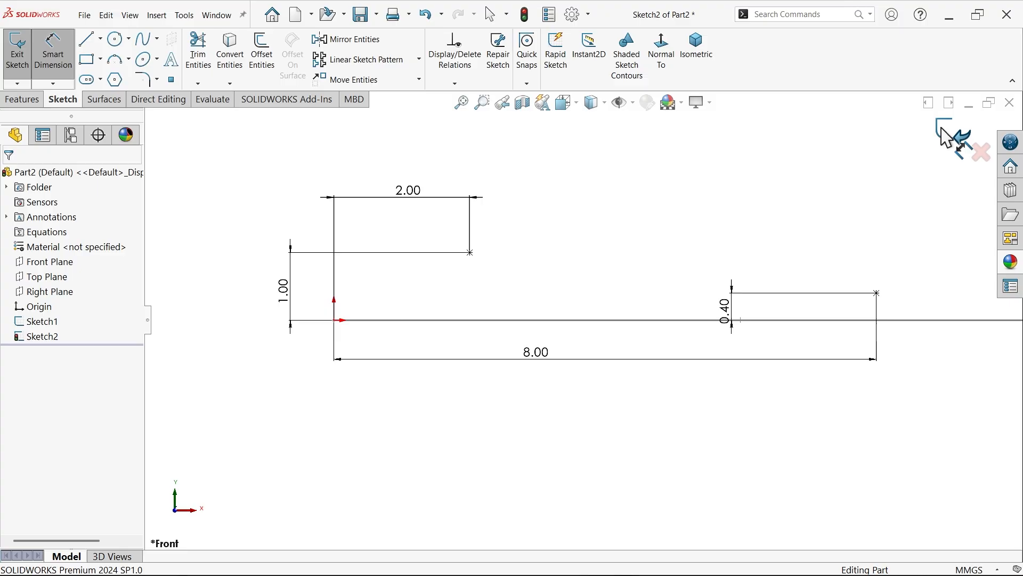
click(17, 50)
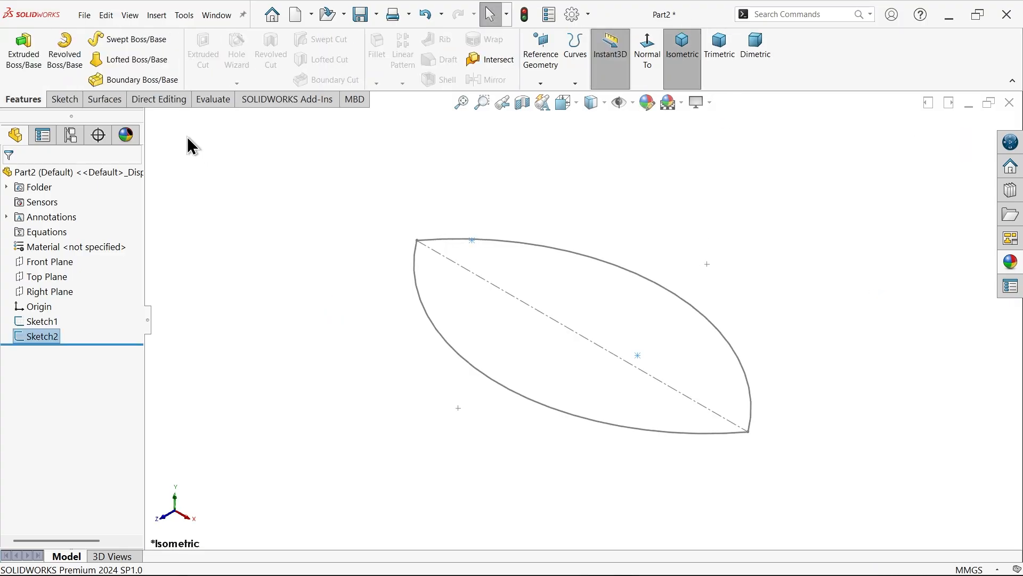
Create a filled surface bounded by Sketch1, with Sketch2 as the constraint curve
click(102, 99)
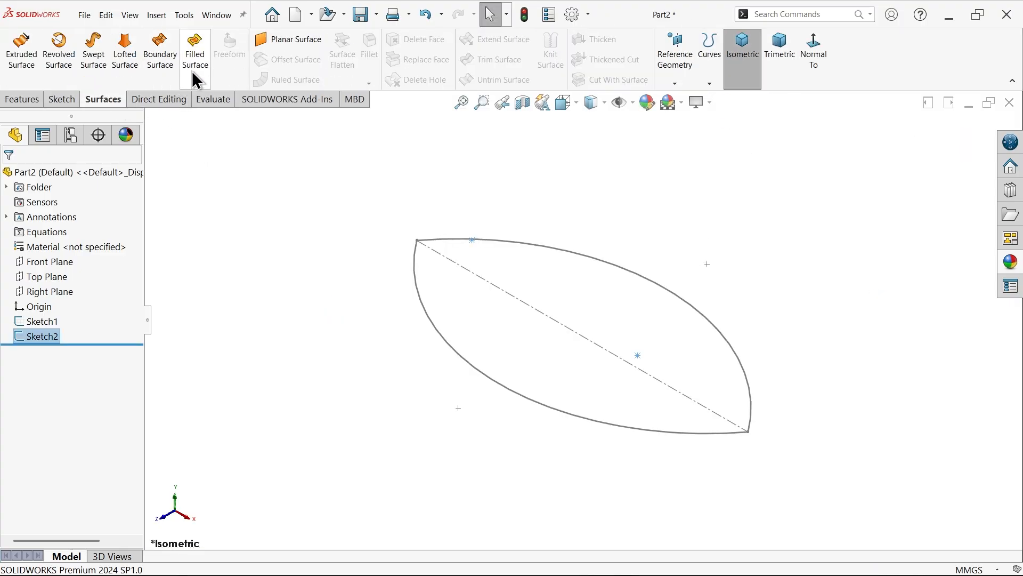
click(194, 50)
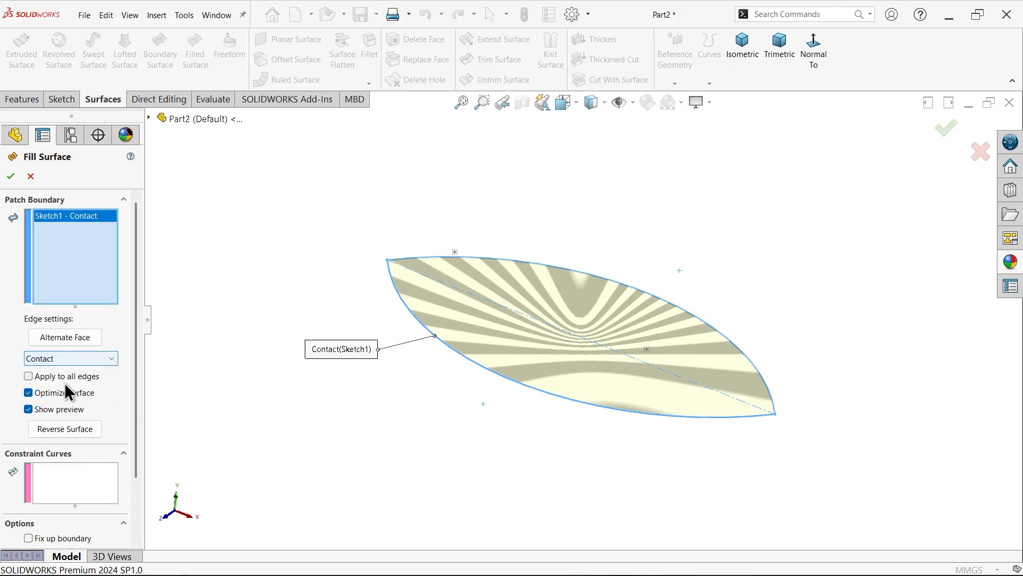
scroll(down, 3)
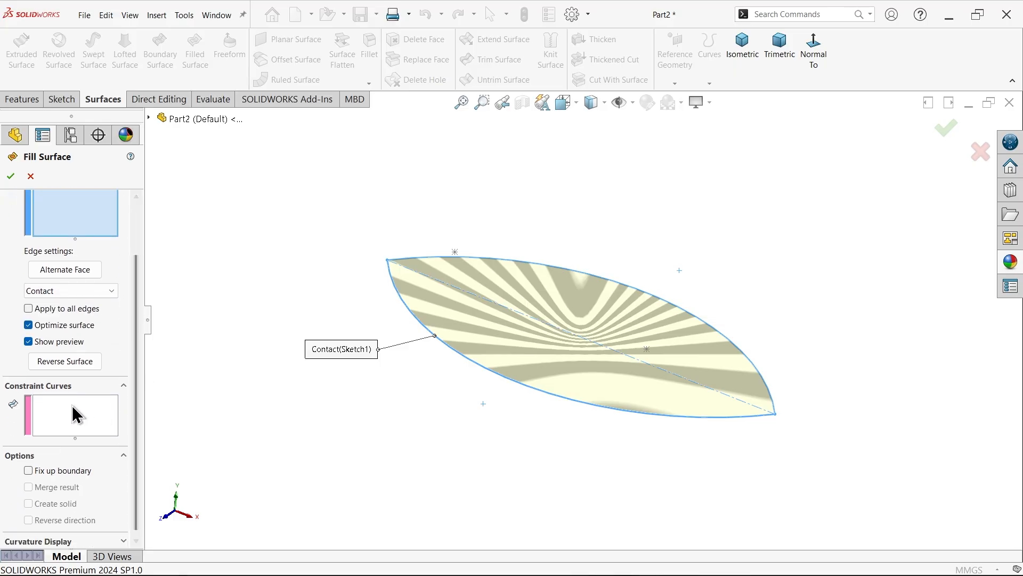
click(73, 416)
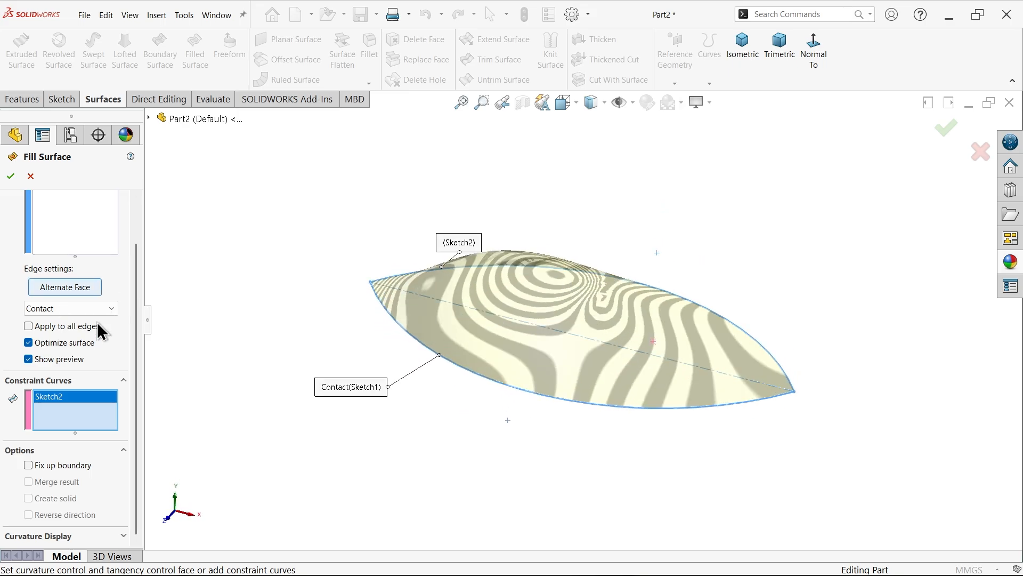
click(9, 176)
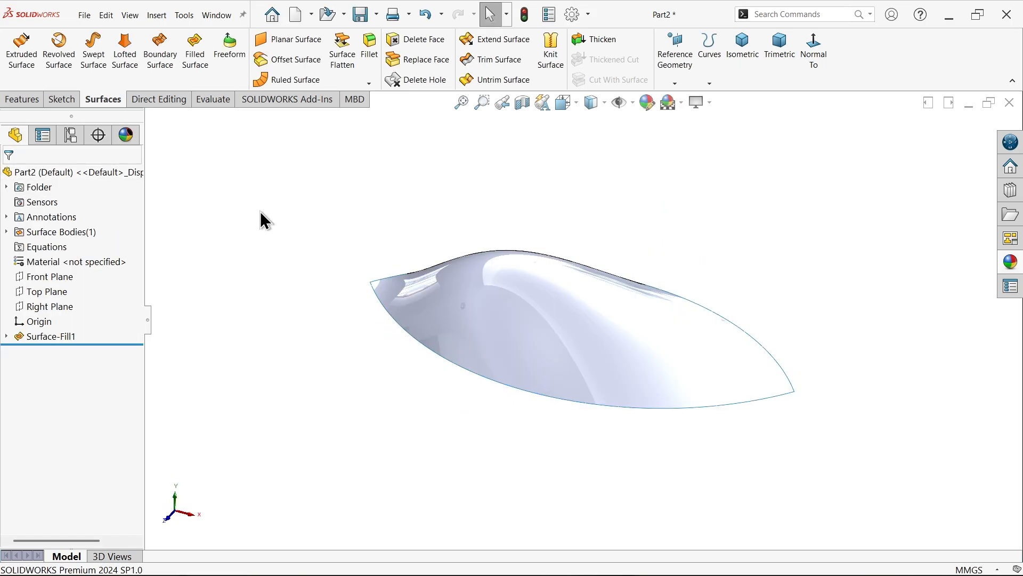
click(46, 171)
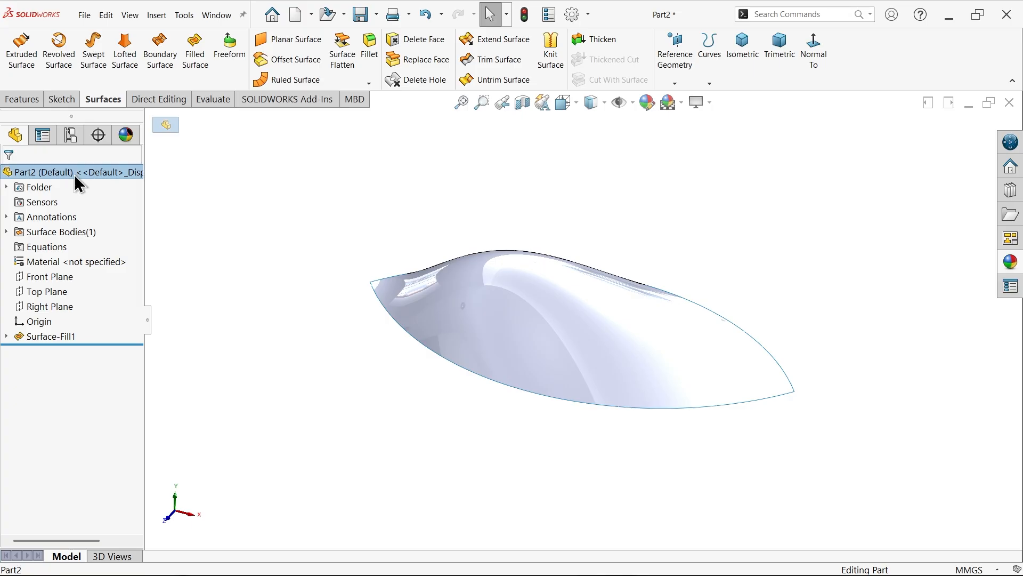
Give Part2 a light green appearance colour
click(646, 102)
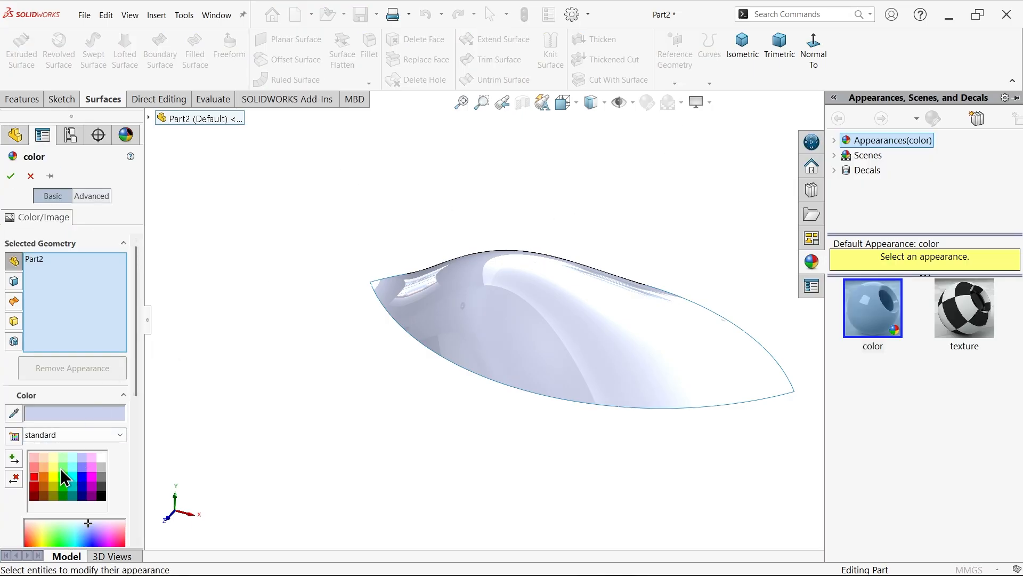
click(61, 465)
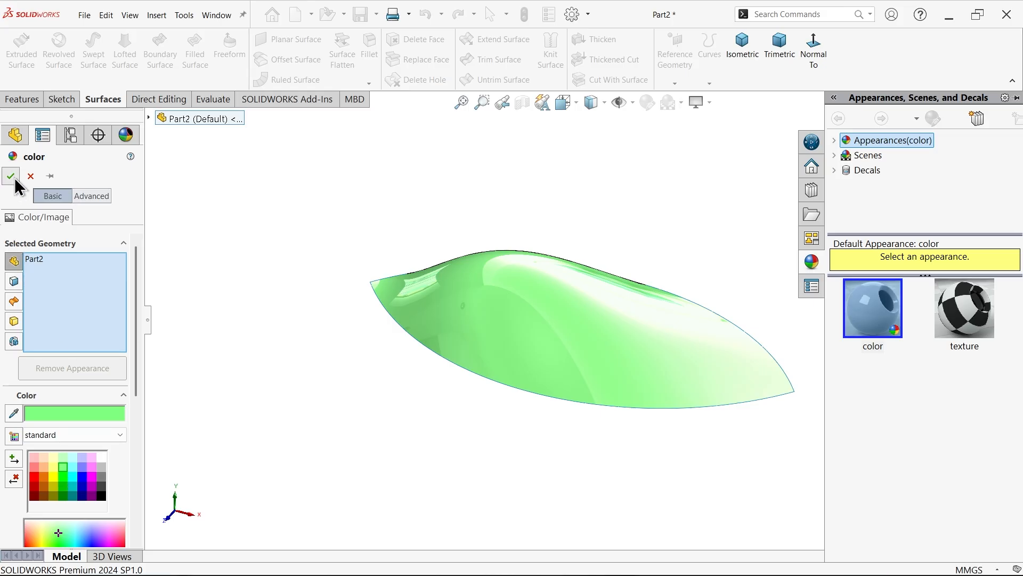
click(11, 176)
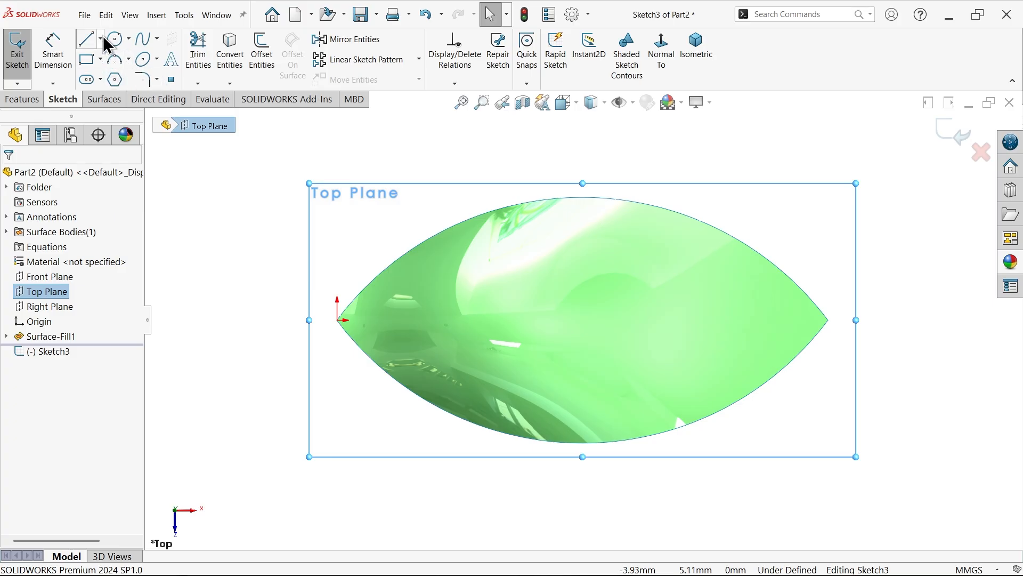
Draw two spline curves in Sketch3 forming a narrow teardrop inside the green surface
click(85, 38)
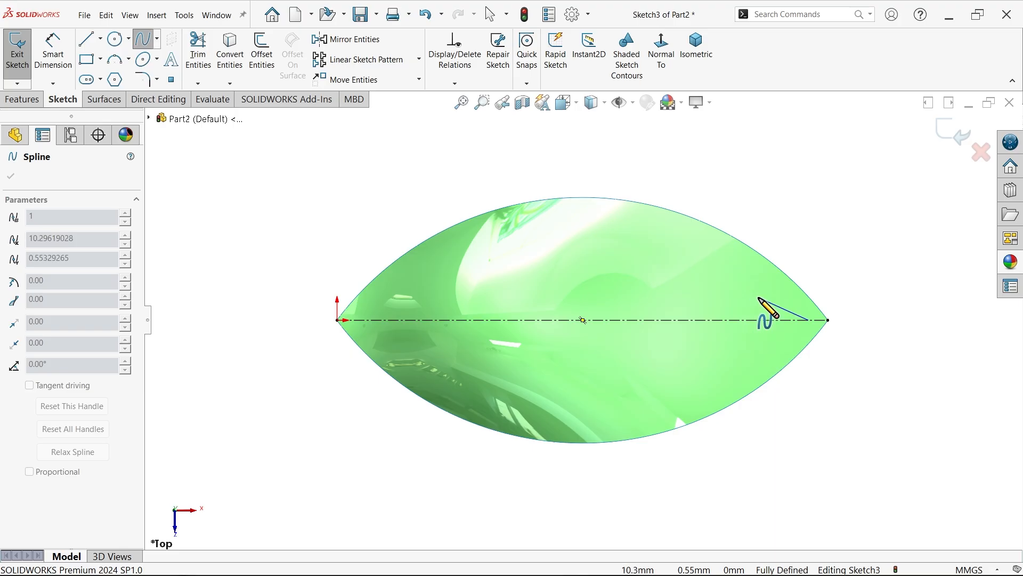
click(465, 238)
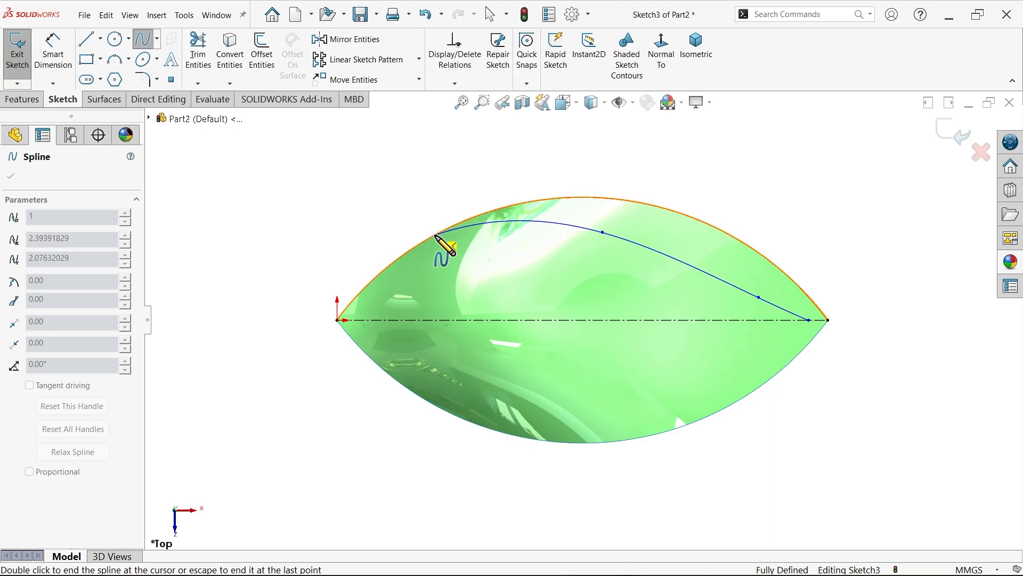
double_click(435, 236)
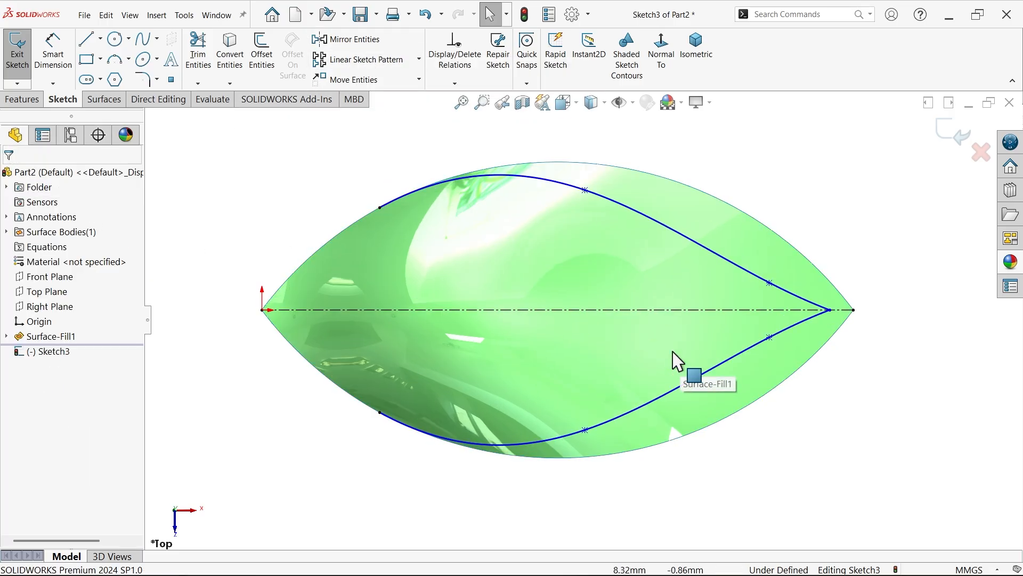
mouse_move(842, 340)
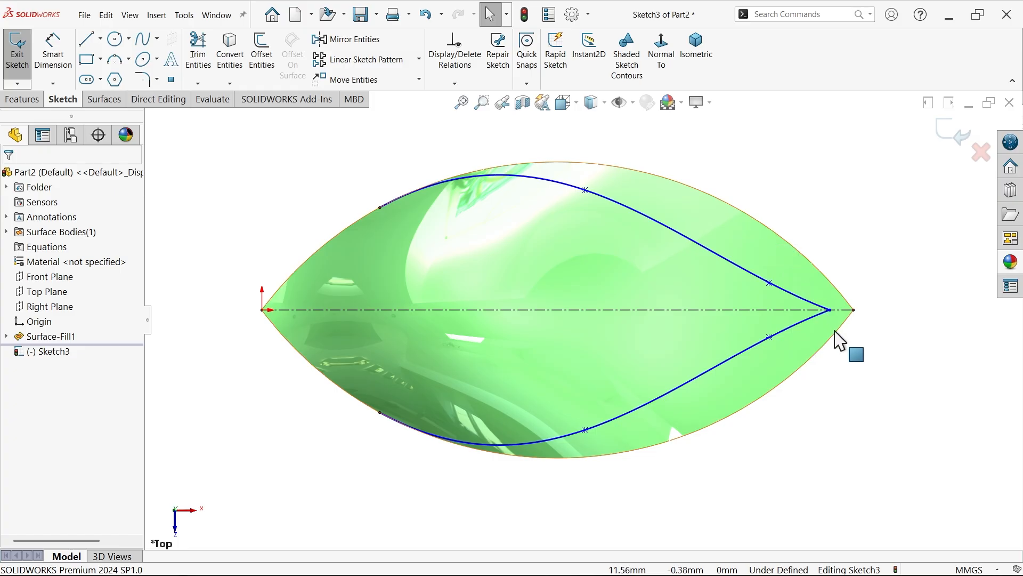
mouse_move(849, 313)
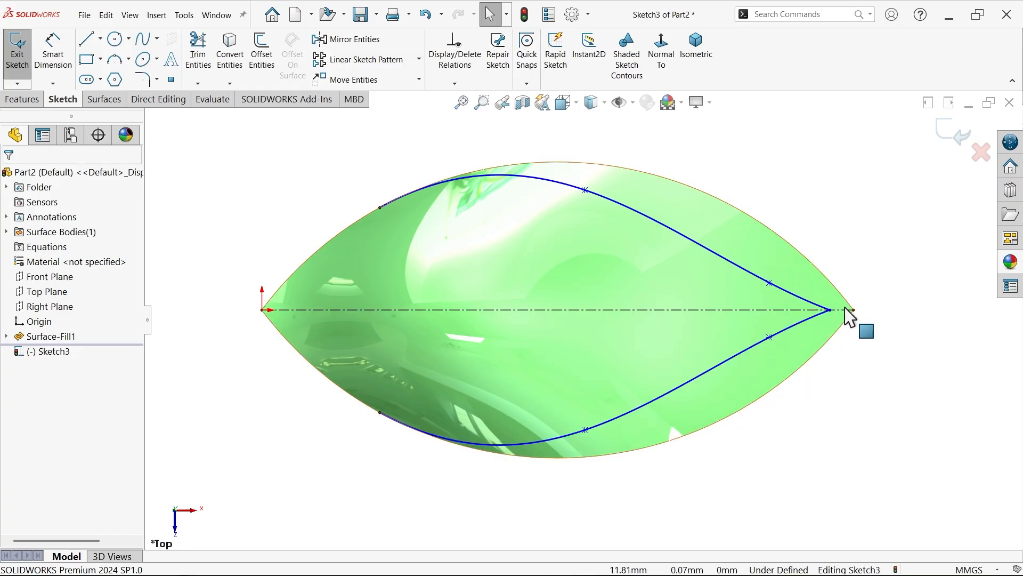
mouse_move(297, 134)
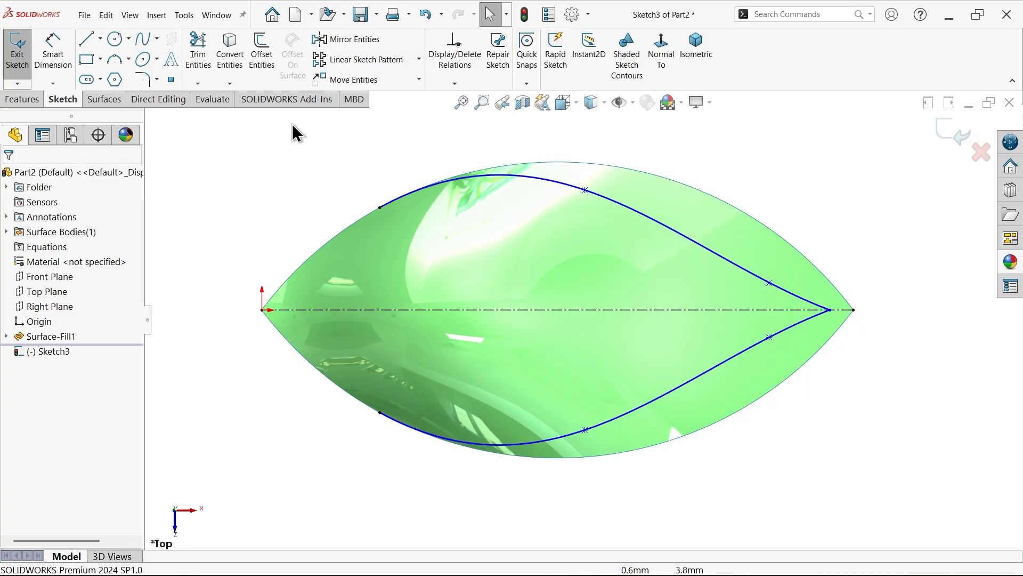
click(103, 99)
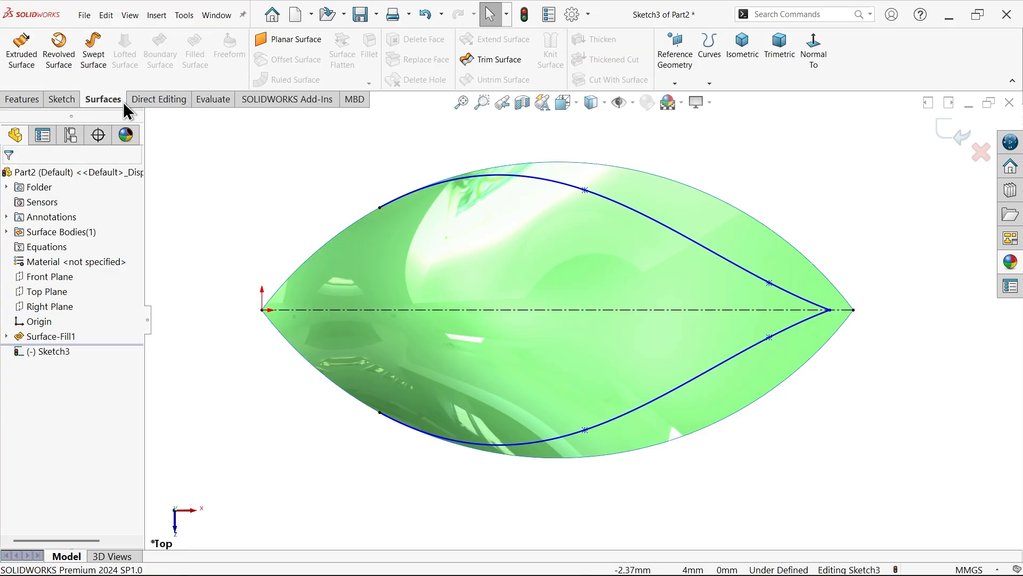
Trim the surface with Sketch3, removing the outer strips to leave the teardrop
click(495, 59)
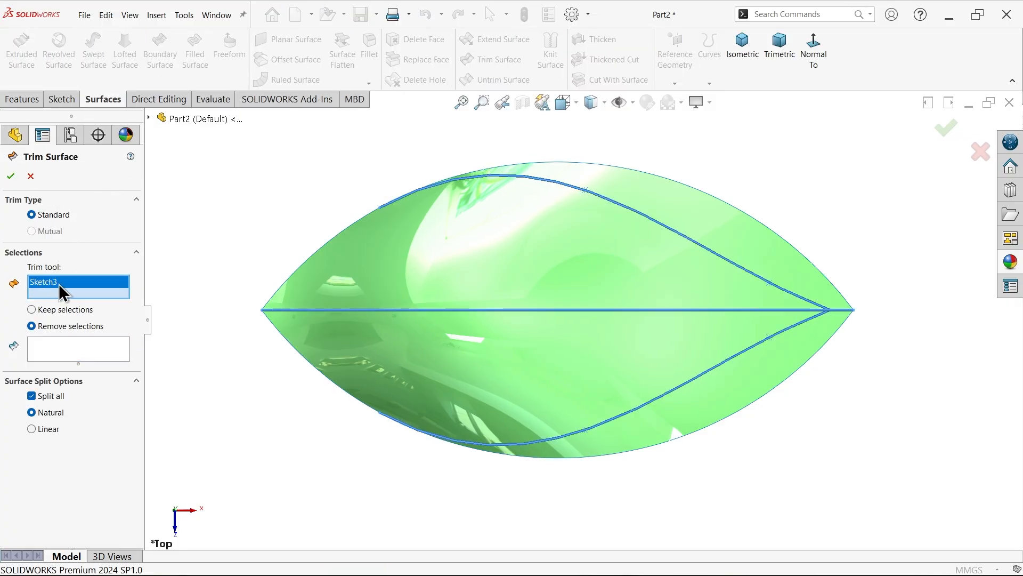
click(78, 348)
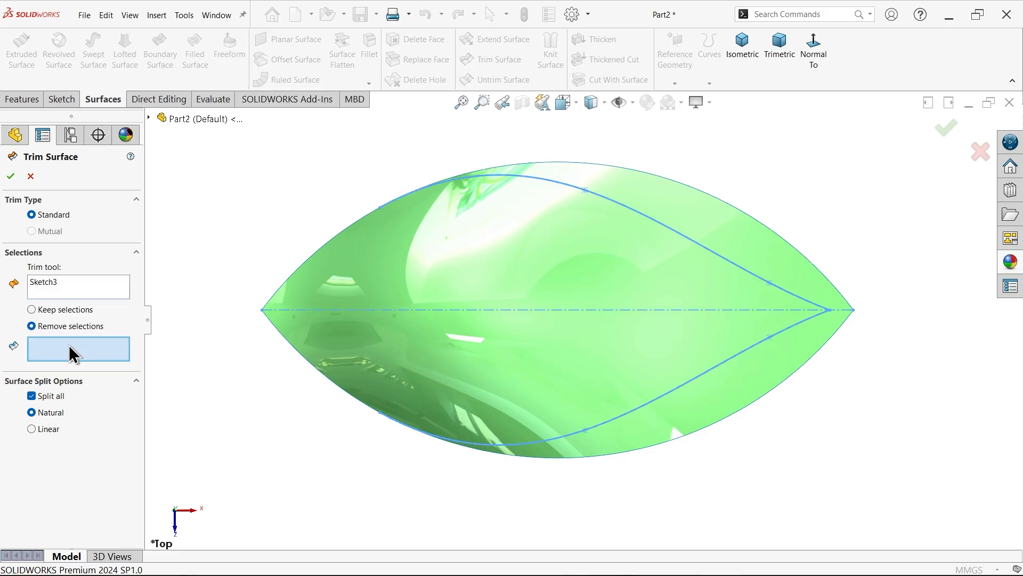
mouse_move(628, 493)
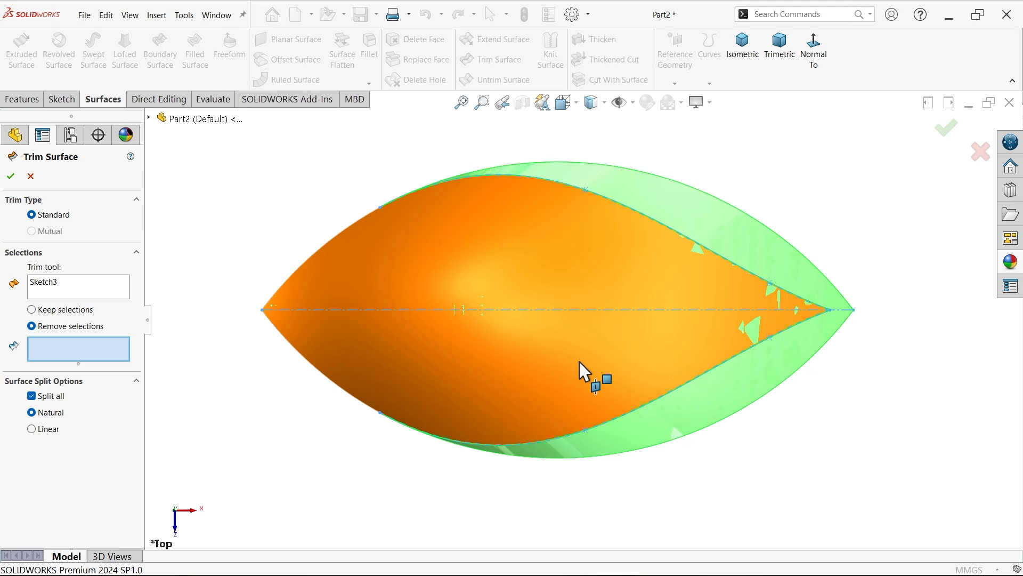
click(581, 369)
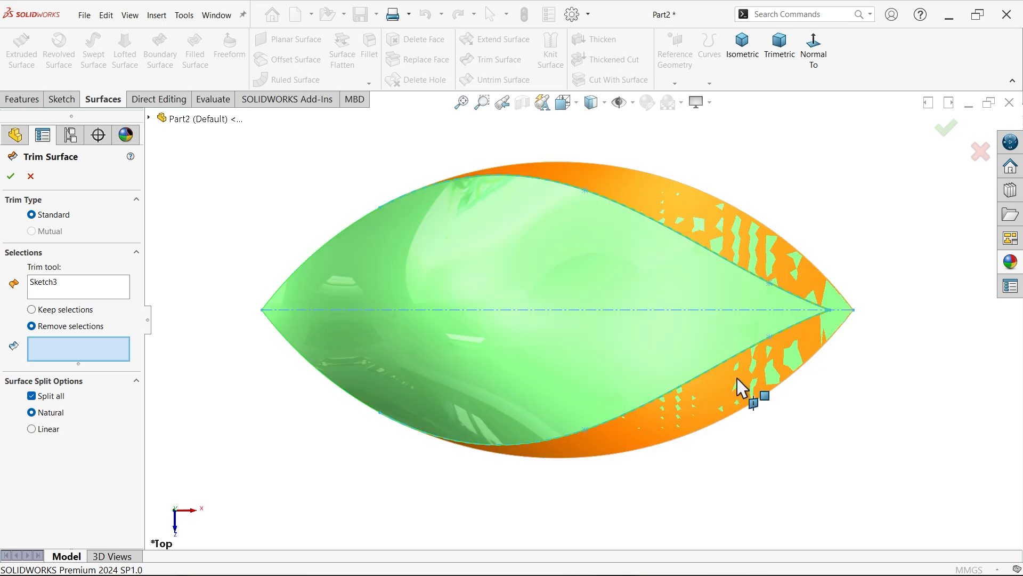
click(753, 401)
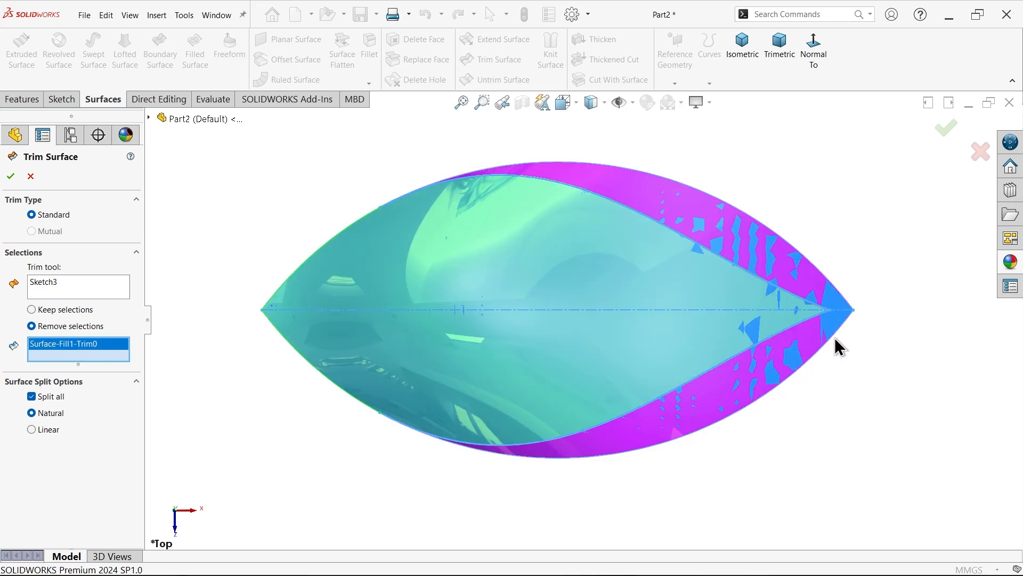
mouse_move(849, 320)
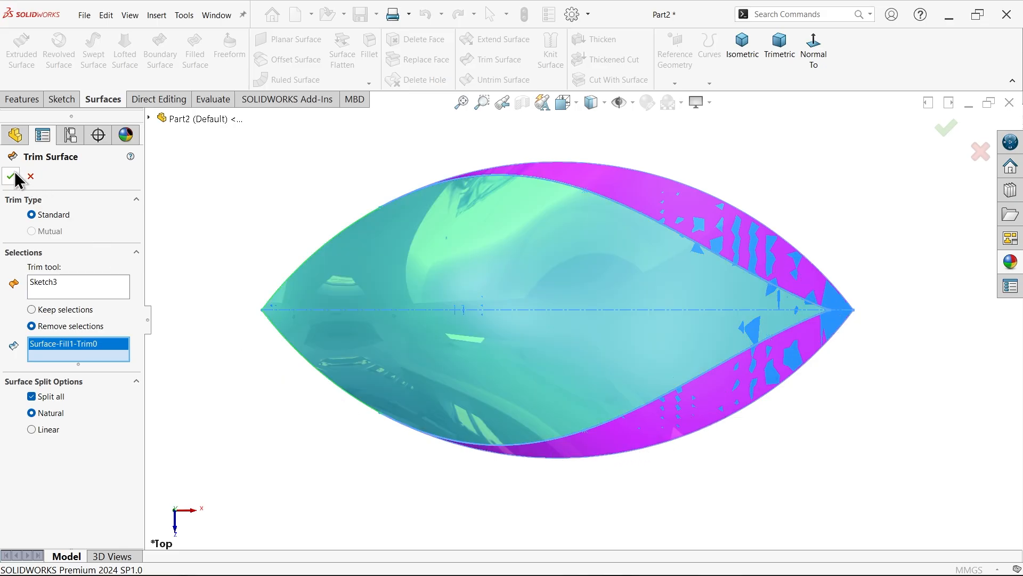
click(10, 177)
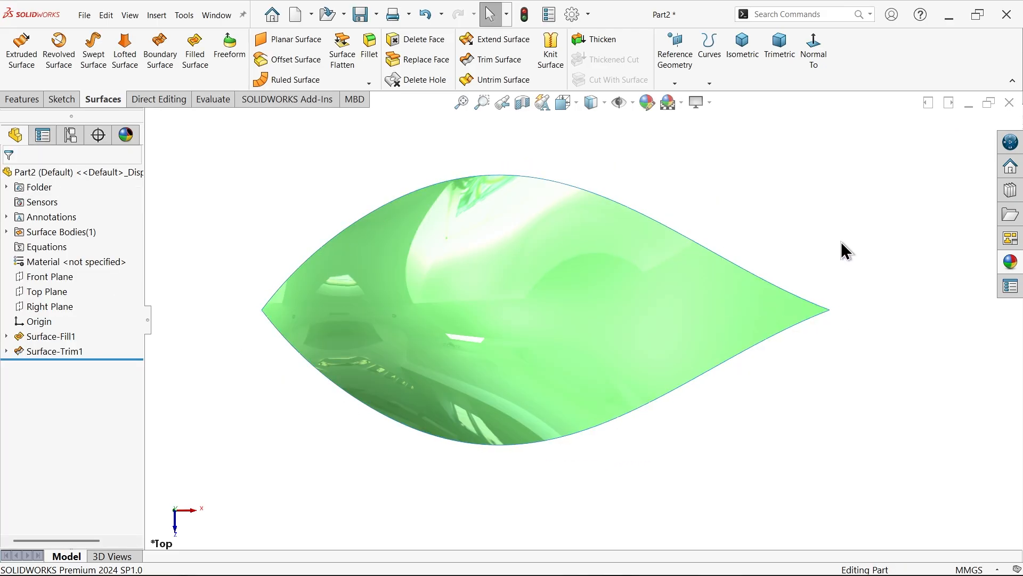
Thicken Surface-Trim1 by 0.01 mm into a solid body, viewed in trimetric
click(779, 50)
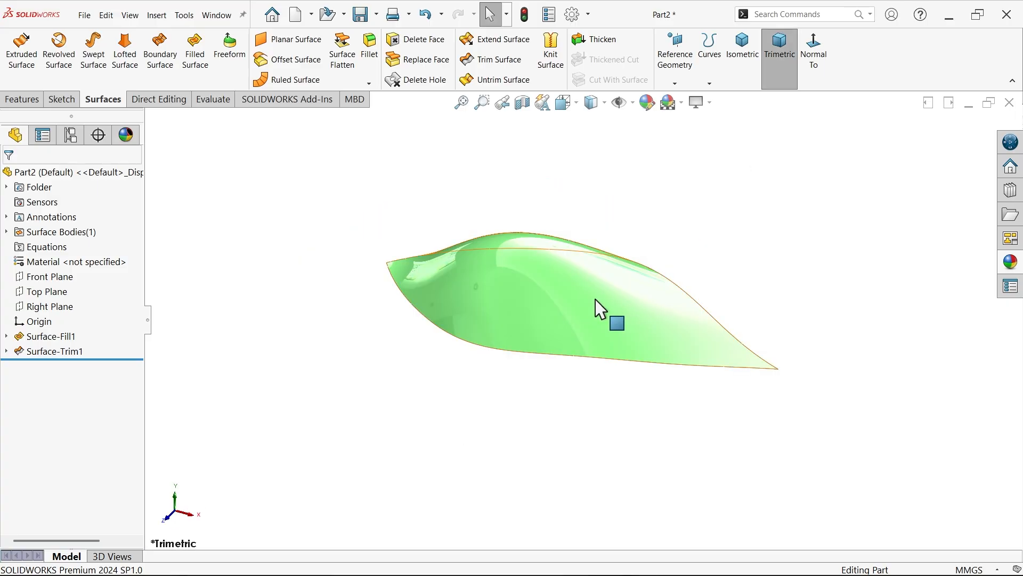
mouse_move(567, 328)
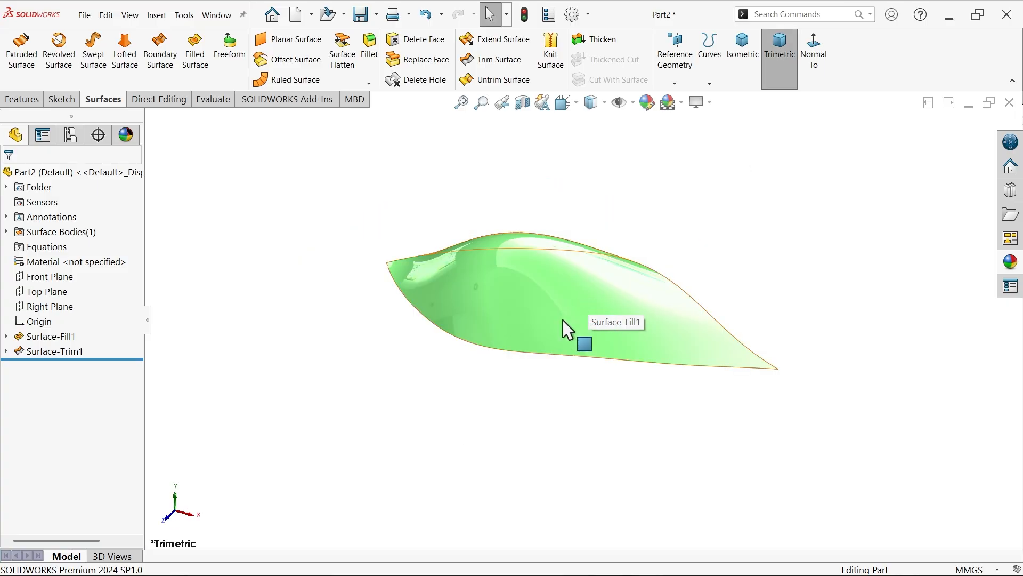
click(604, 39)
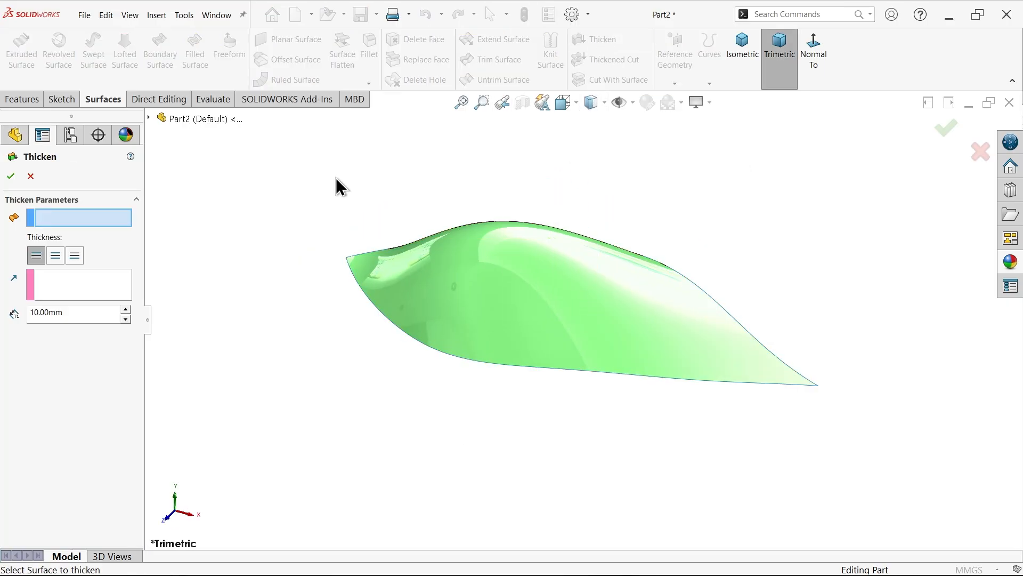
click(574, 307)
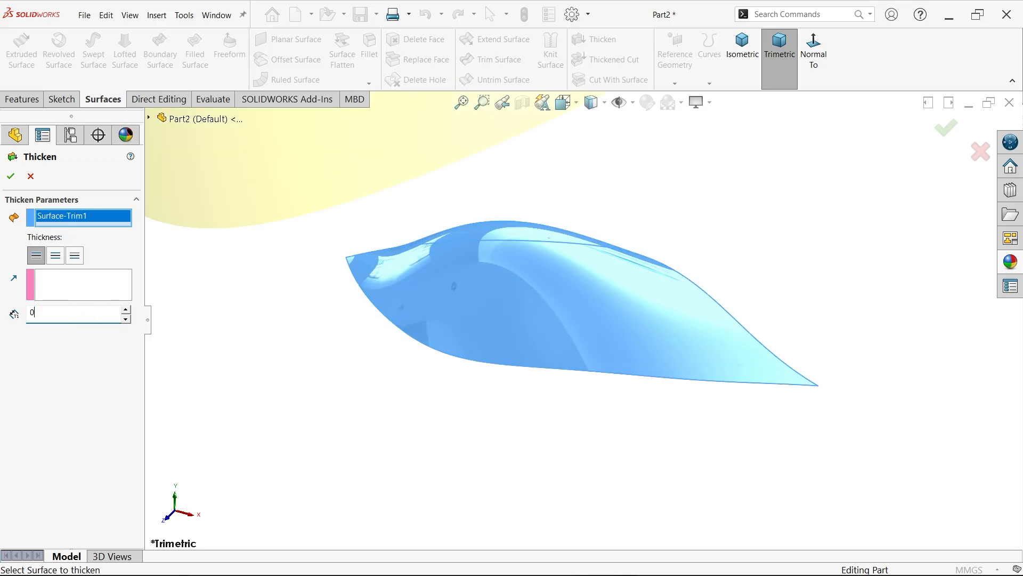
text(0.01mm)
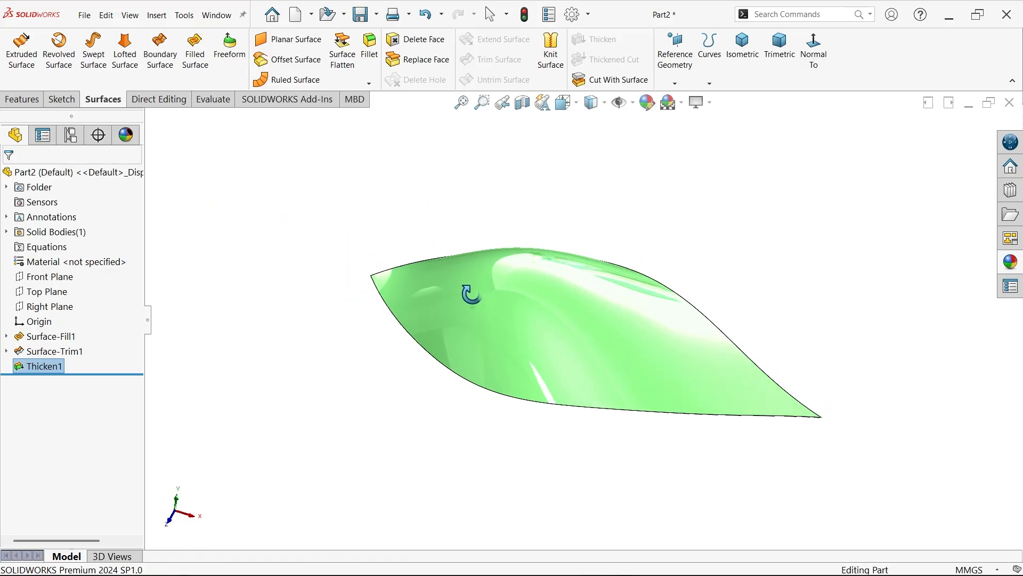
Copy Thicken1 three times, rotating 90° about the leaf's tip vertex
click(158, 99)
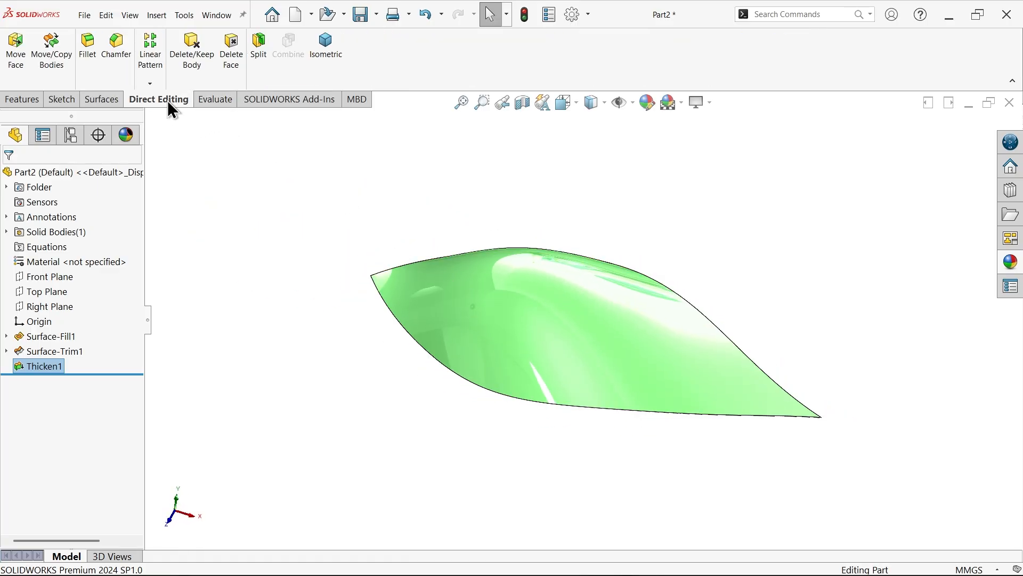
mouse_move(52, 49)
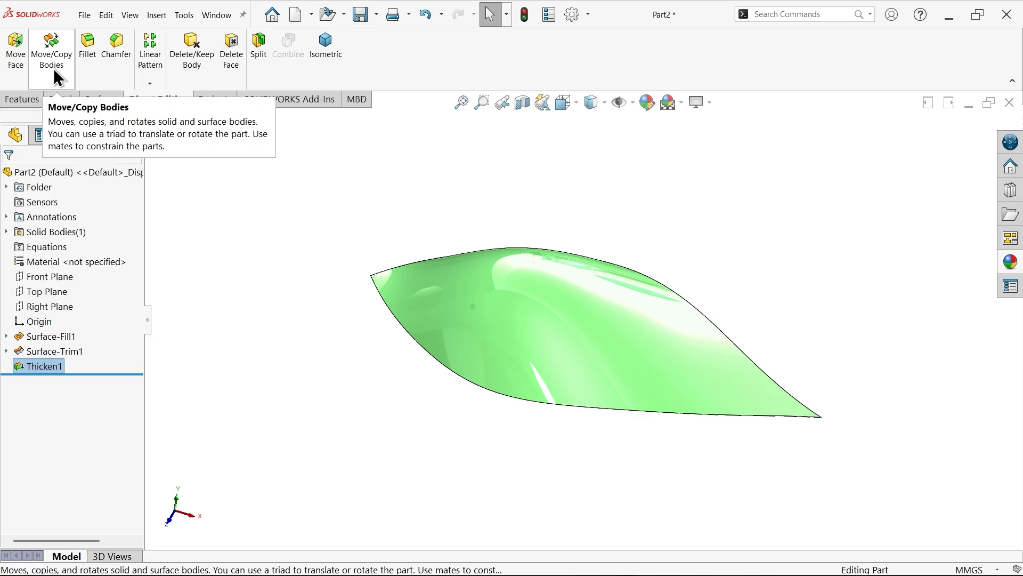
click(52, 51)
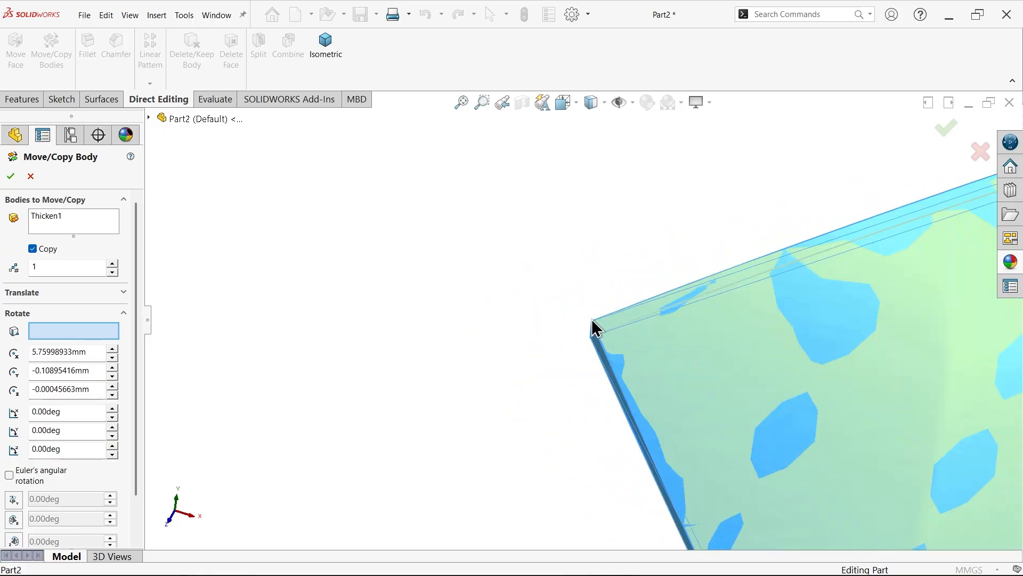
click(592, 322)
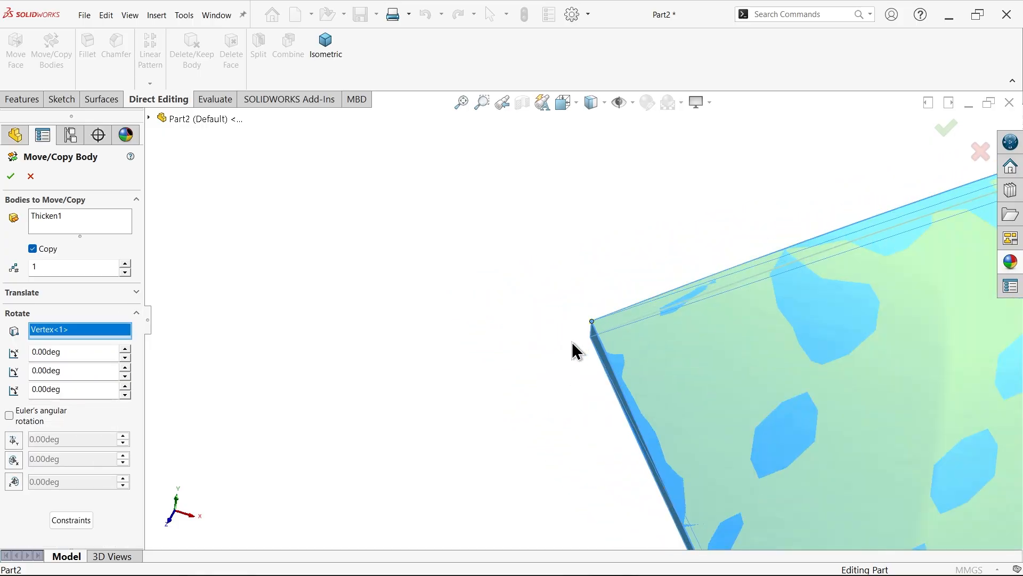
click(325, 46)
text(90)
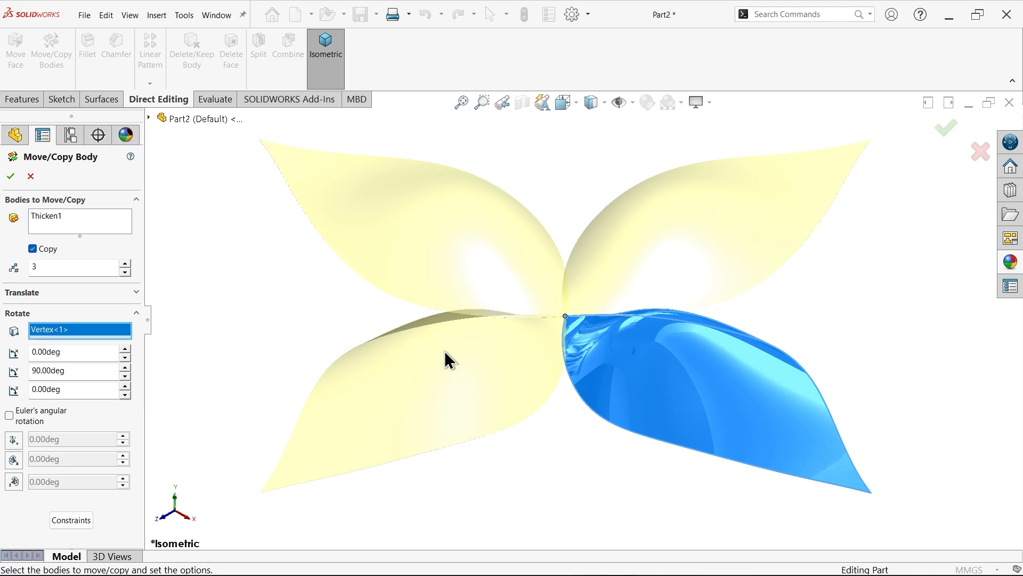
mouse_move(87, 343)
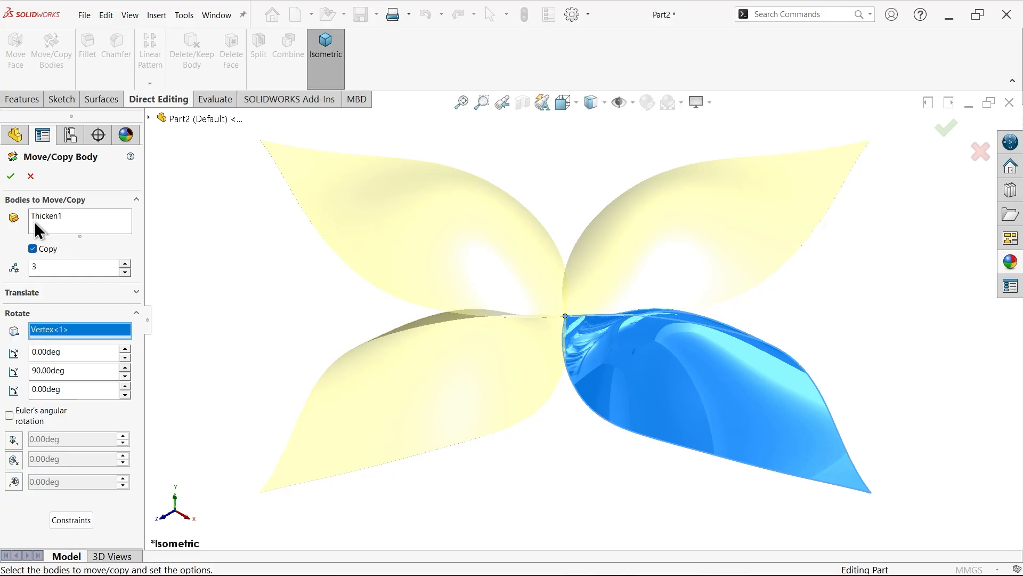
click(10, 176)
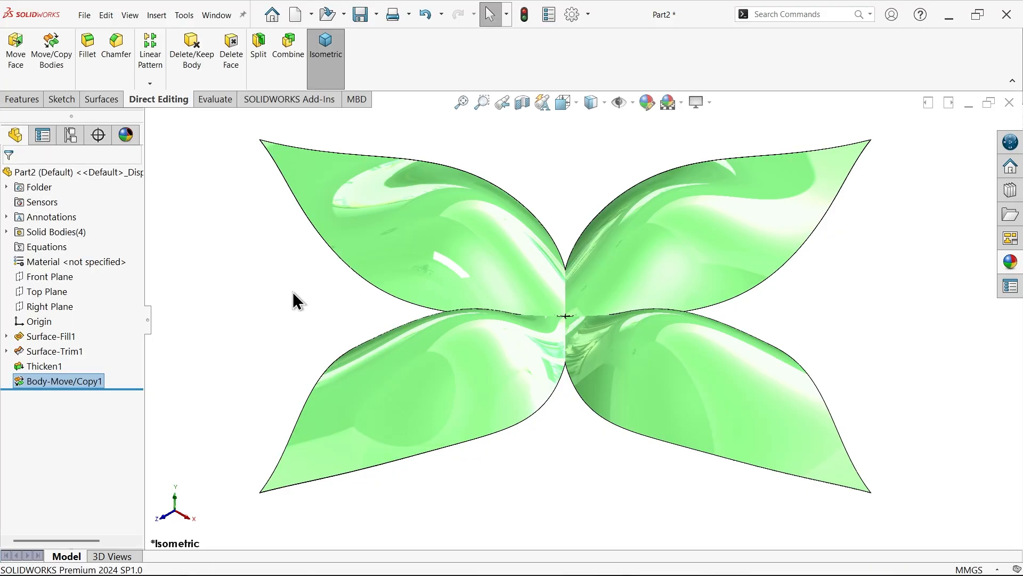
mouse_move(523, 333)
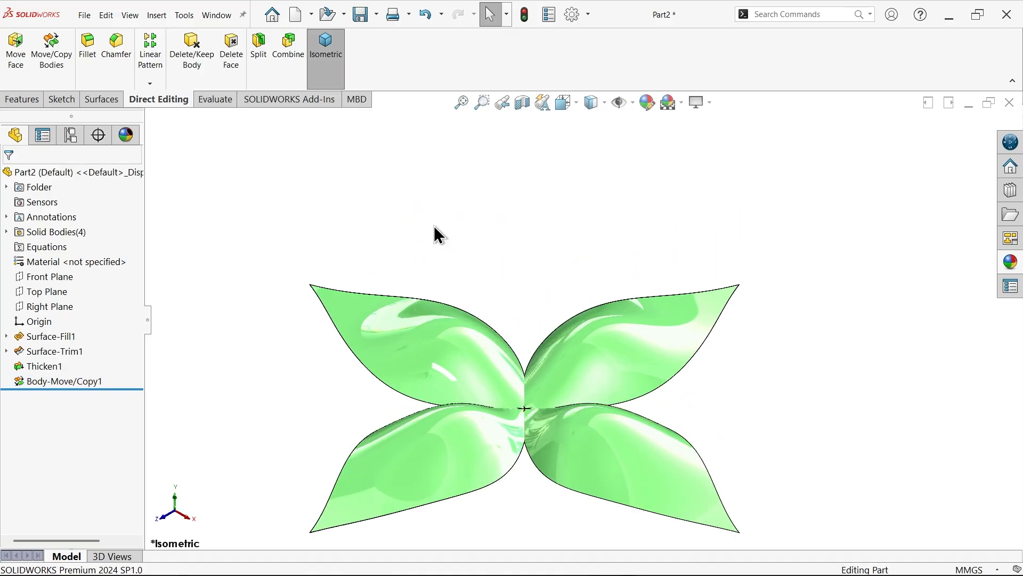
On the Front Plane, draw the head outline lines from the origin plus a three-point dome arc
click(47, 276)
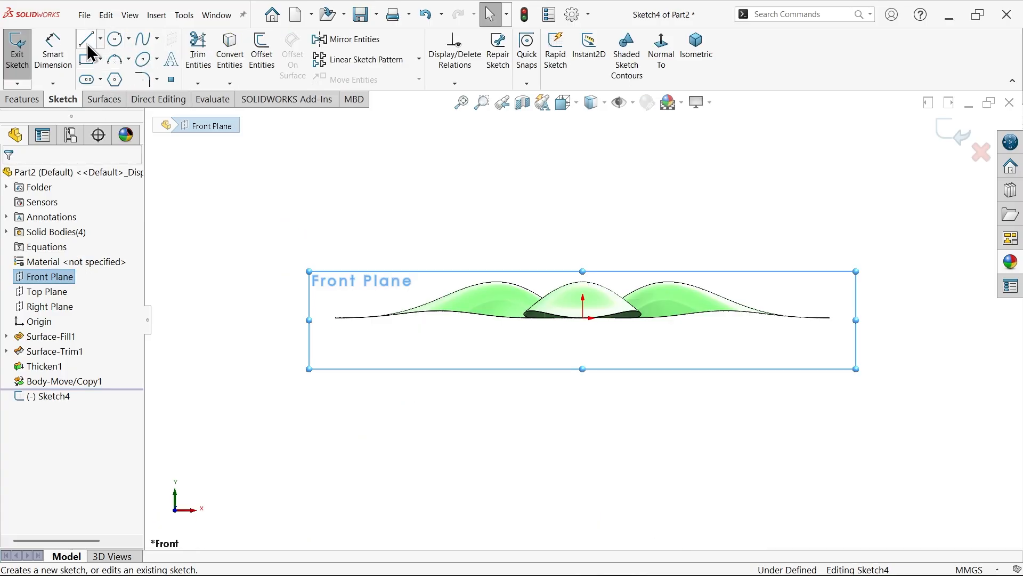
click(85, 39)
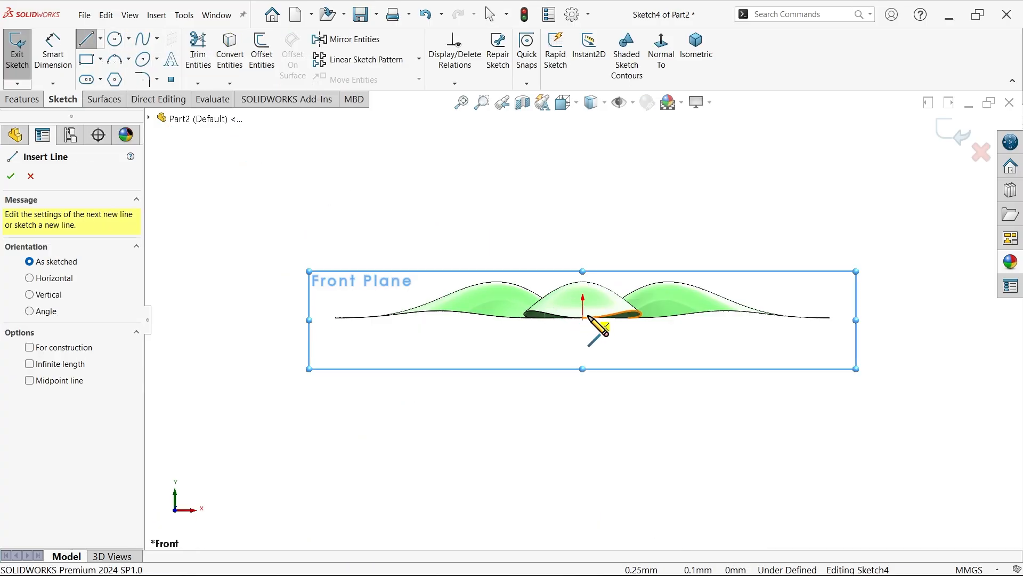
click(582, 319)
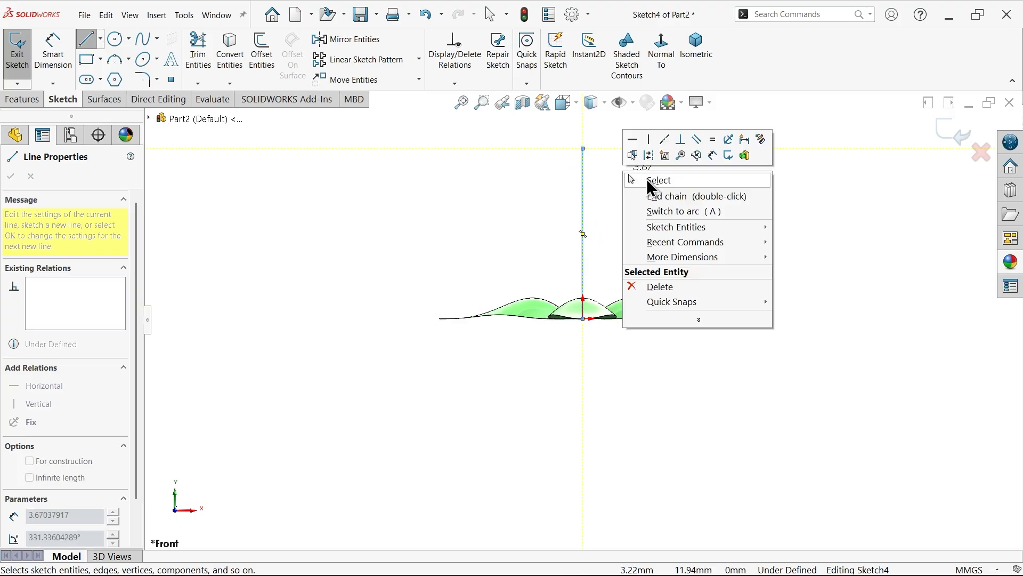
click(660, 180)
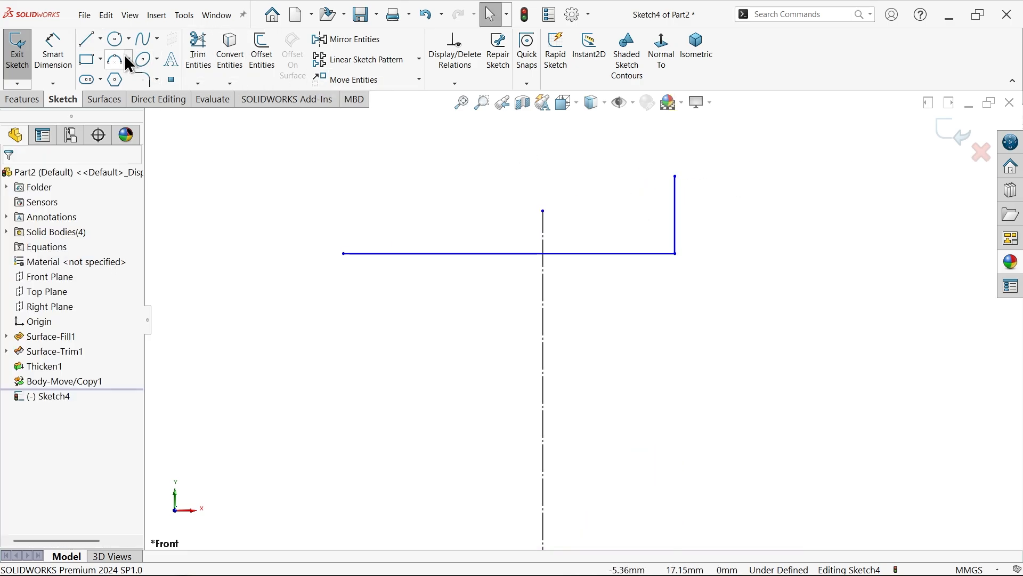
click(114, 59)
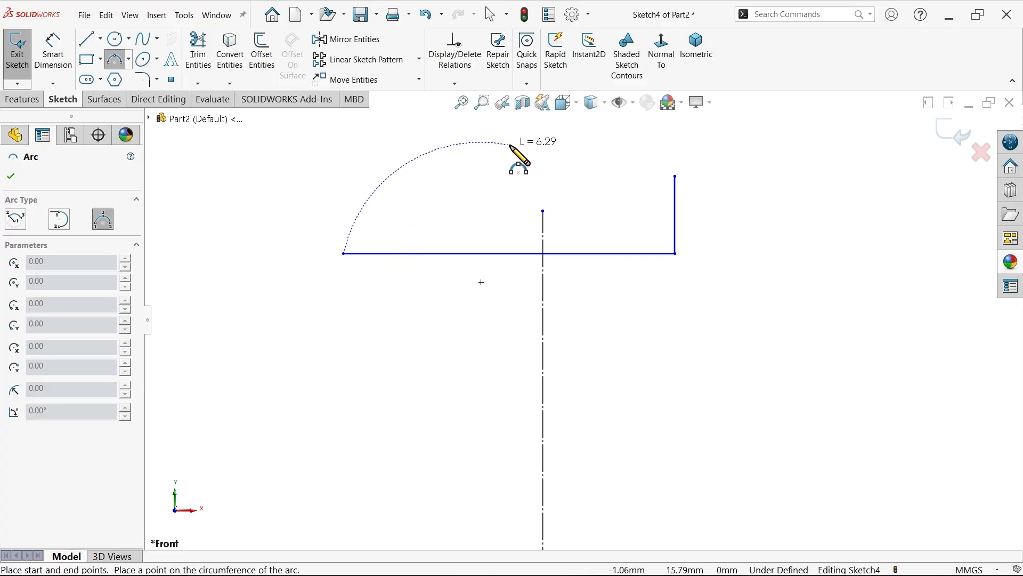
click(514, 145)
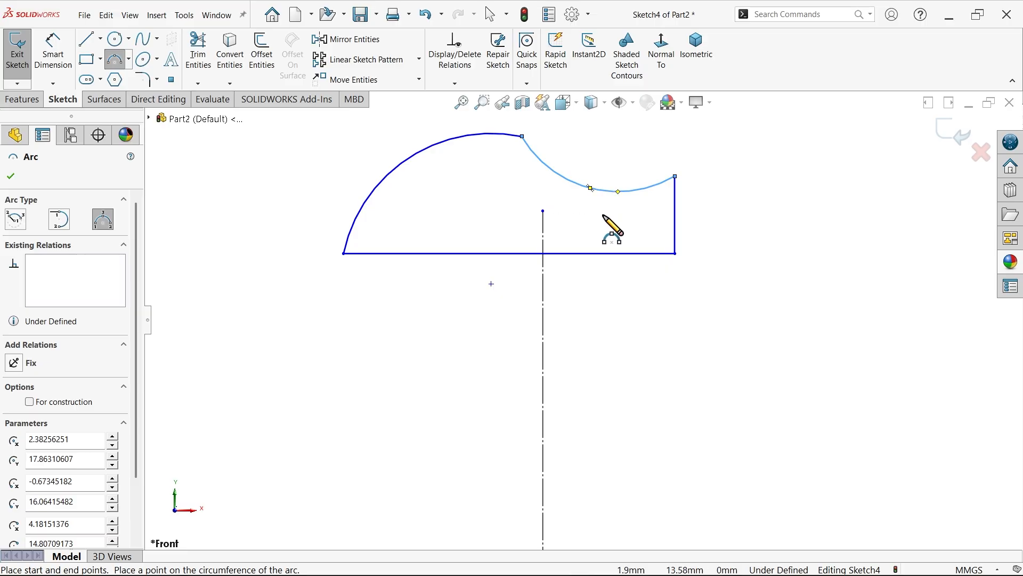
click(10, 176)
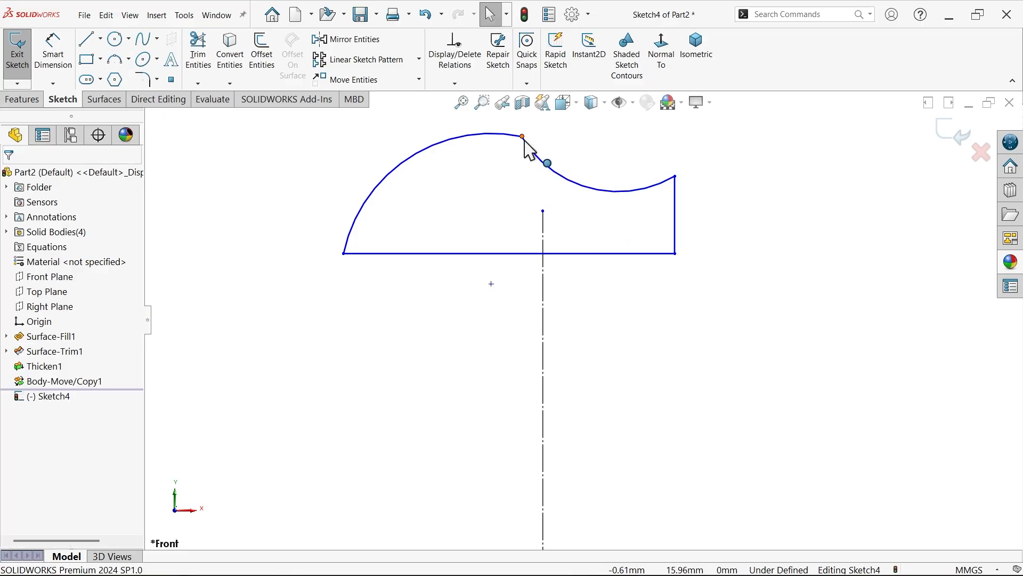
Dimension the head: 2.5 mm mouth height, 12 mm length, 4 mm snout, R4.5 dome
click(521, 137)
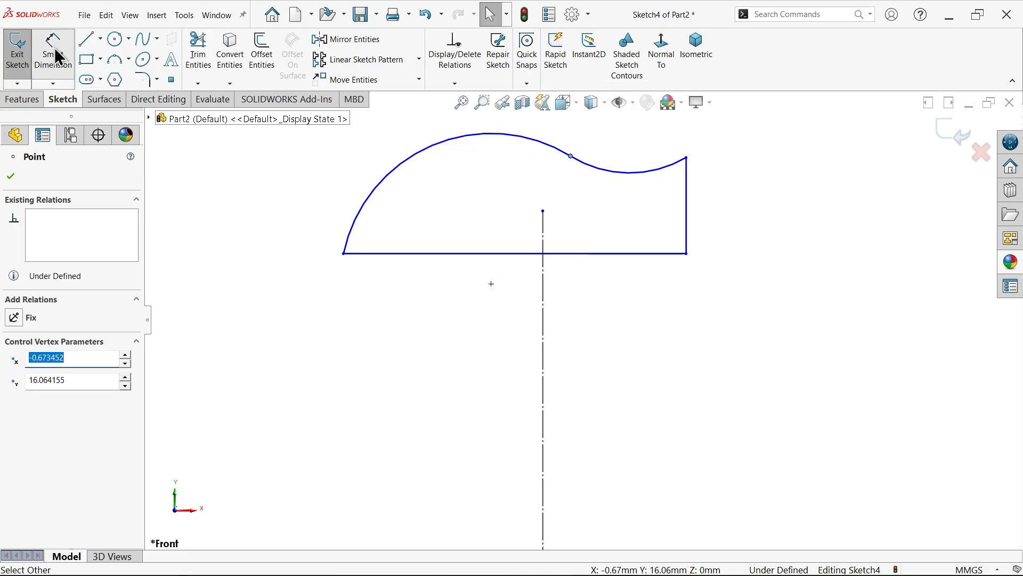
click(686, 206)
text(2.5)
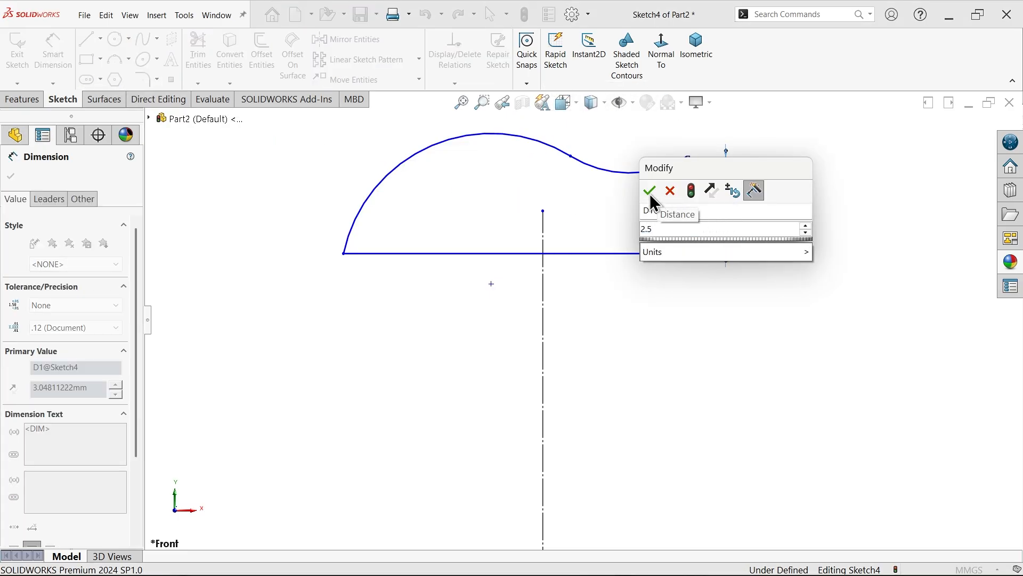
click(649, 190)
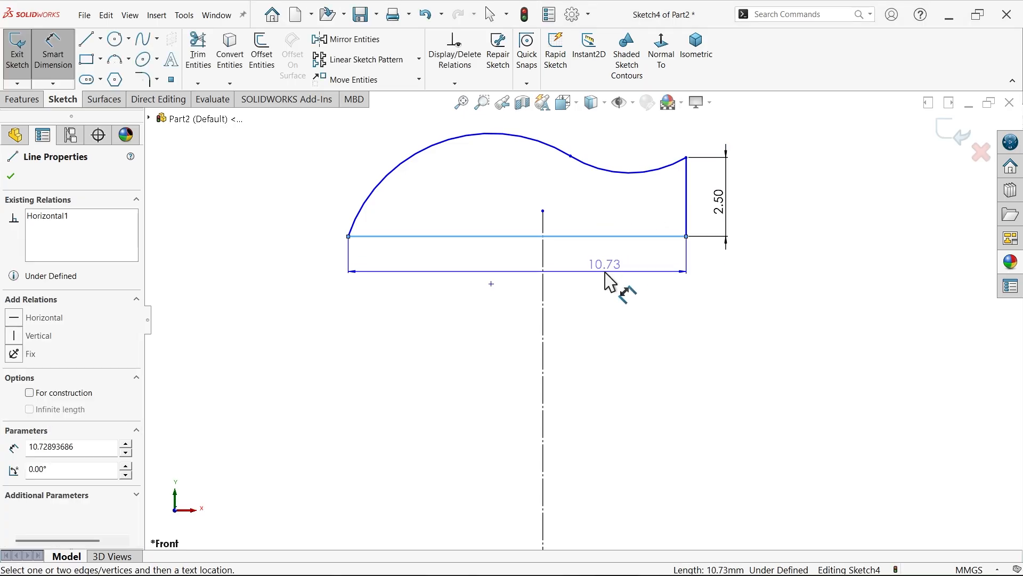
click(603, 264)
text(4)
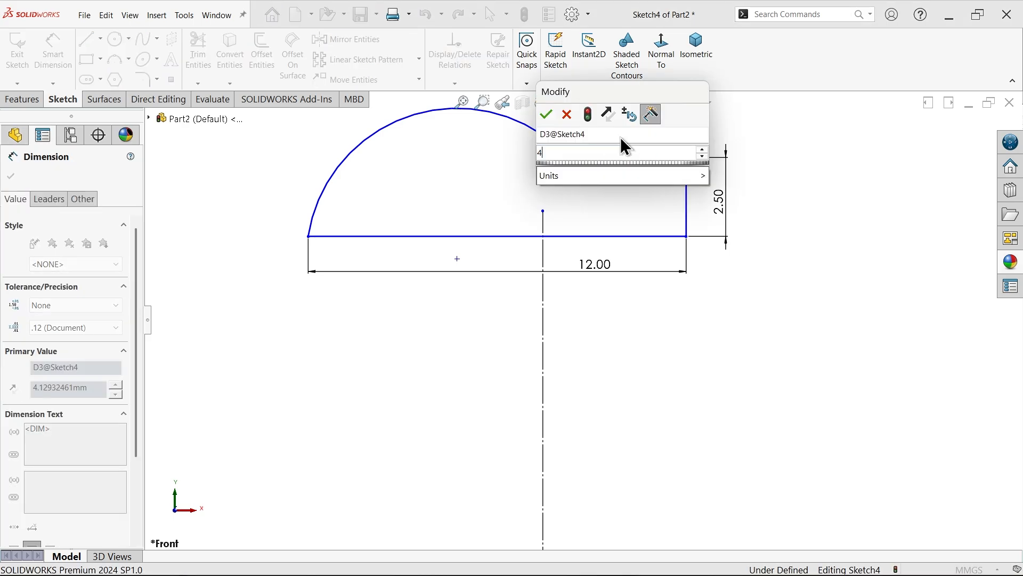
click(546, 113)
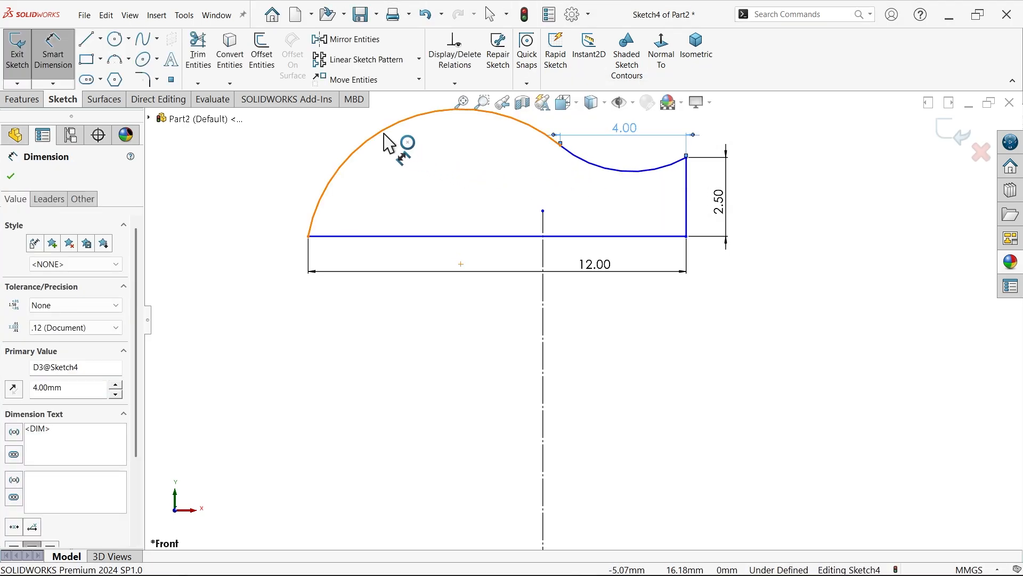
click(392, 137)
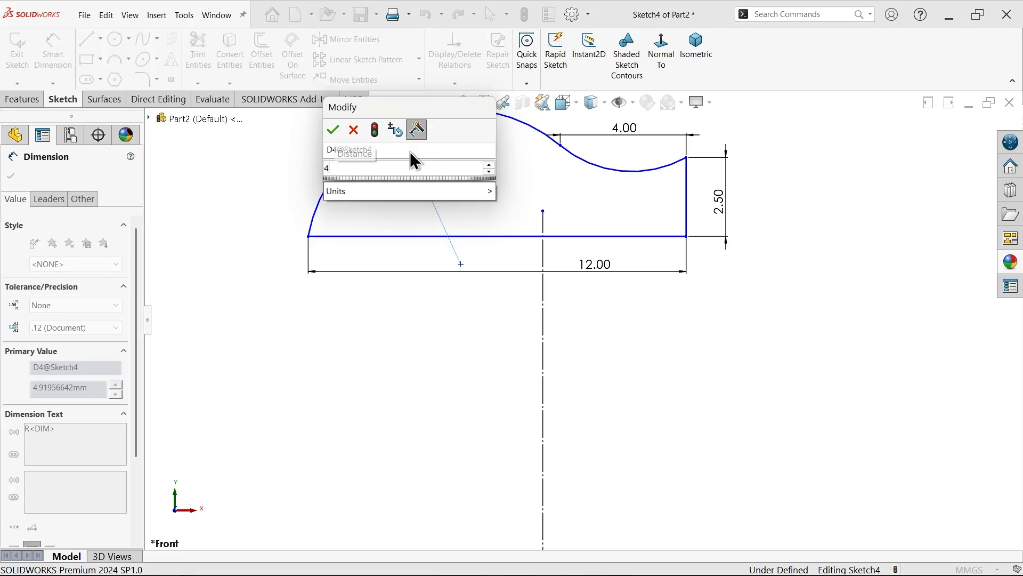
click(332, 129)
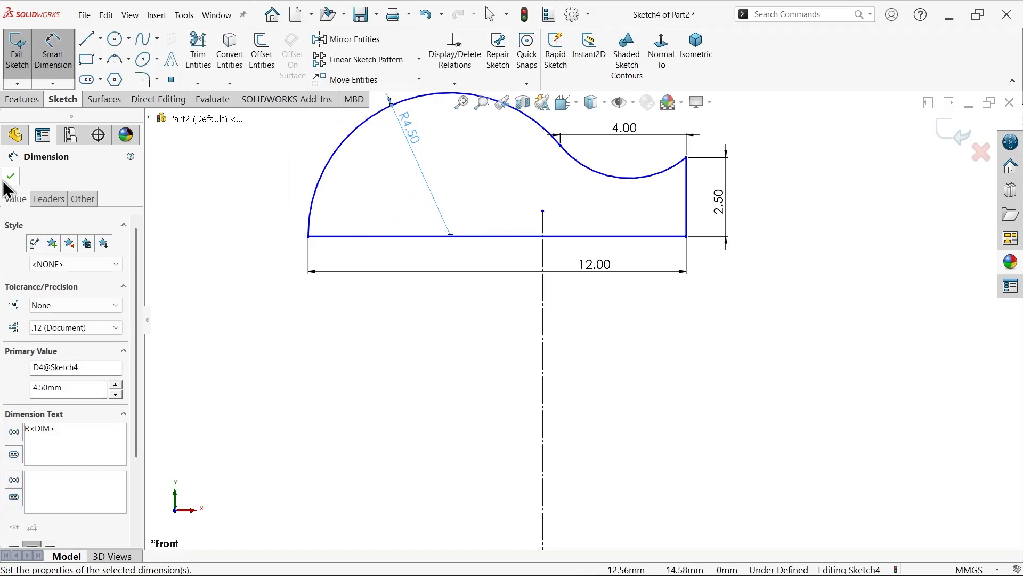
click(449, 234)
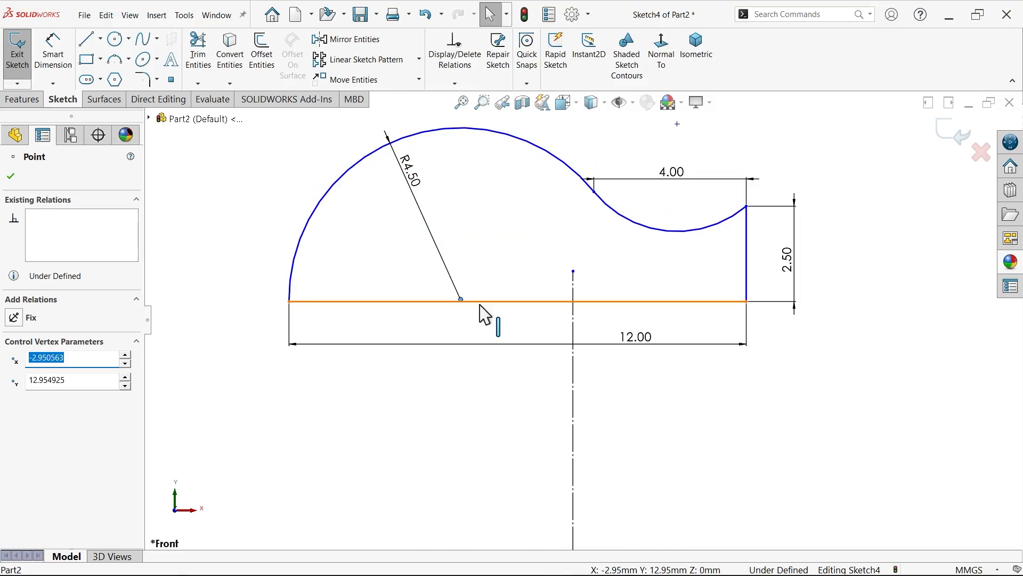
Make the arc centre coincident with the centreline and set the head 15 mm above the leaves
click(460, 300)
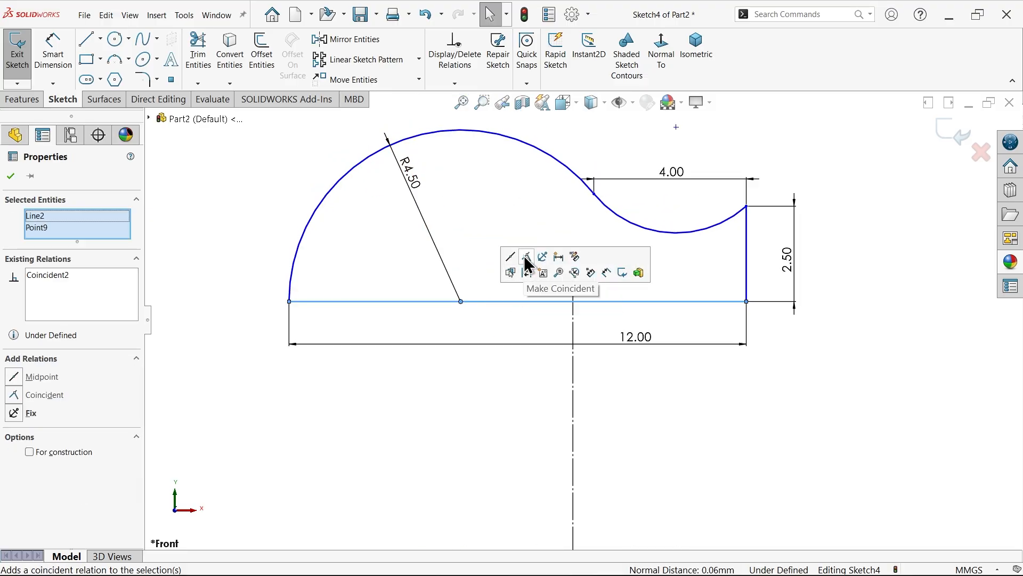
mouse_move(462, 319)
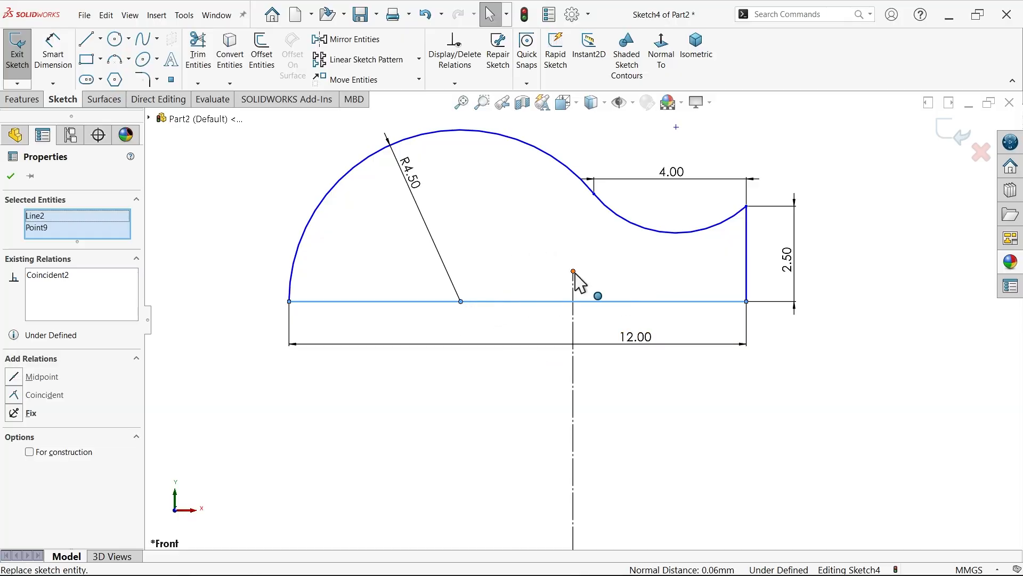
click(460, 302)
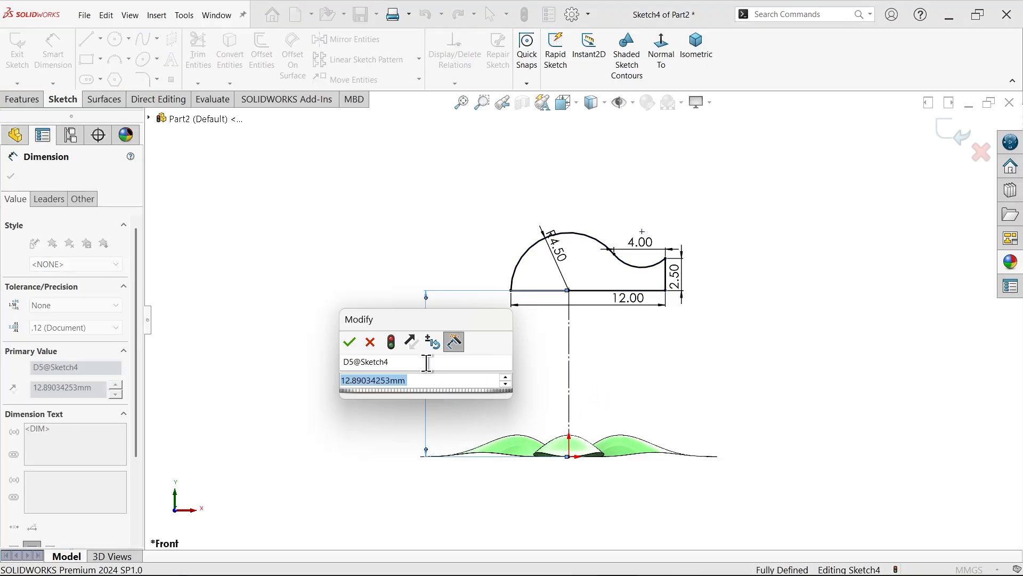
click(349, 341)
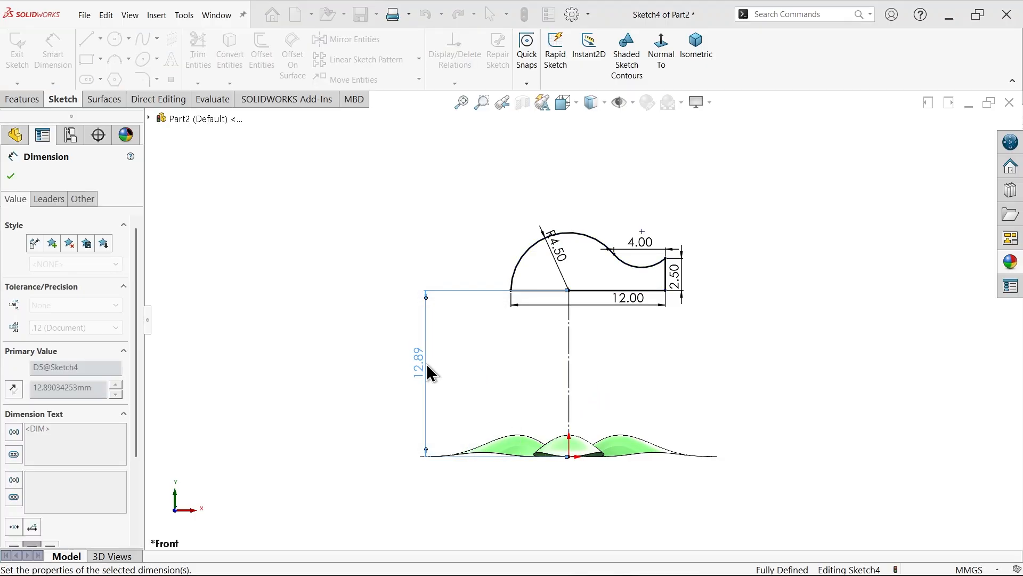
click(9, 175)
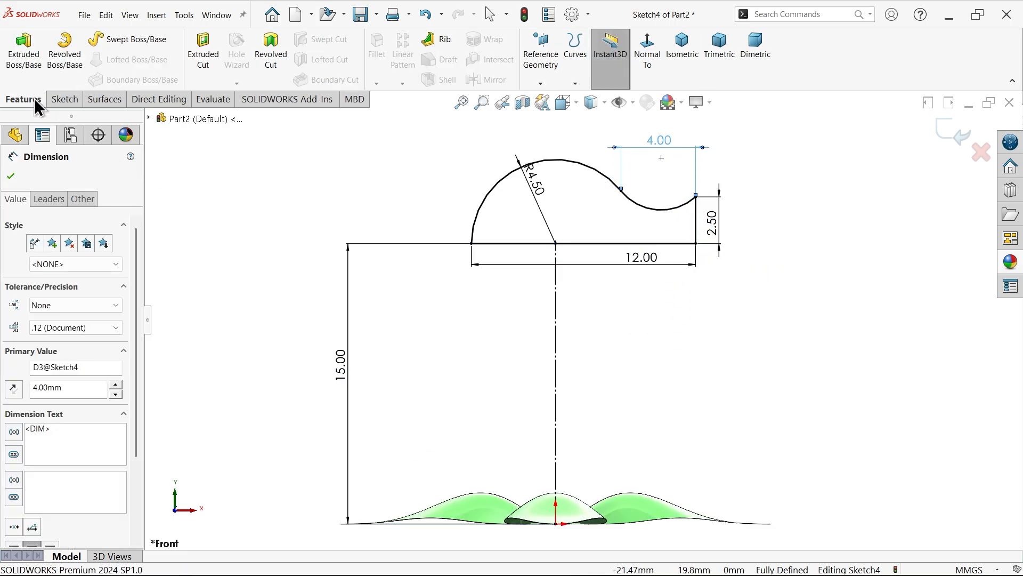
mouse_move(64, 50)
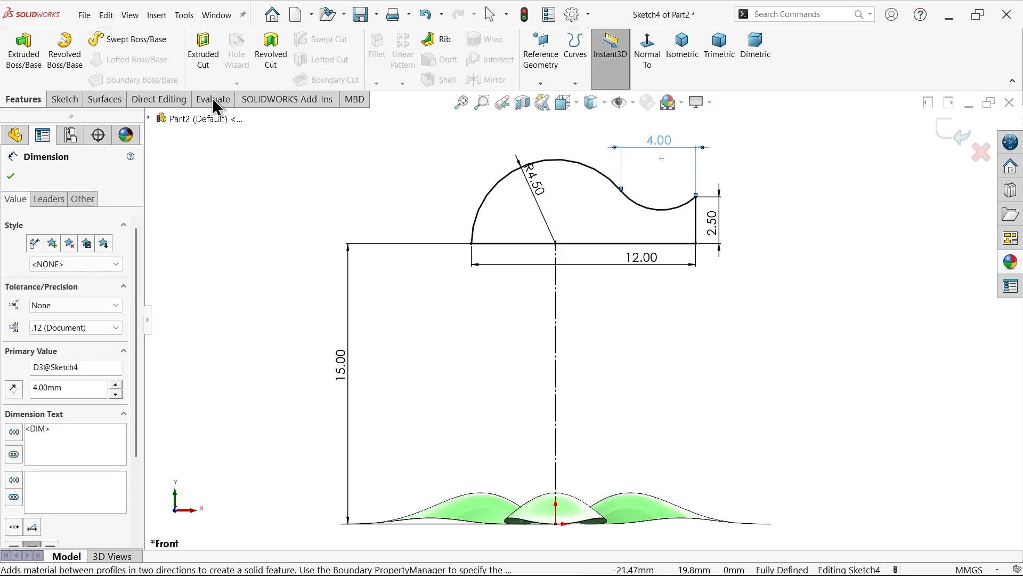
mouse_move(53, 117)
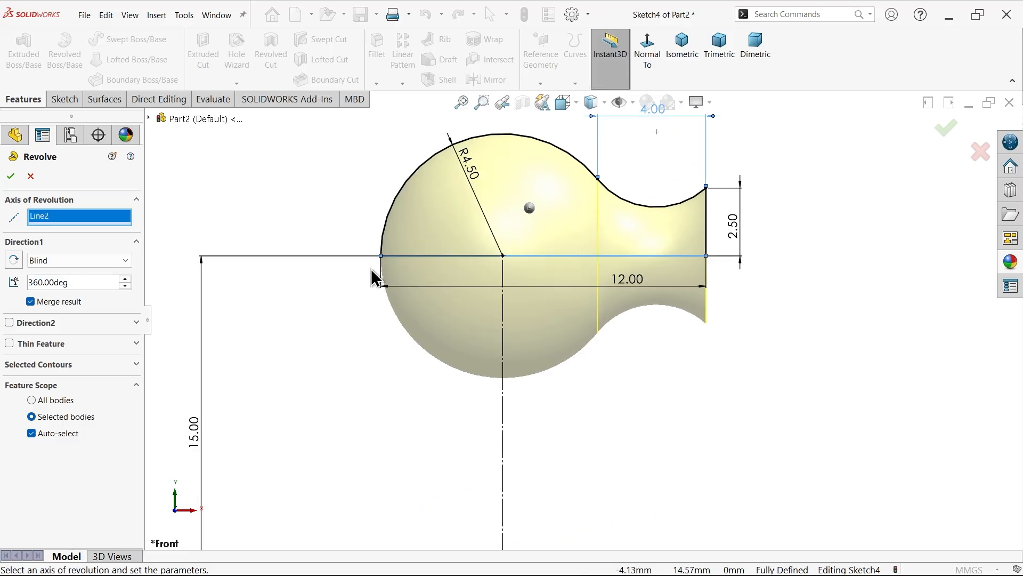
Revolve the head profile a full 360° about base line Line2 to create Revolve1
click(62, 282)
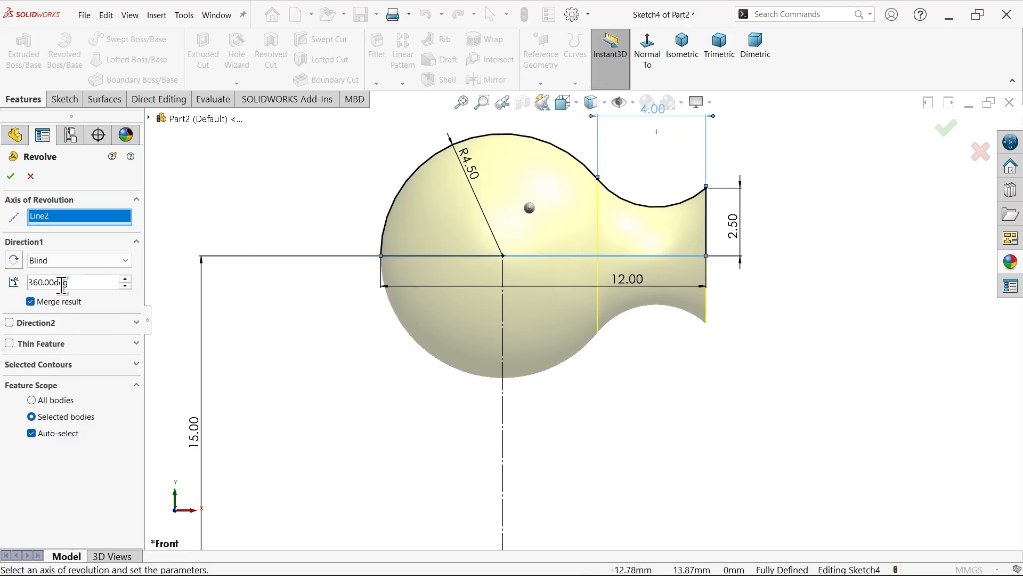
click(10, 177)
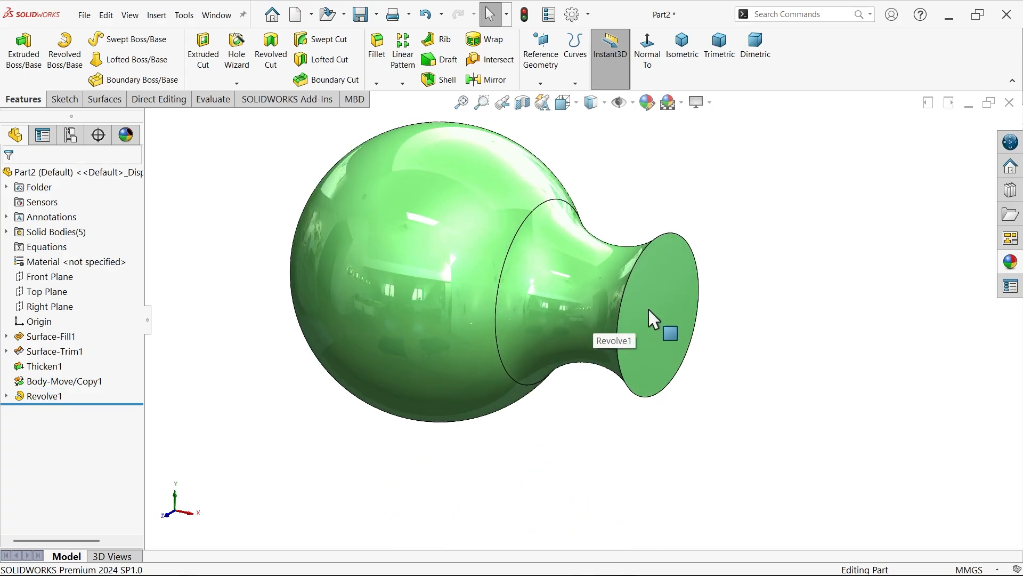
Shell the head with the flat snout end face removed to form the open mouth
click(447, 79)
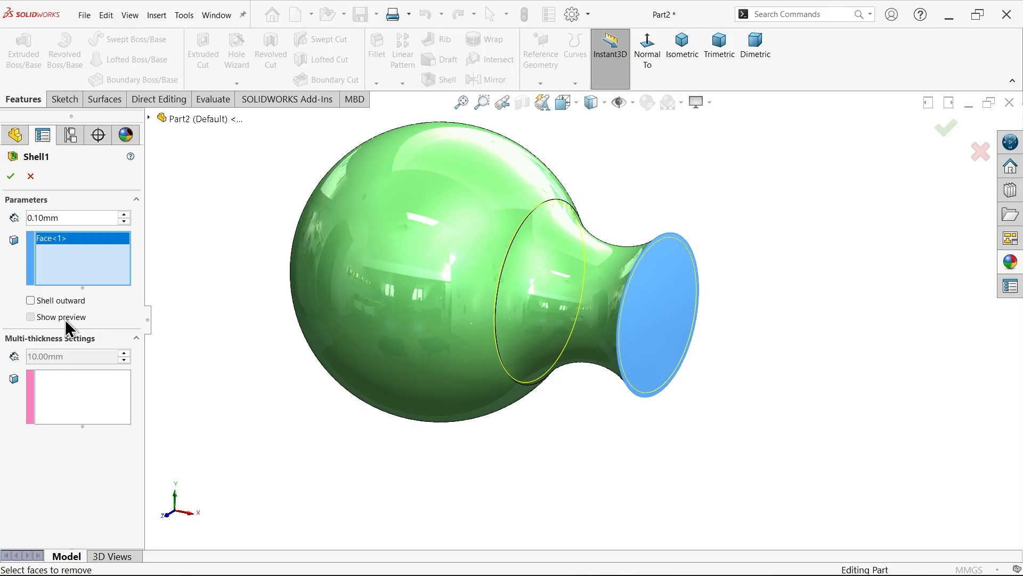
click(31, 317)
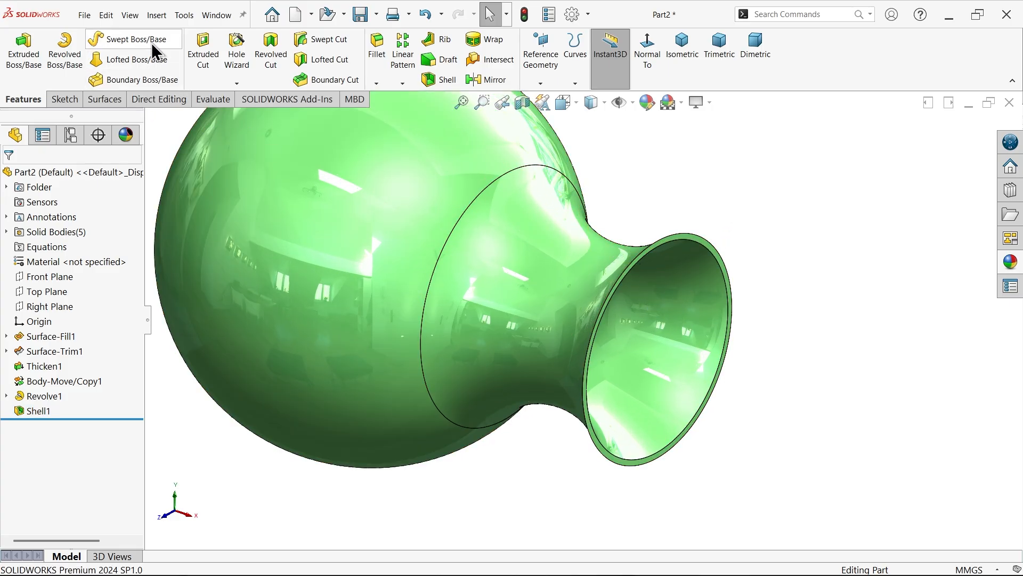
Sweep a 1.00 mm circular profile along the mouth edge to form the rim
click(134, 39)
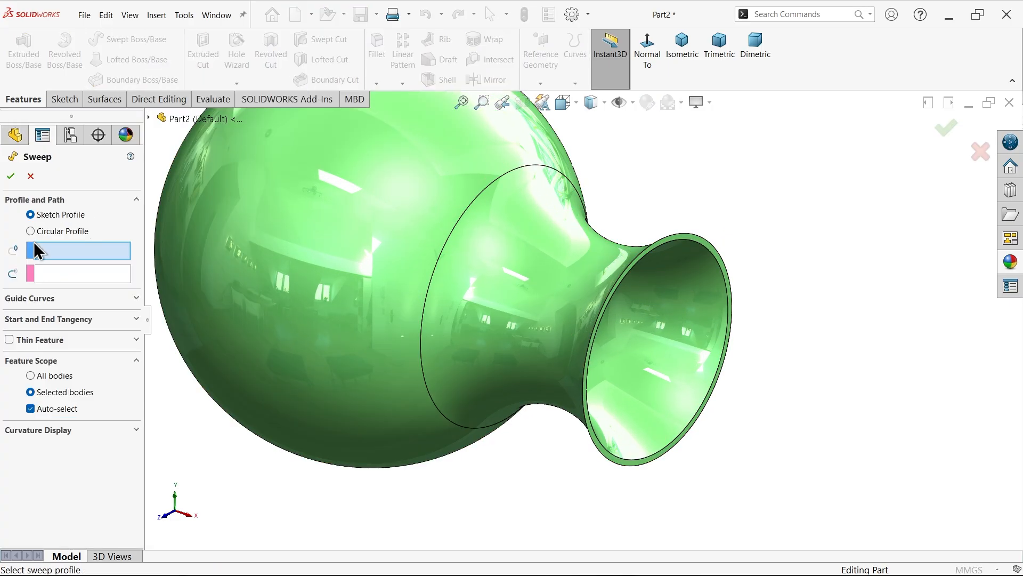
click(29, 230)
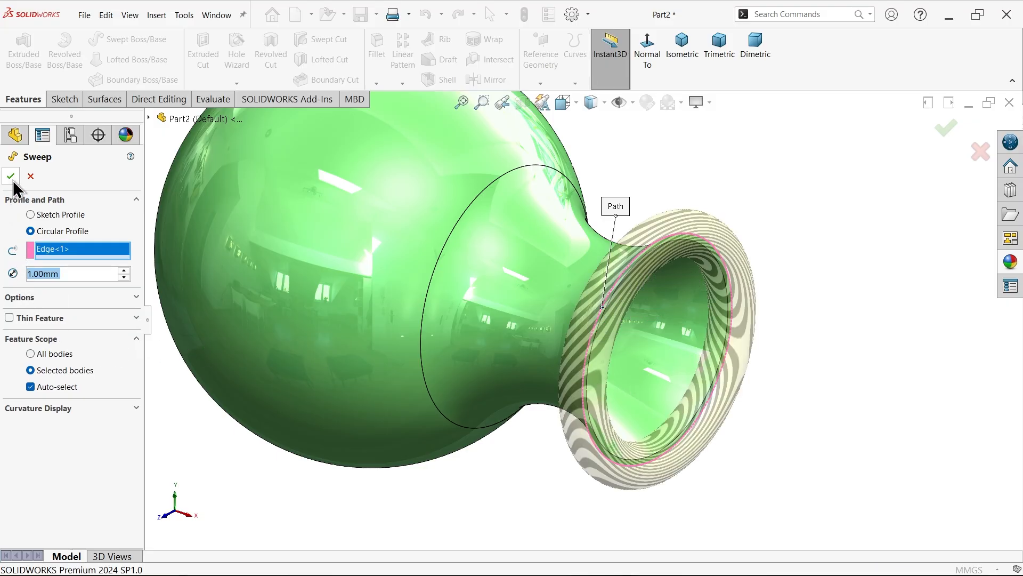
click(10, 176)
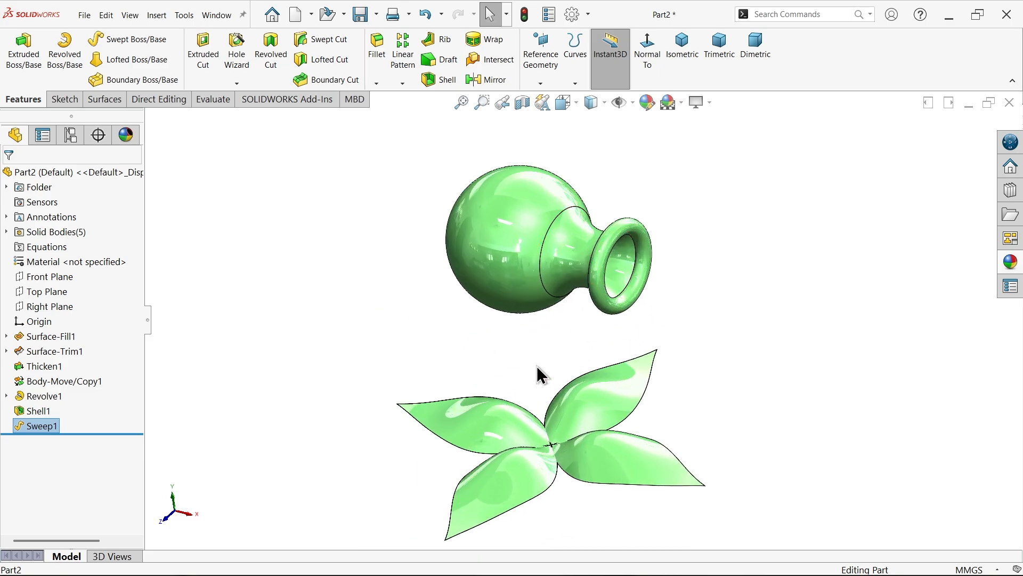
On the Front Plane, sketch a centerline, a circle and a vertical line cutting it in half
click(50, 276)
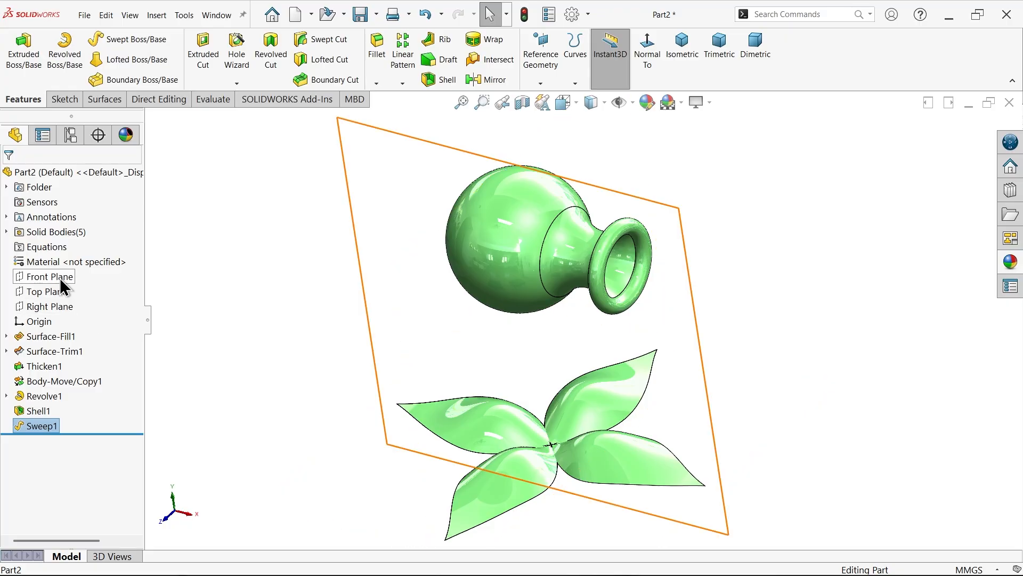
click(49, 276)
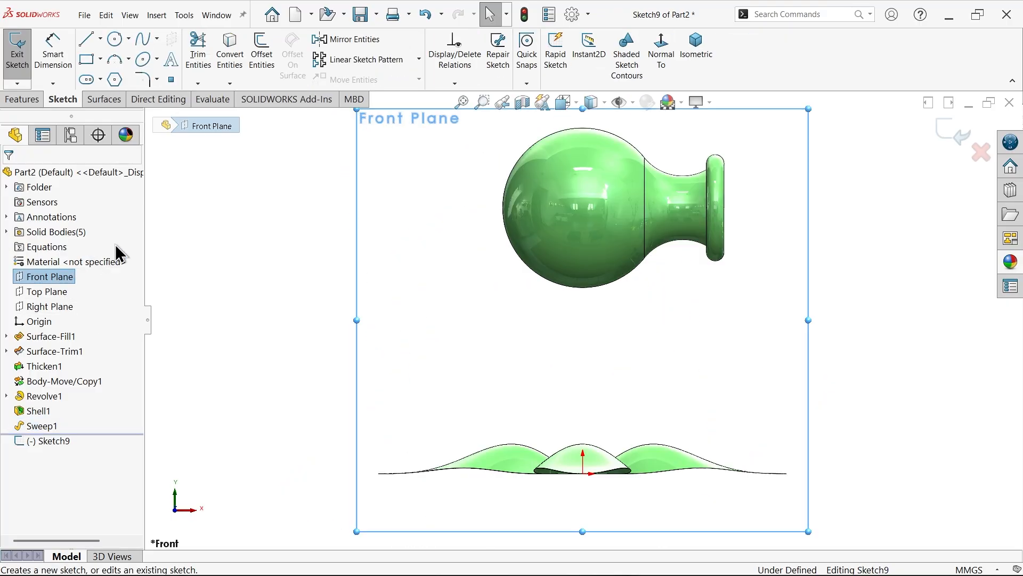
mouse_move(251, 264)
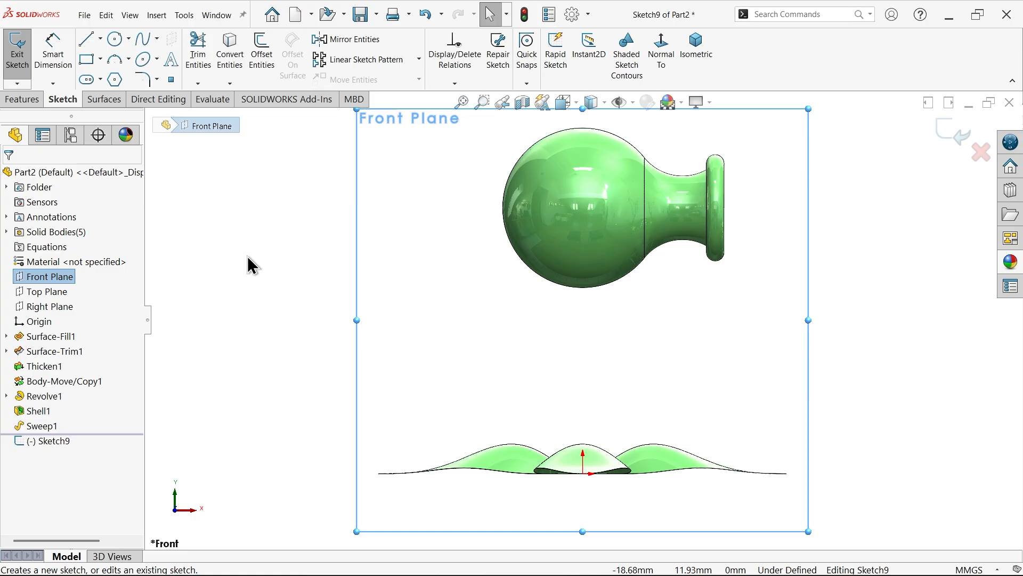
click(102, 38)
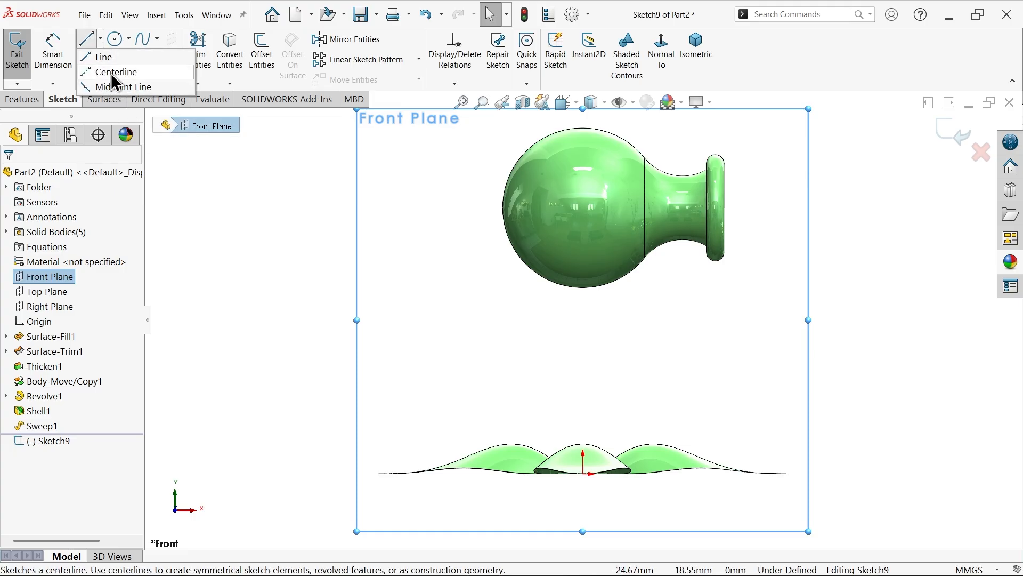
click(119, 71)
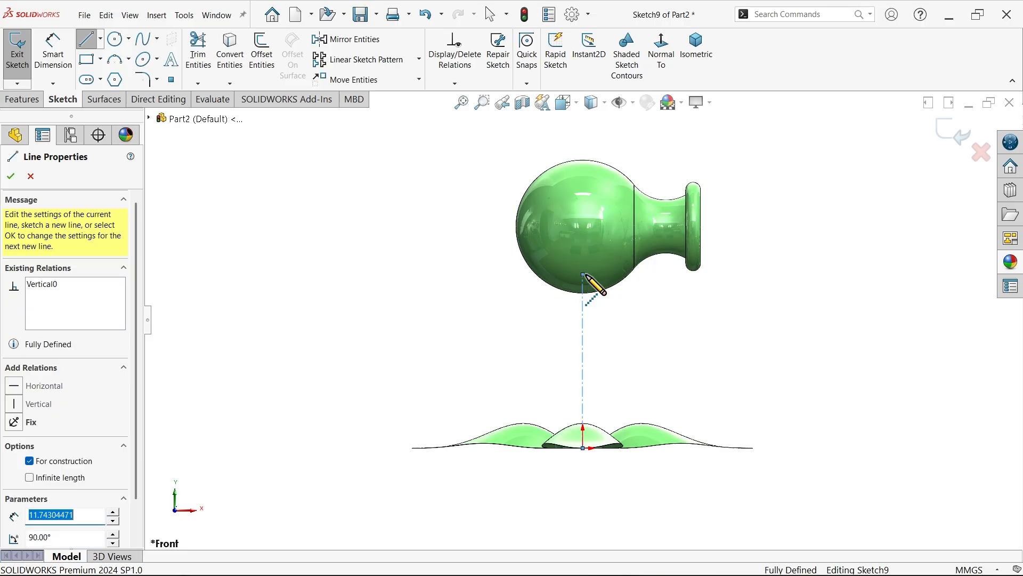
click(10, 177)
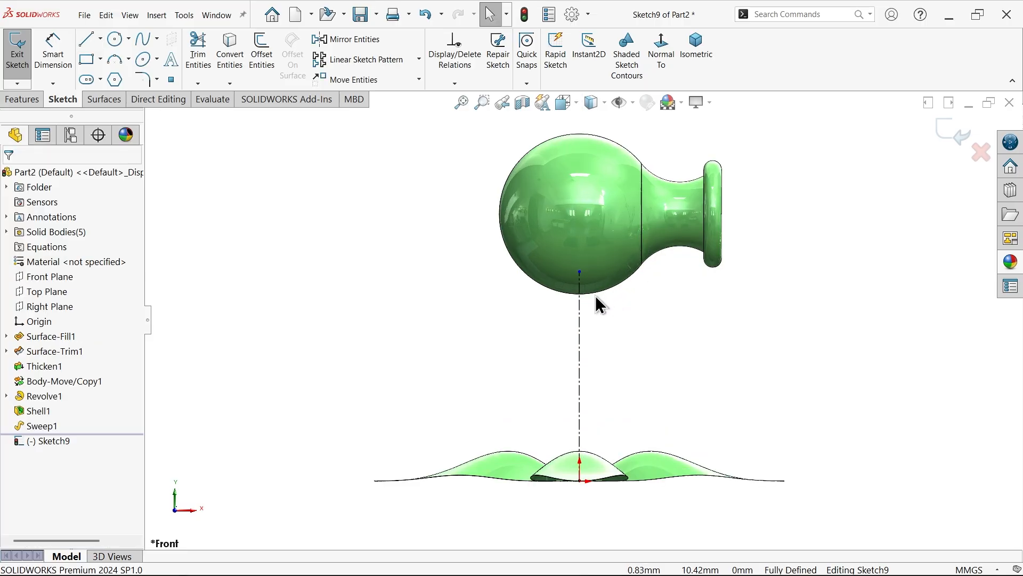
scroll(up, 3)
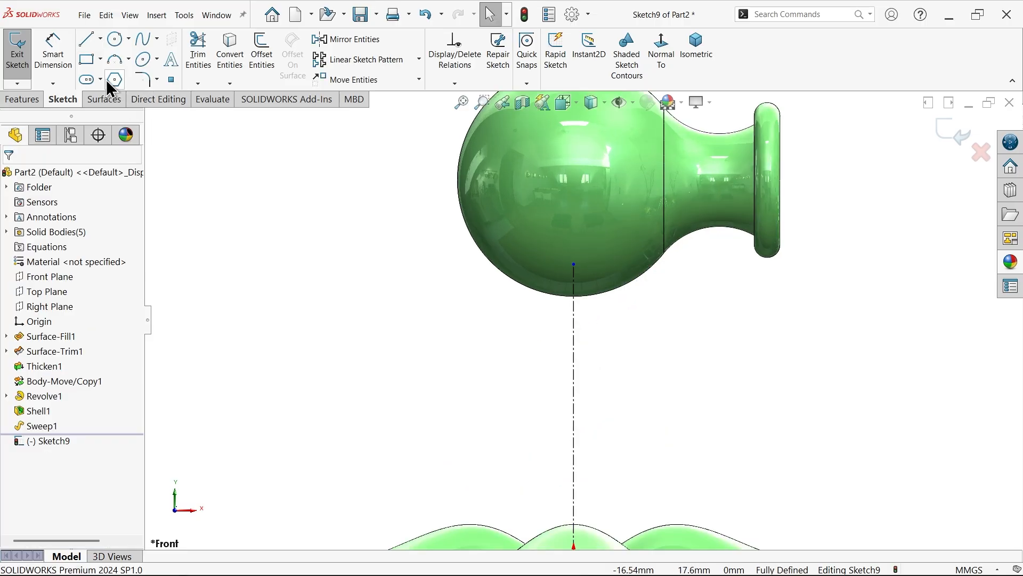
click(114, 39)
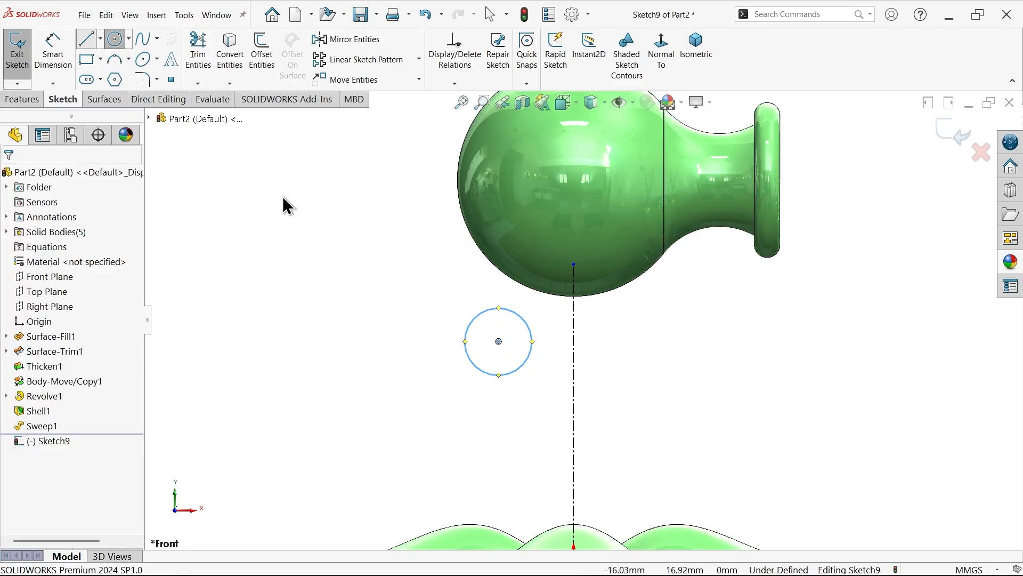
click(84, 39)
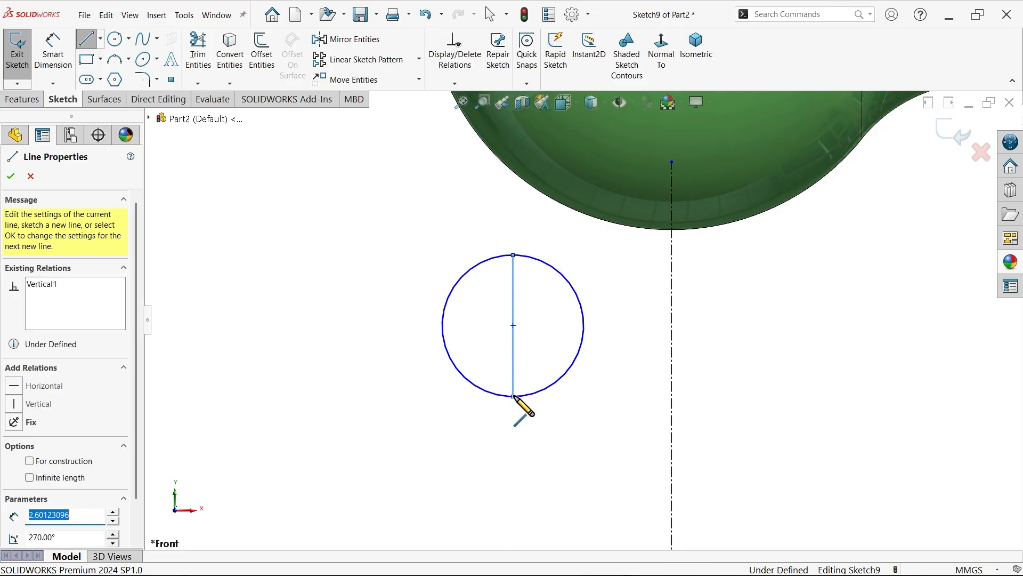
click(197, 49)
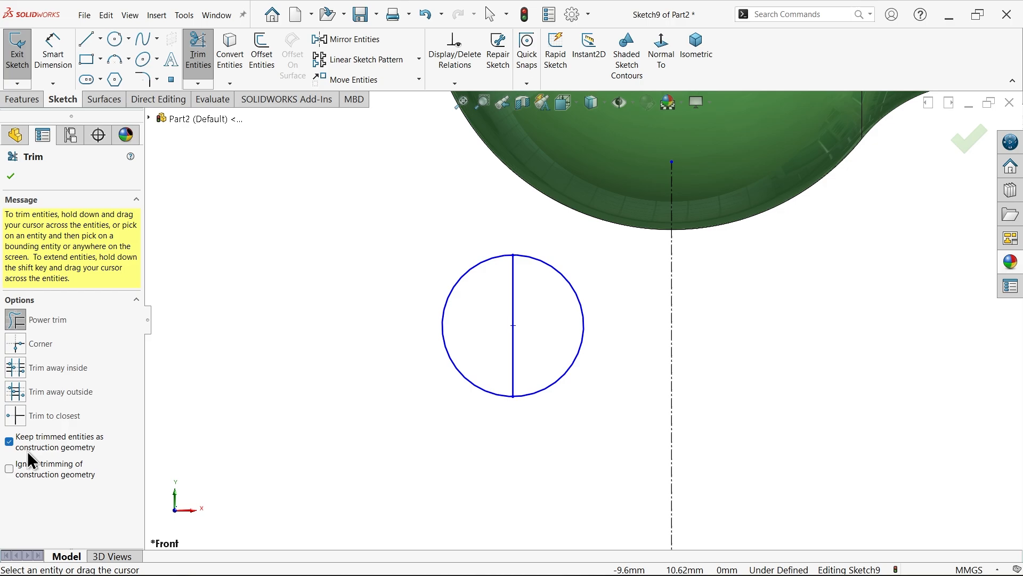
mouse_move(358, 367)
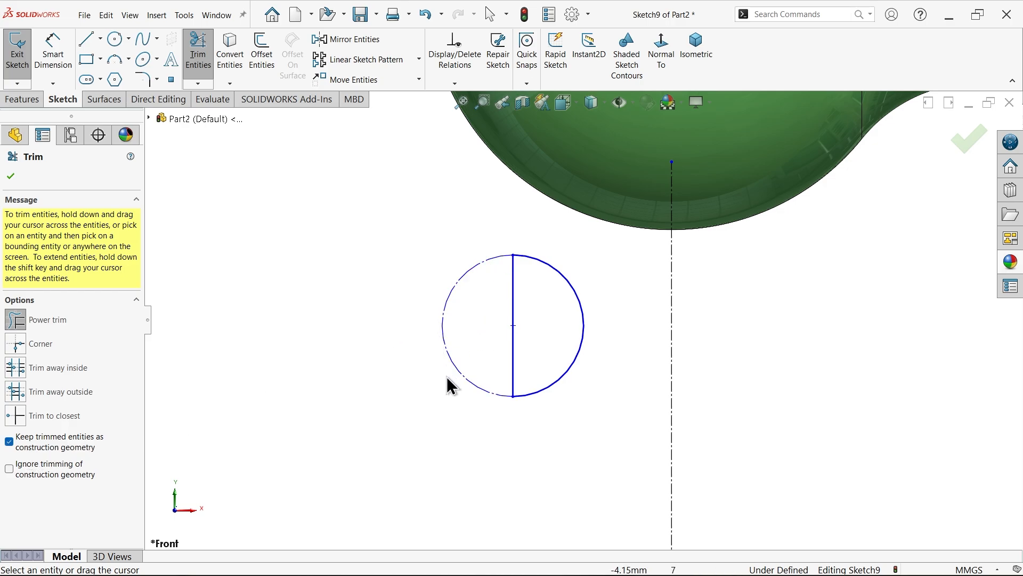
Dimension the arc radius 1.20 and offset 1.50, with its endpoint coincident to the head outline
click(10, 176)
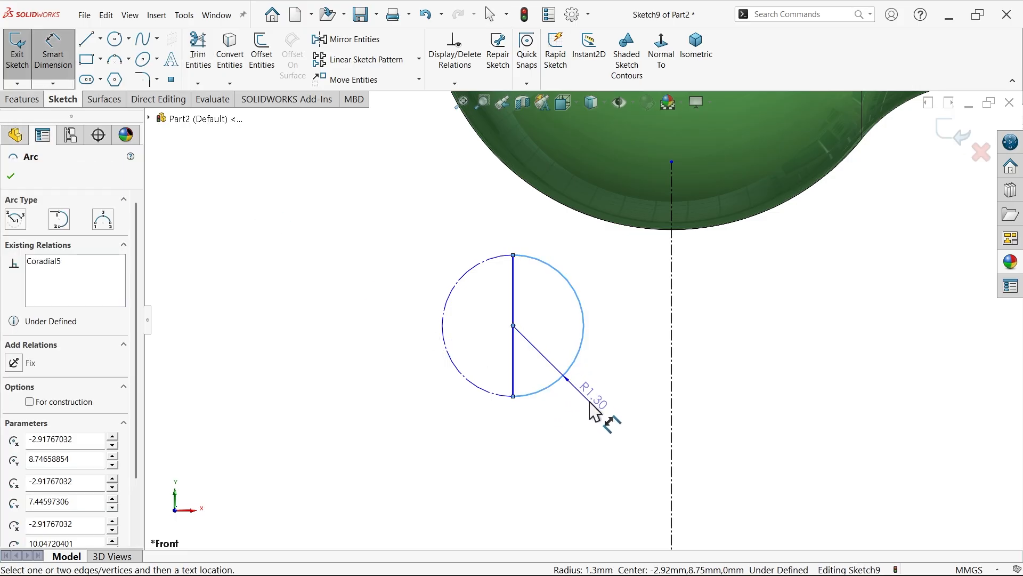
click(591, 401)
text(1)
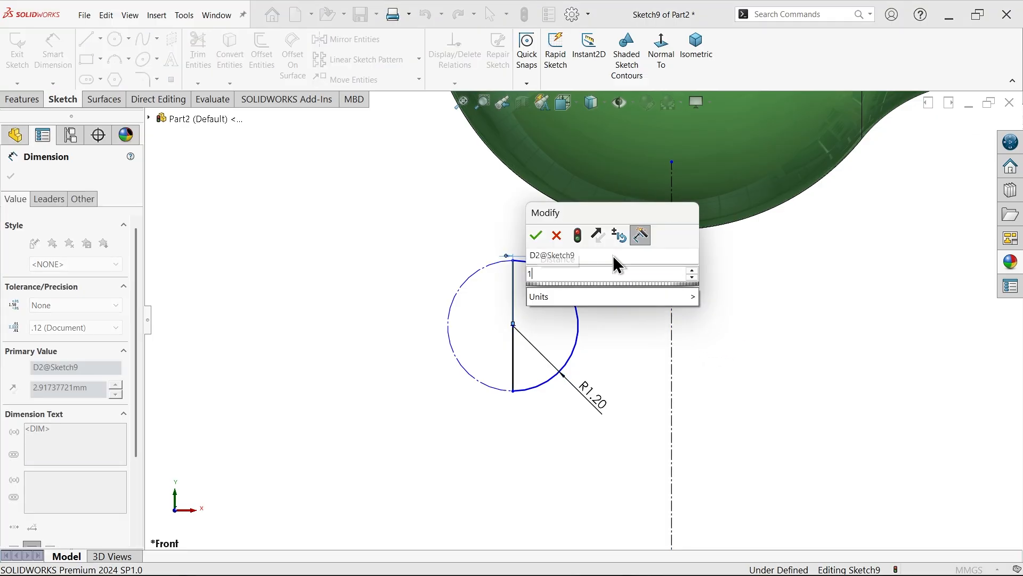
click(536, 235)
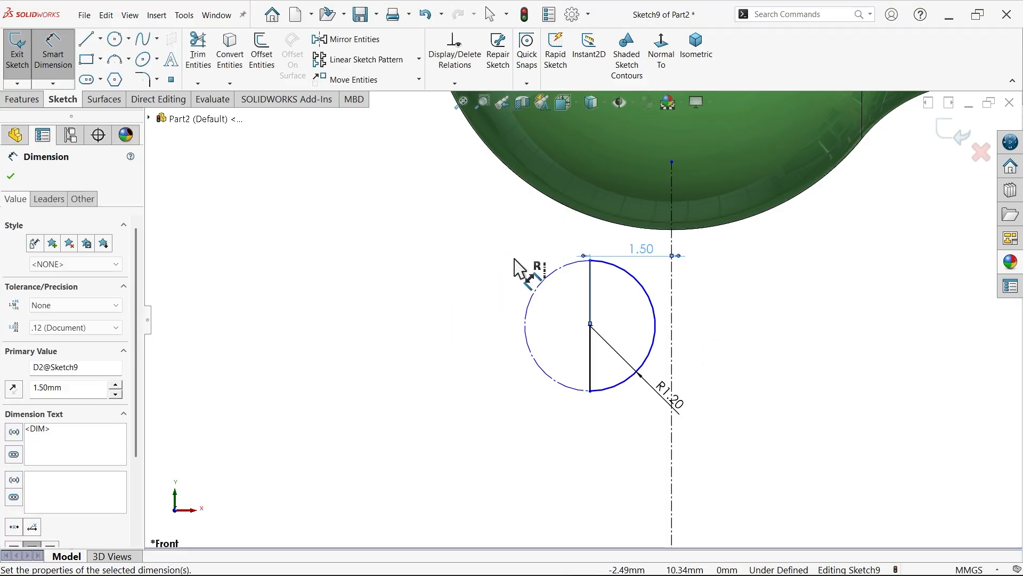
click(9, 177)
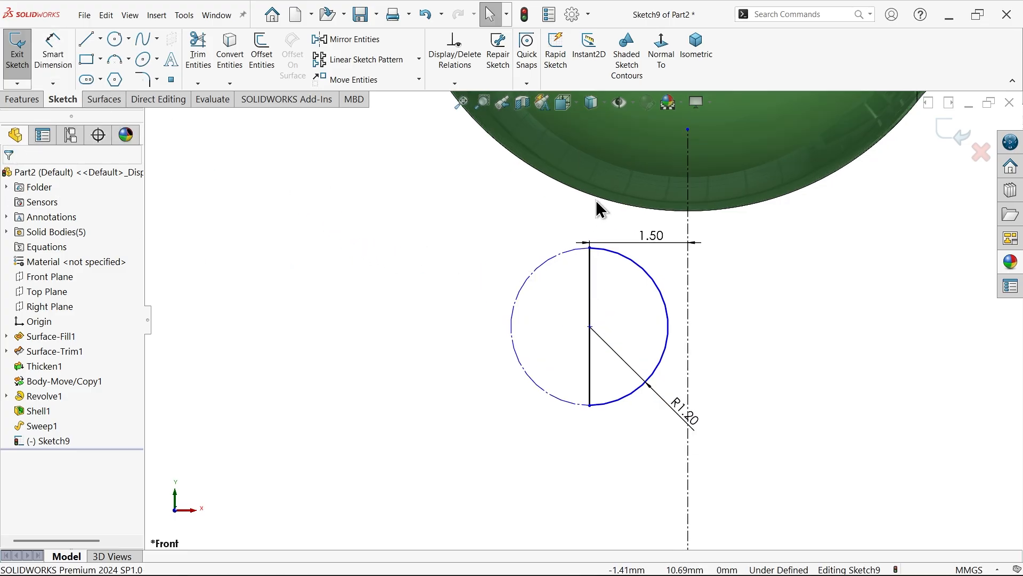
click(45, 396)
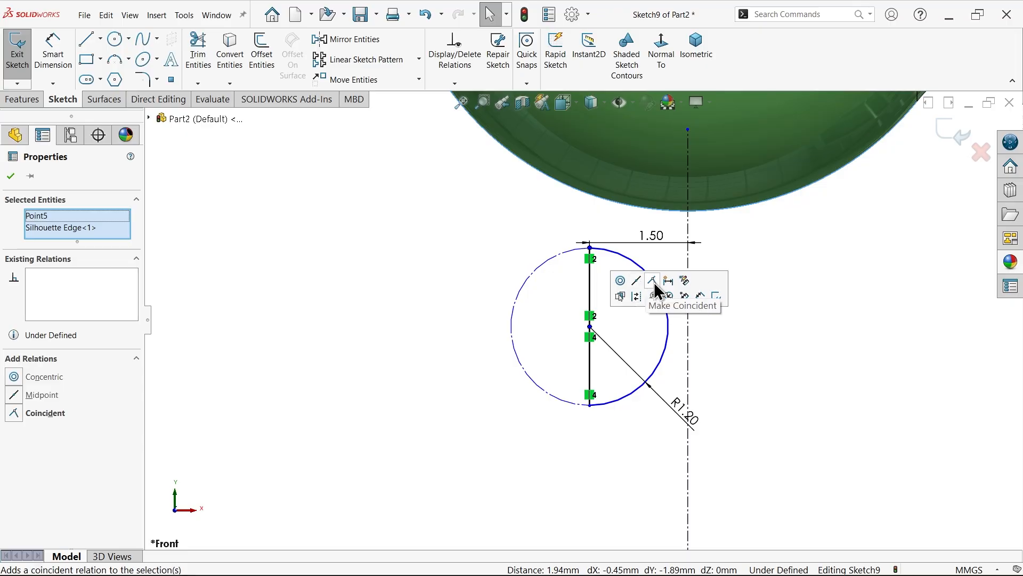
click(651, 282)
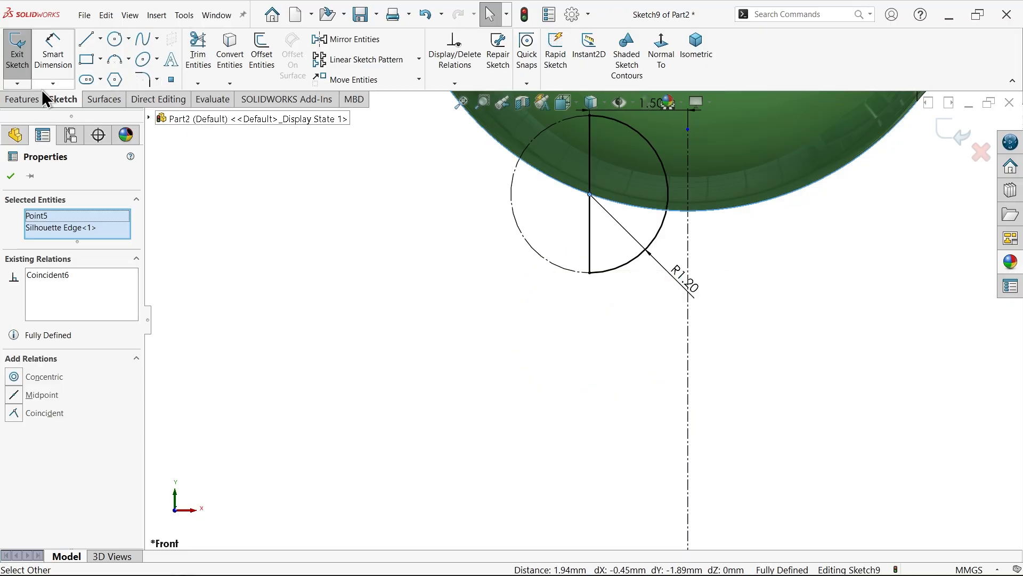
click(22, 98)
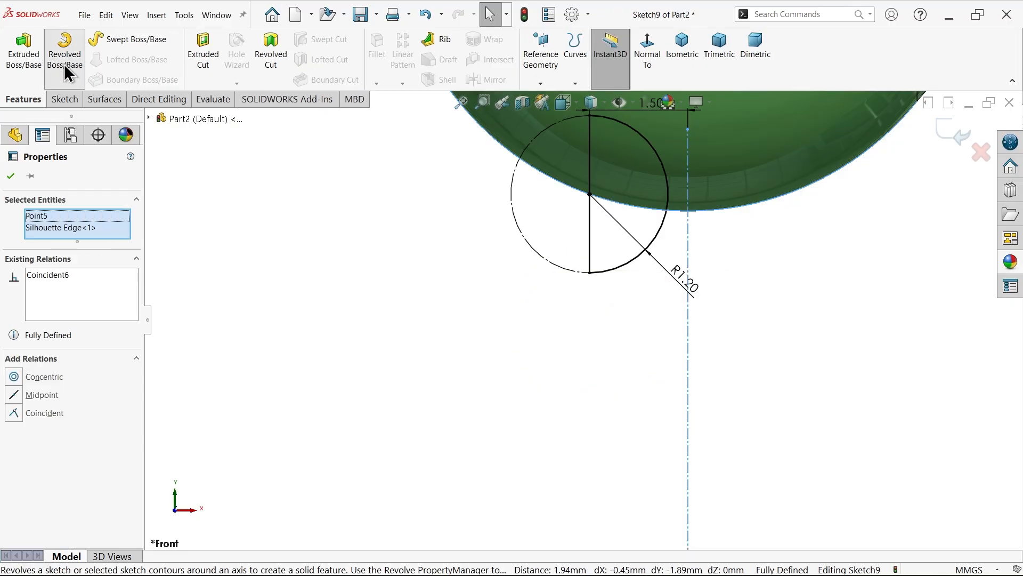
Revolve the half circle 360° about its straight edge into the pea sphere
click(64, 52)
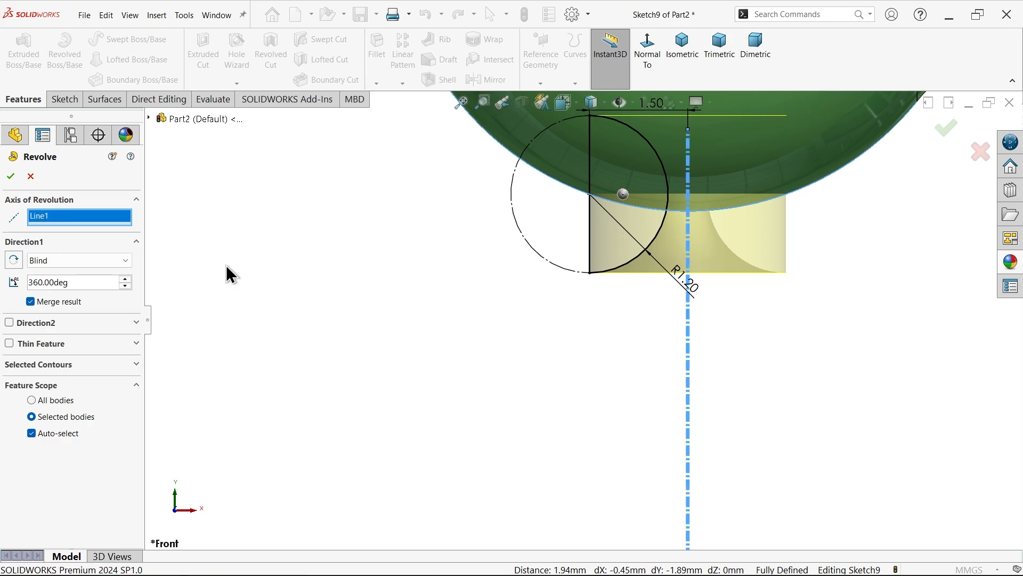
click(555, 250)
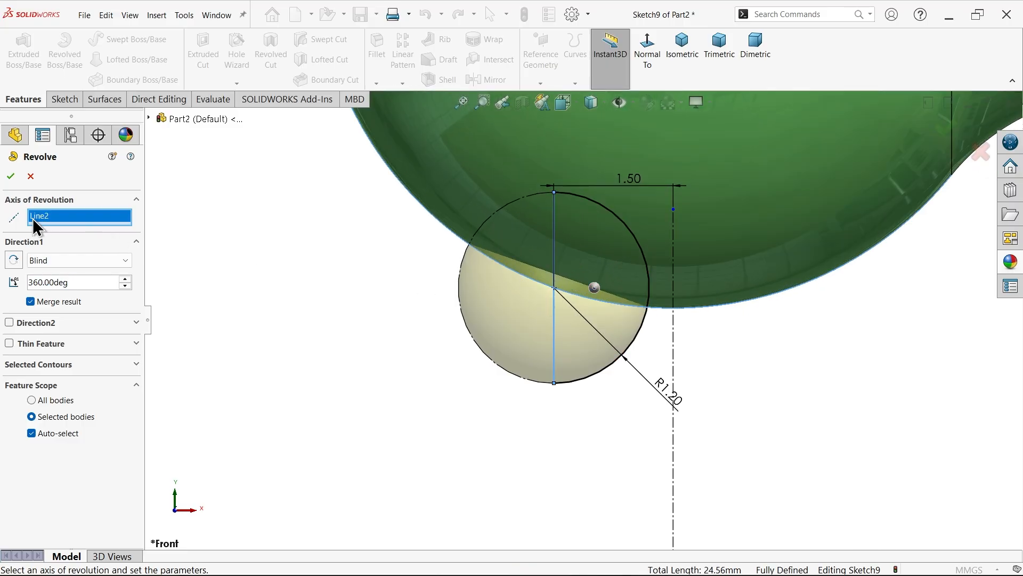
mouse_move(18, 251)
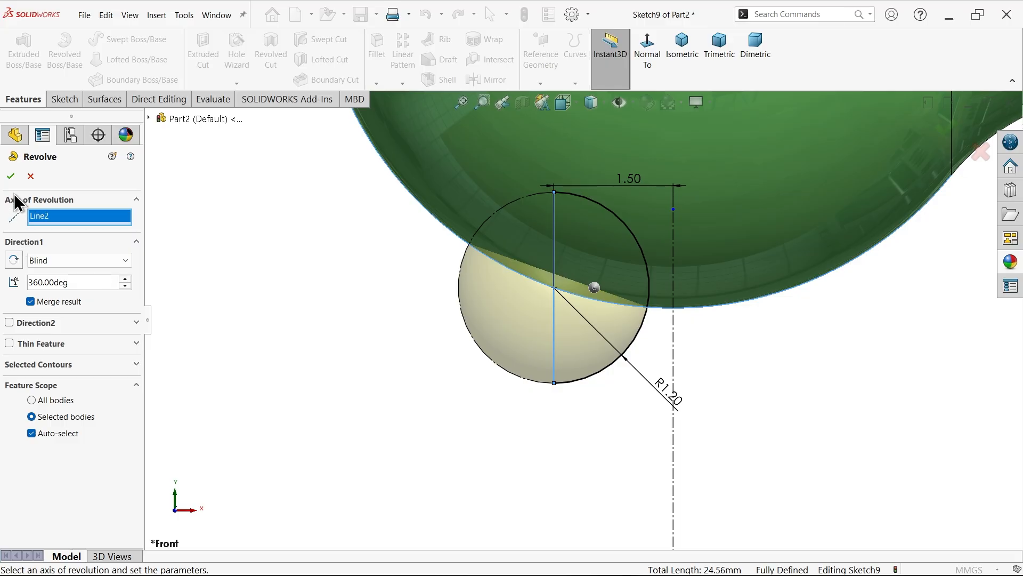
click(10, 176)
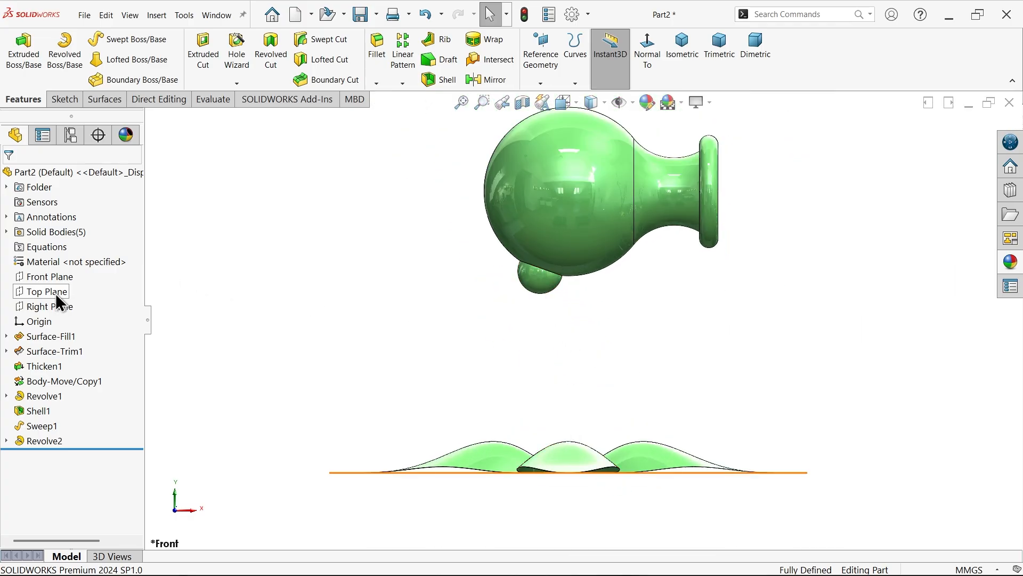
On the Front Plane, draw a tangent stem spline from sphere to leaf centre, 15.00 long
click(48, 276)
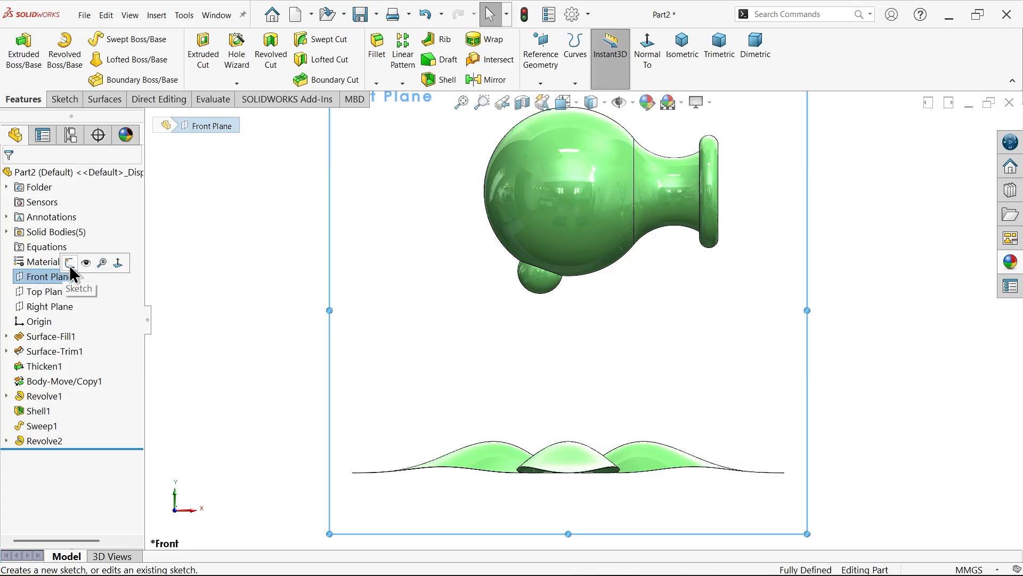
click(69, 263)
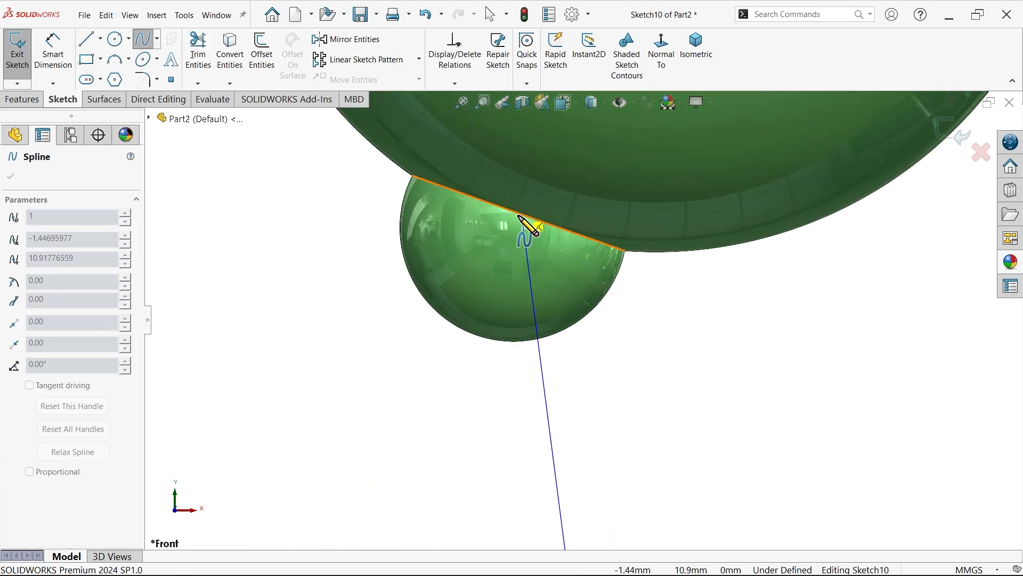
click(525, 225)
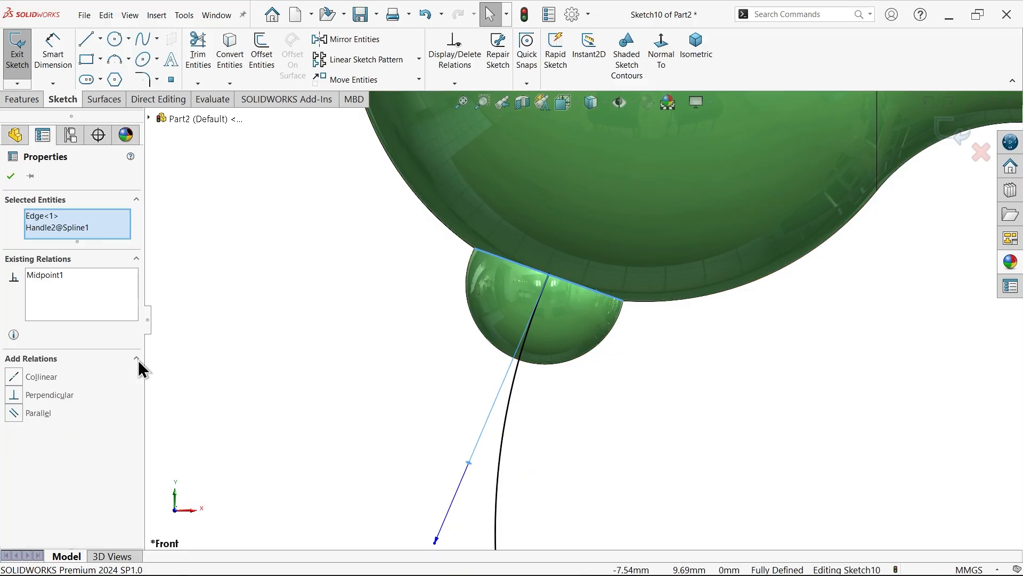
click(49, 394)
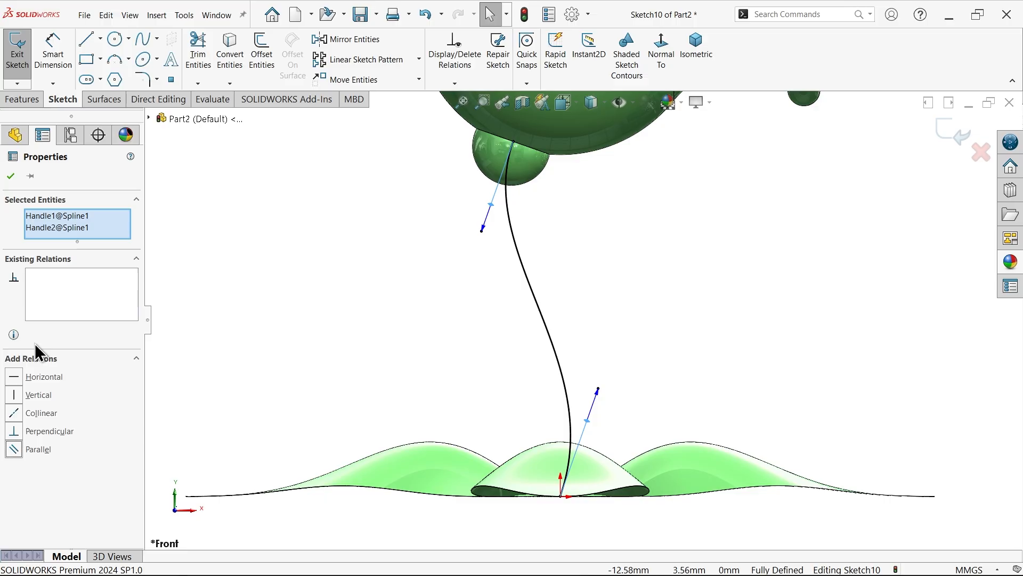
click(11, 177)
text(1)
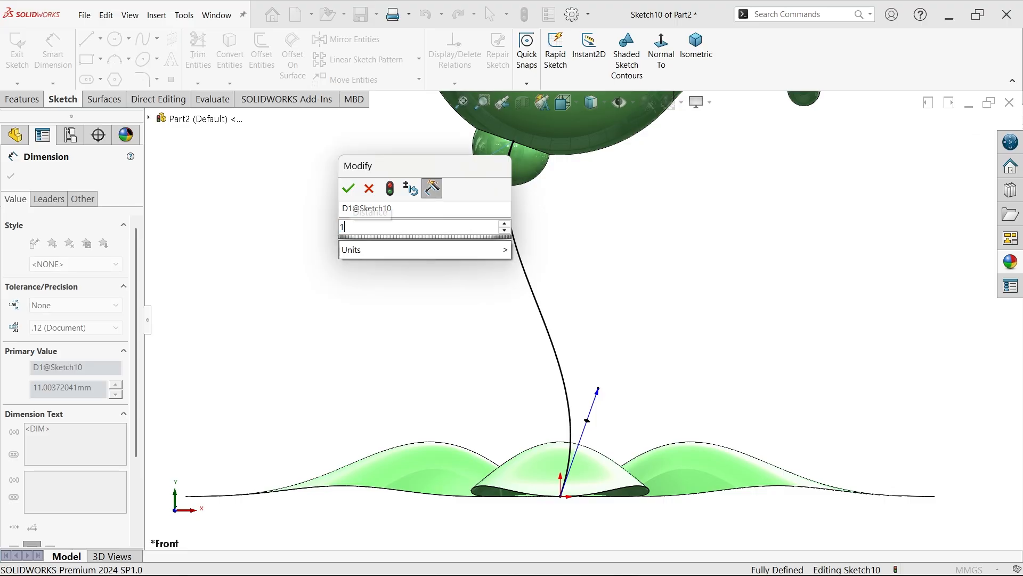
click(348, 189)
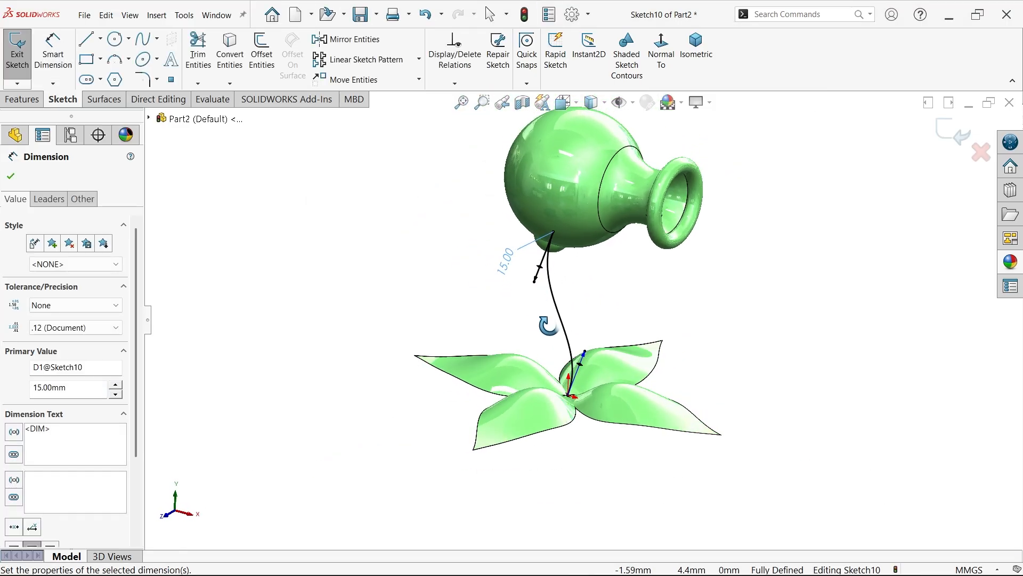
click(17, 50)
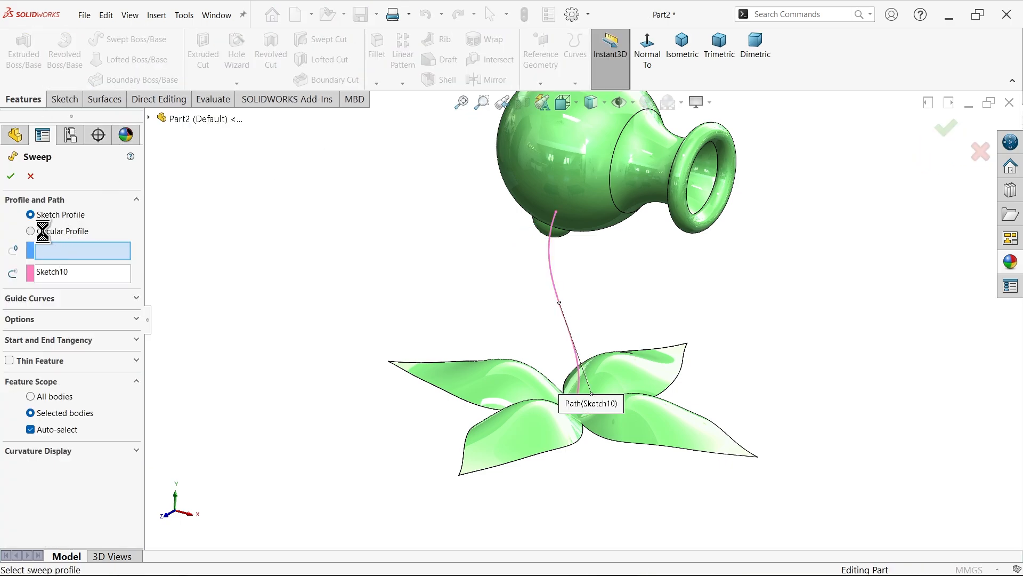
Sweep a 0.80 mm circular profile along Sketch10 for the stem, scoped to Revolve2
click(31, 231)
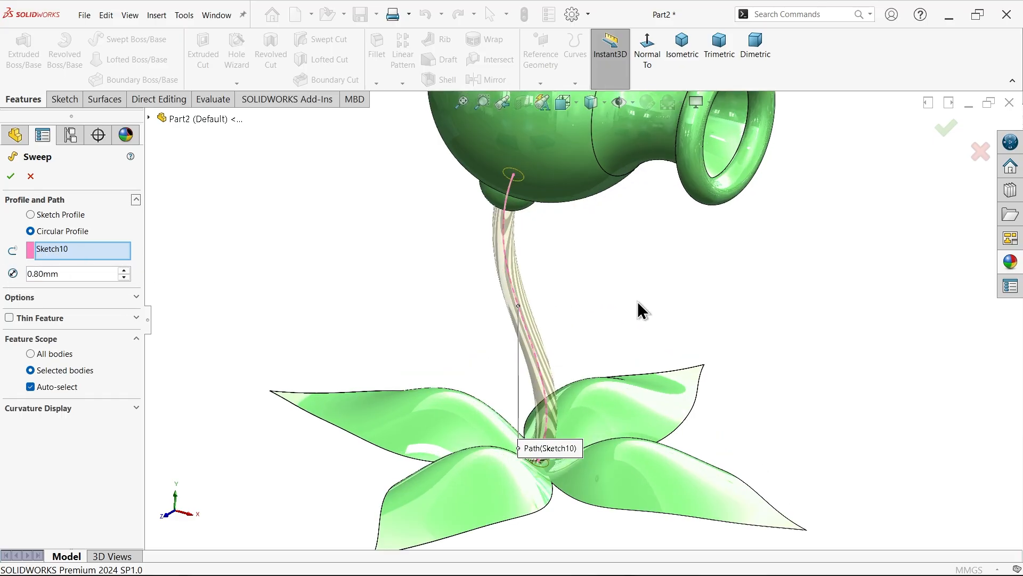
mouse_move(574, 157)
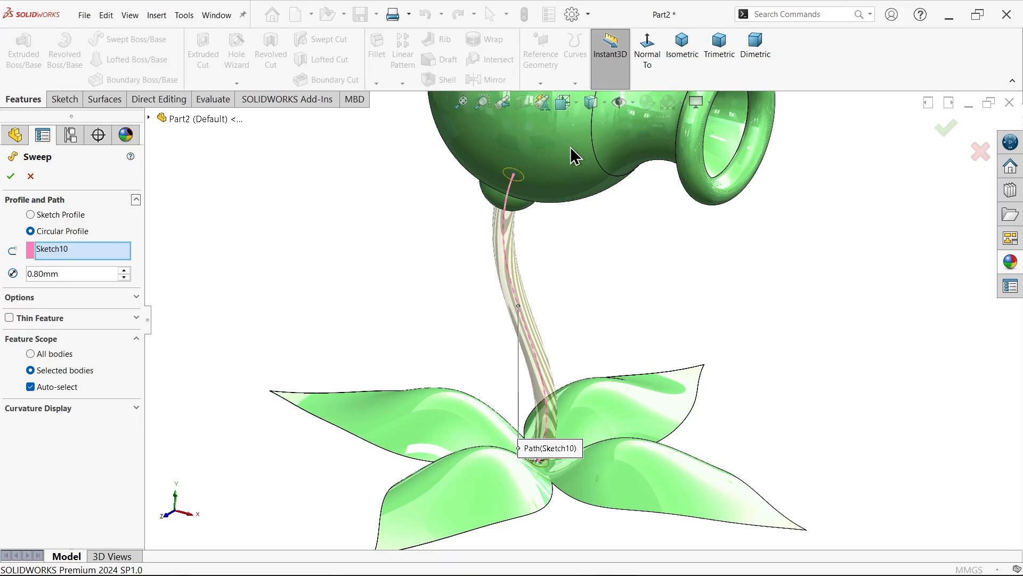
mouse_move(528, 262)
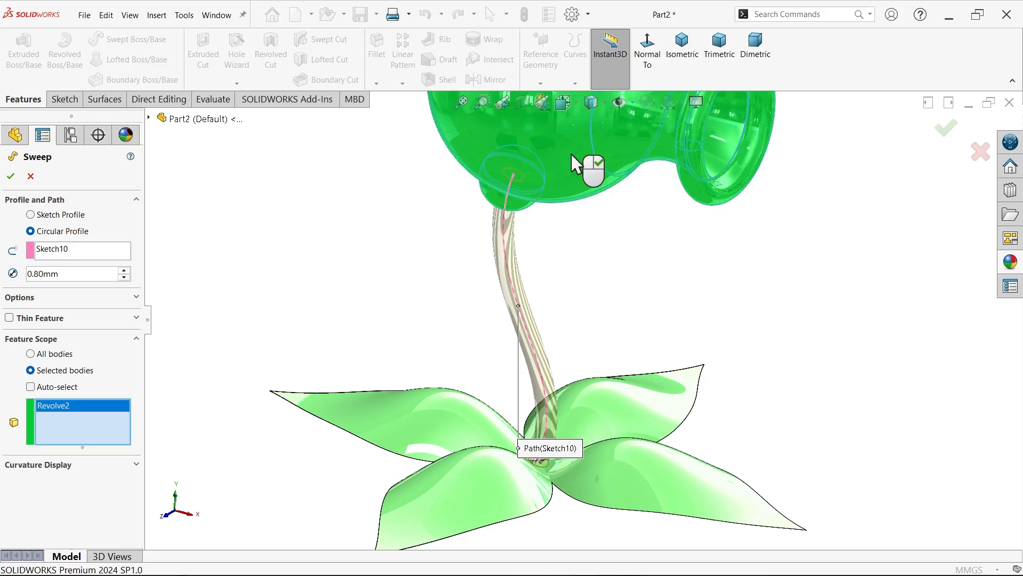
mouse_move(528, 171)
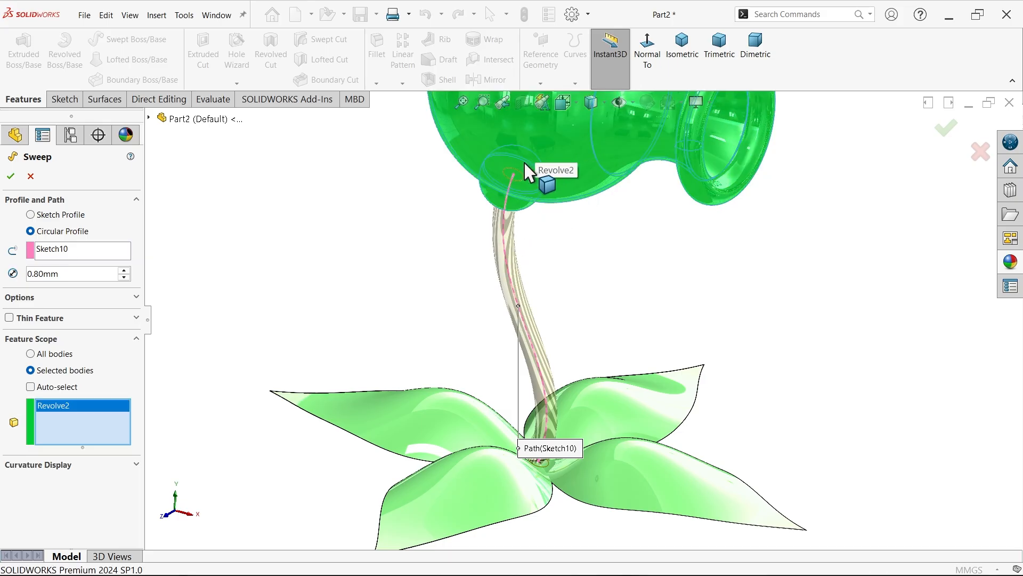
click(10, 177)
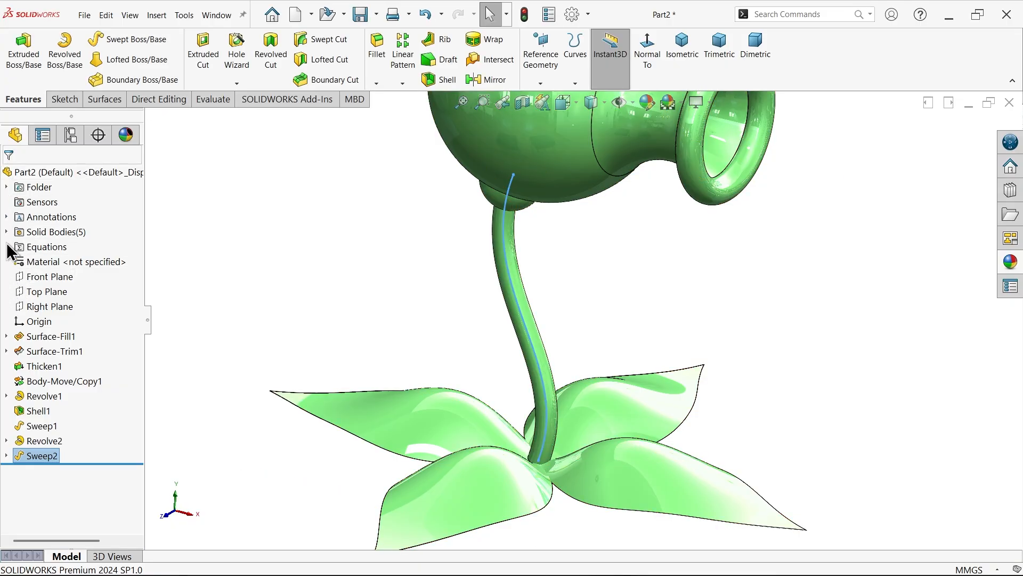
click(6, 232)
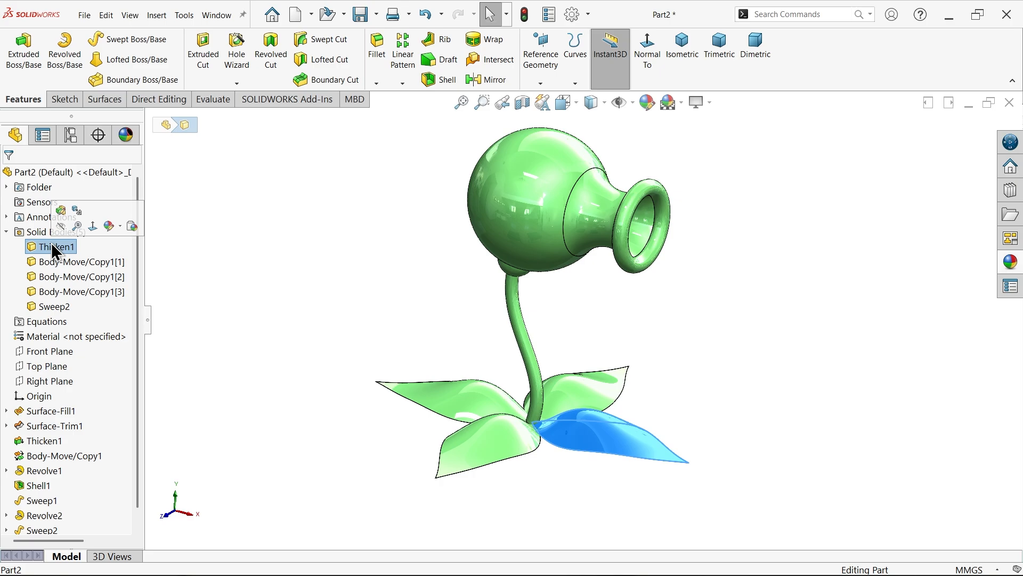
click(81, 262)
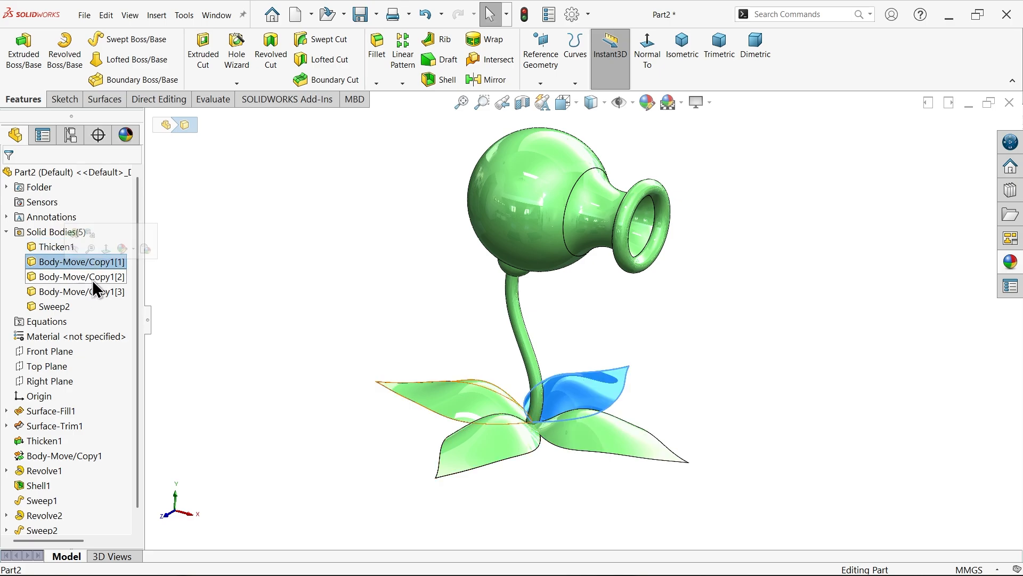
click(53, 307)
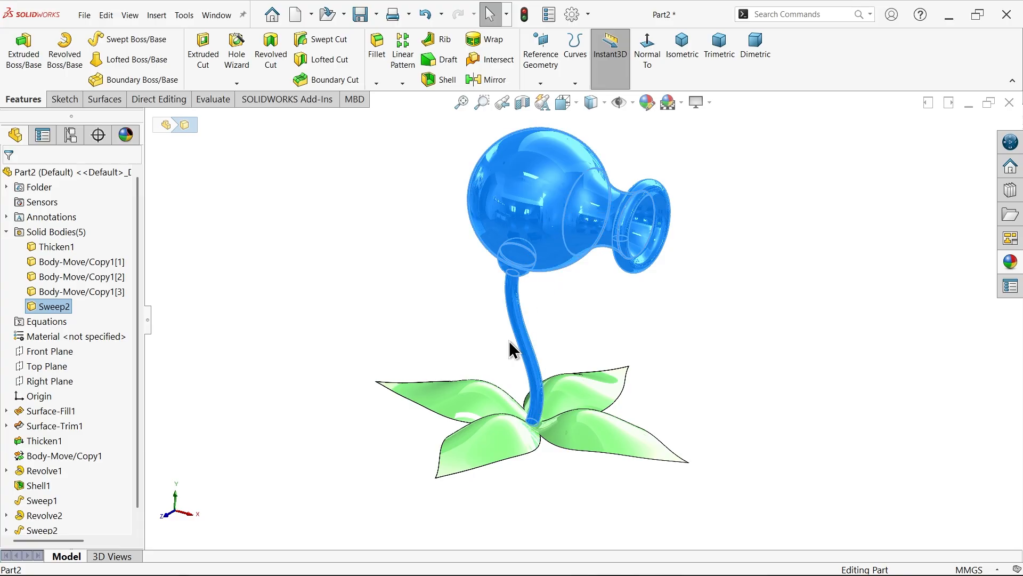
mouse_move(8, 238)
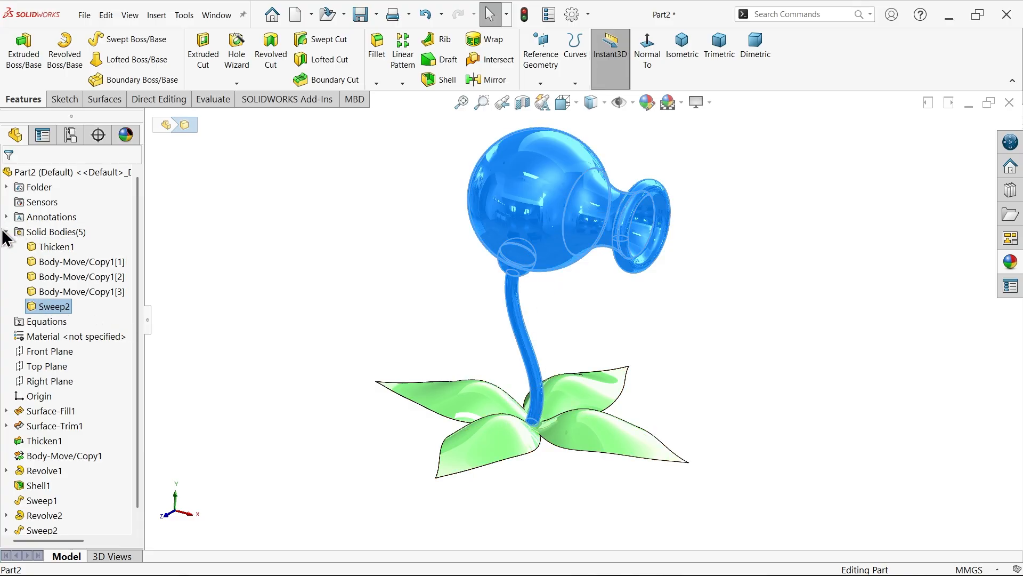
click(6, 231)
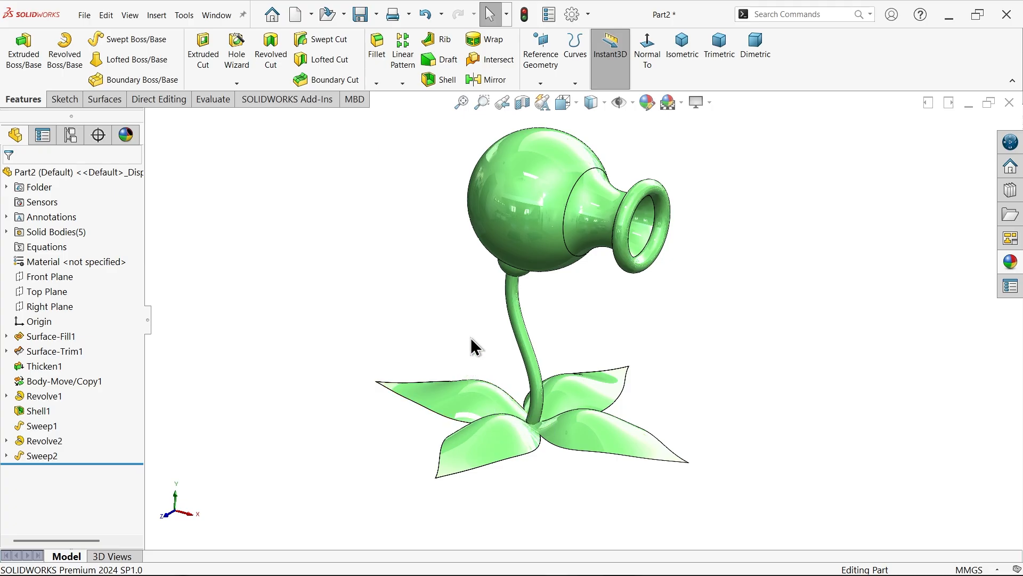
mouse_move(474, 329)
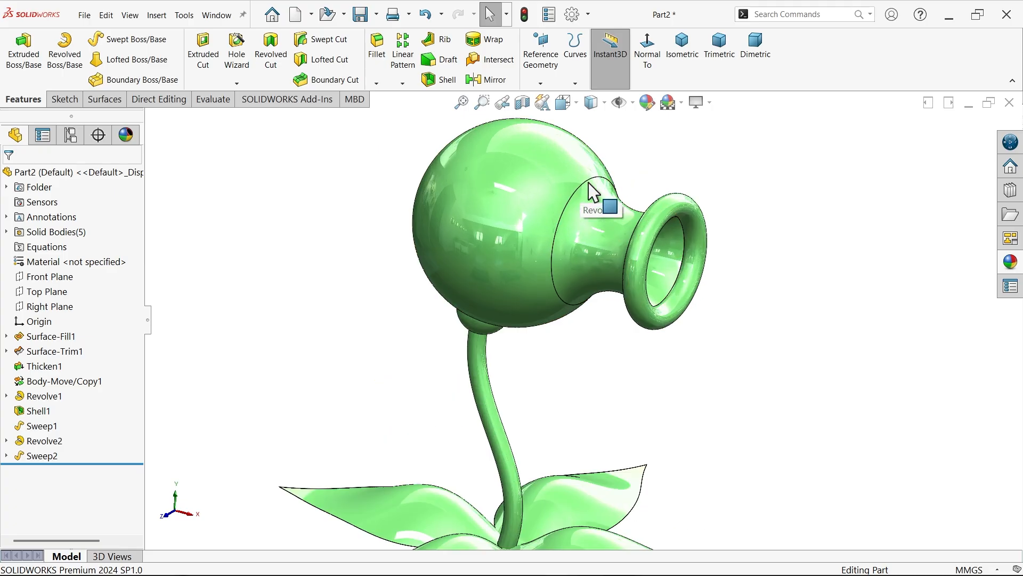
mouse_move(78, 299)
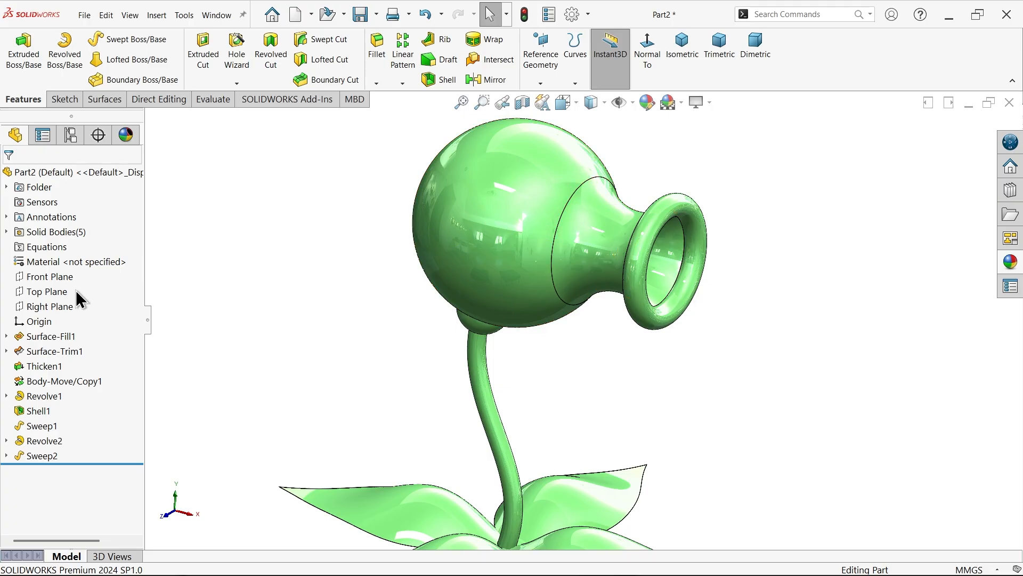
click(49, 306)
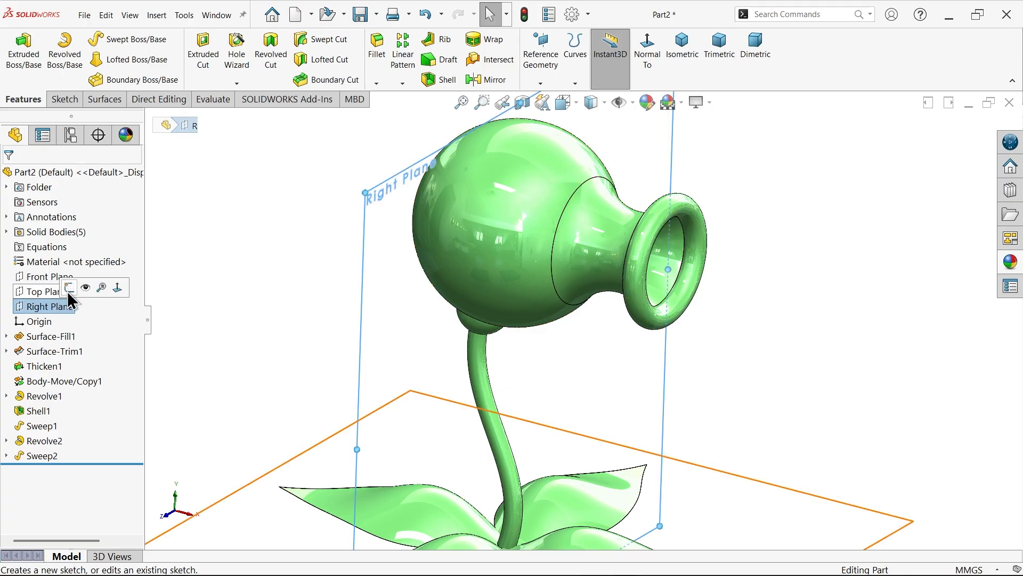
Start a Right Plane sketch with a vertical centreline through the head
click(68, 288)
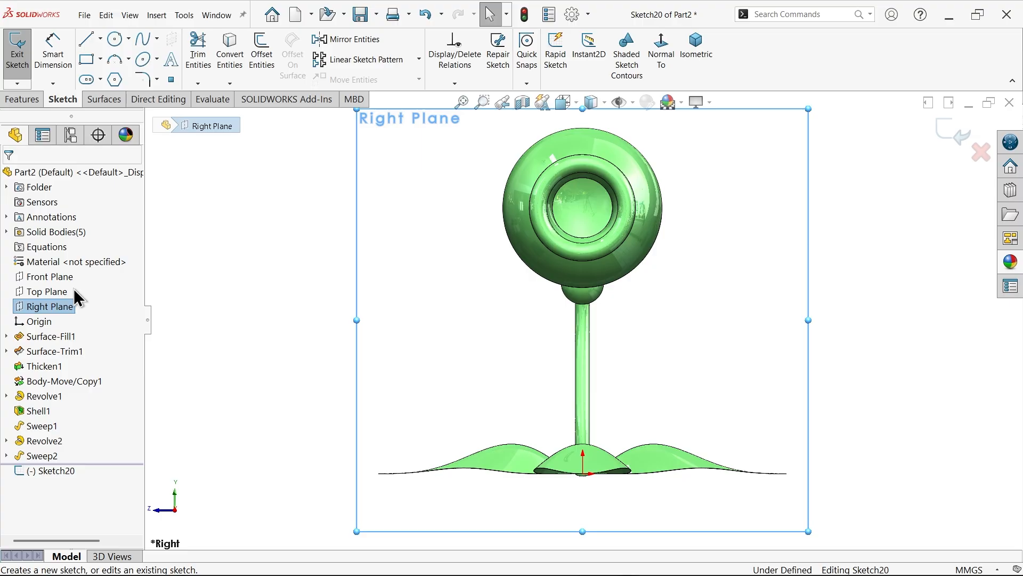
mouse_move(251, 116)
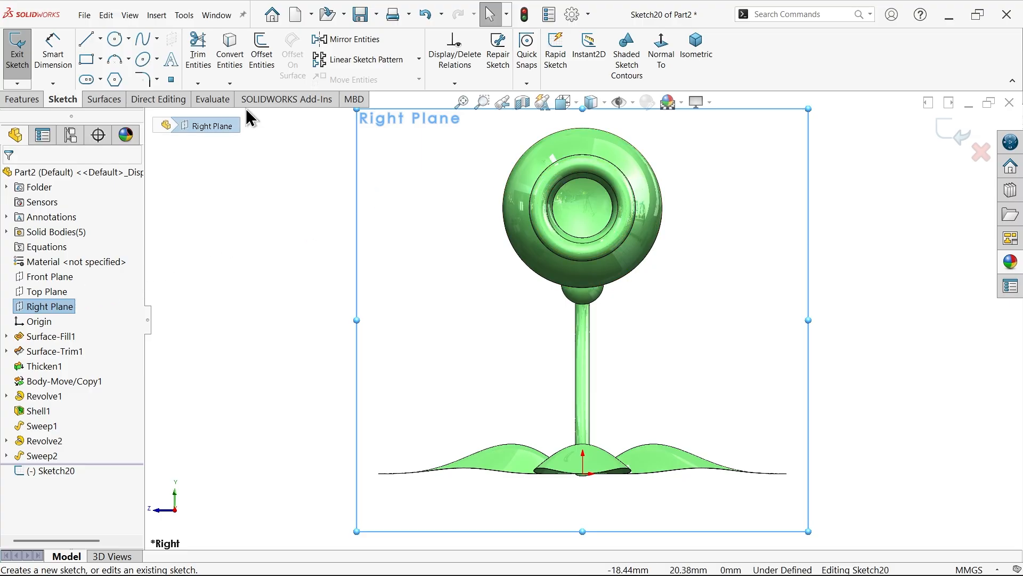
click(104, 38)
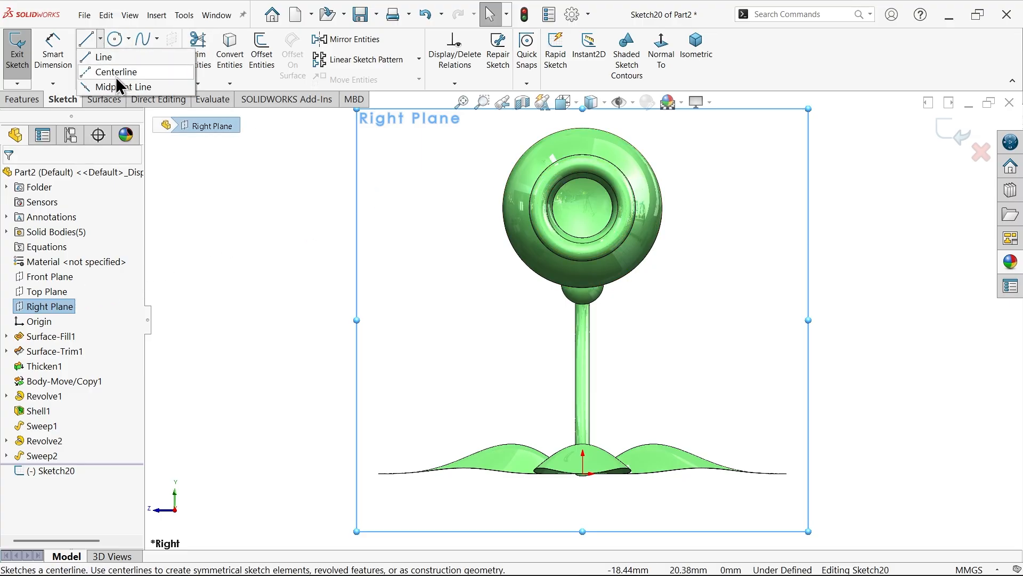
click(119, 72)
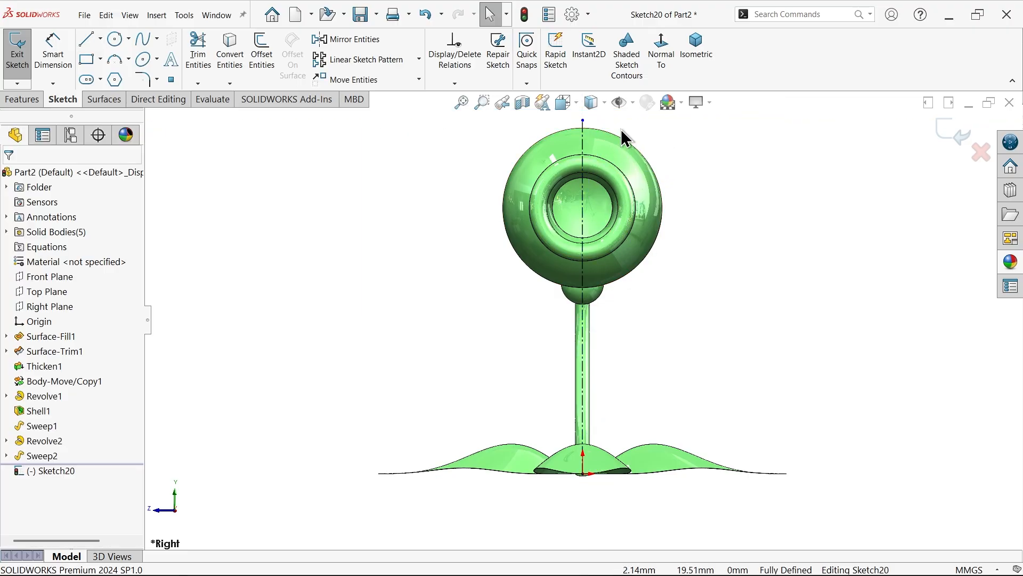
click(114, 38)
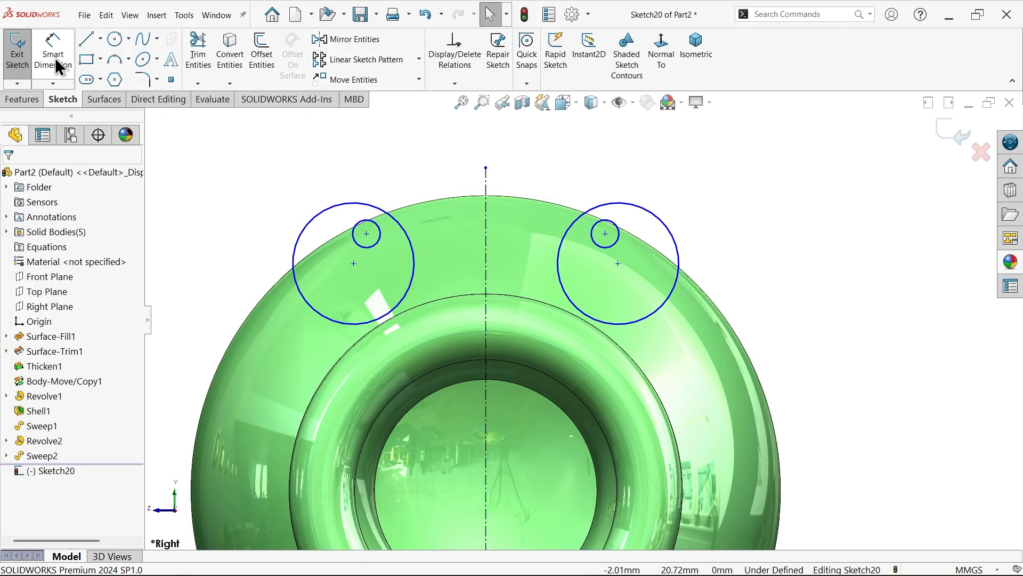
Dimension the eye and pupil circles (Ø1.50, Ø0.30, 3.00, 18.00) and make them symmetric about the centreline
click(617, 265)
text(0)
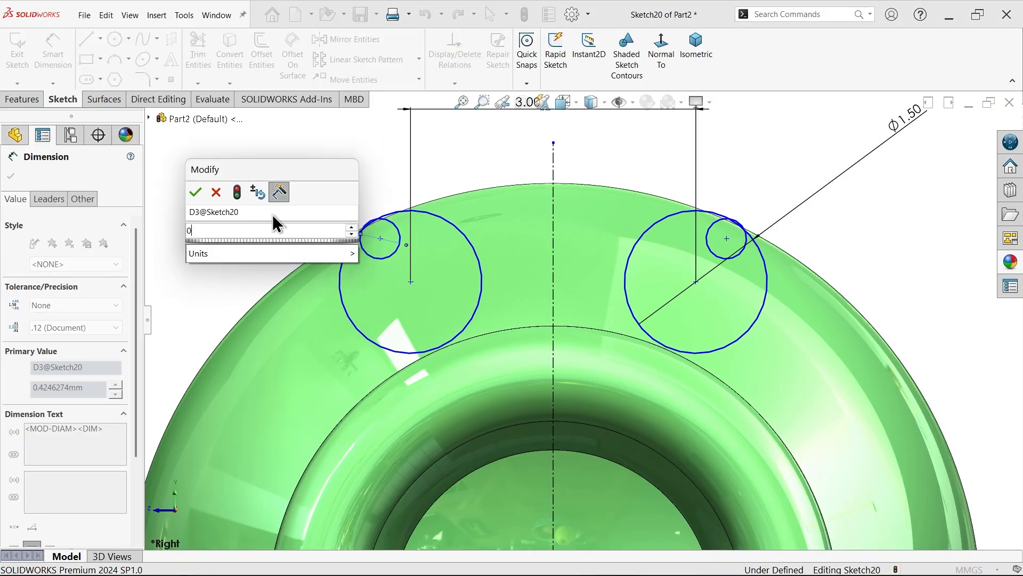
click(194, 191)
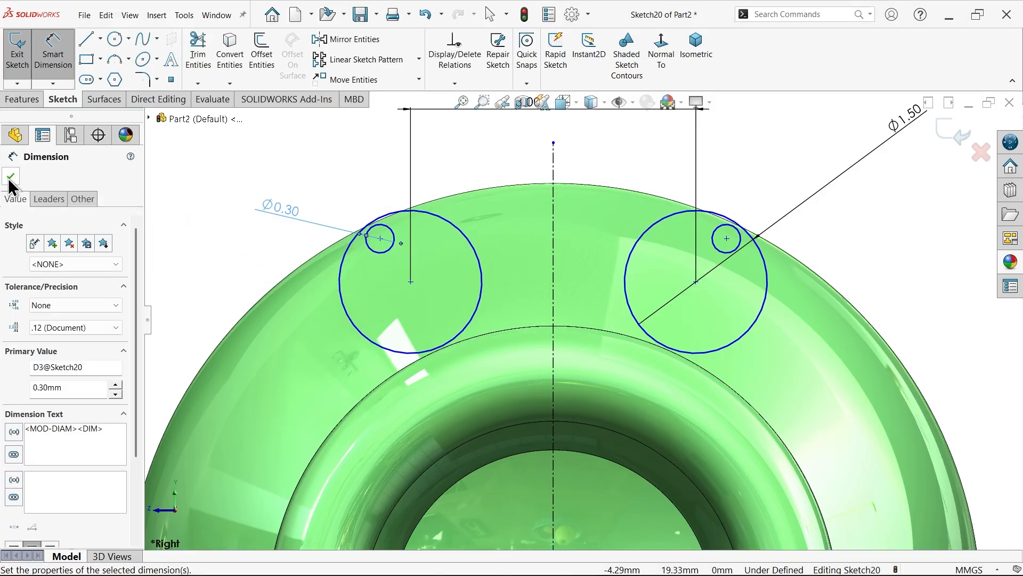
click(10, 178)
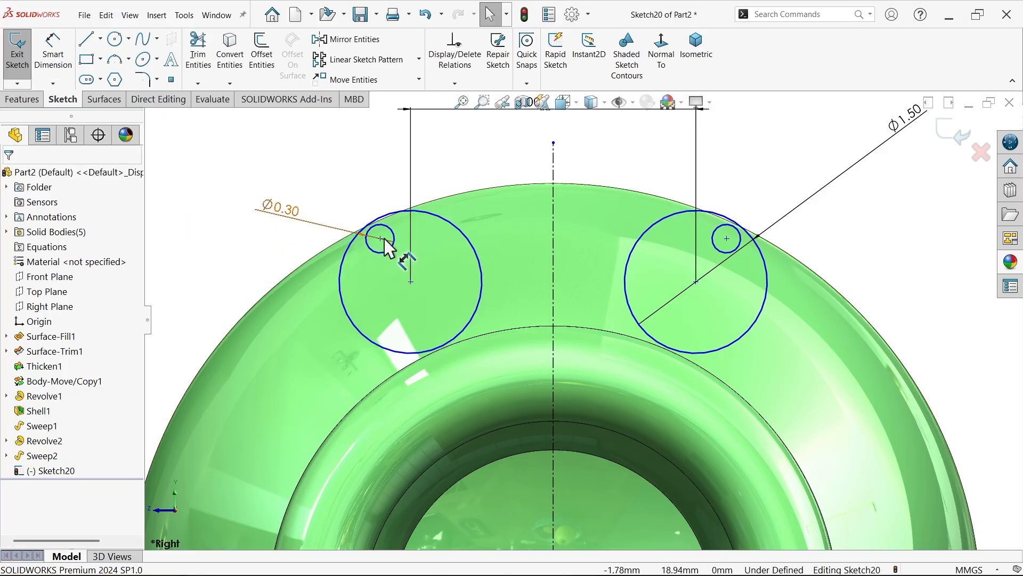
click(446, 256)
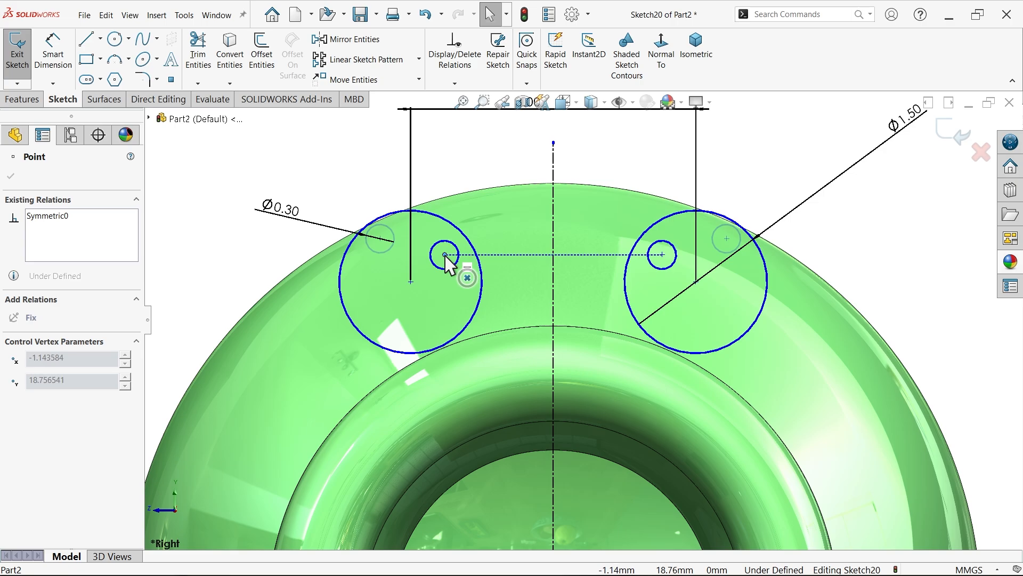
click(15, 134)
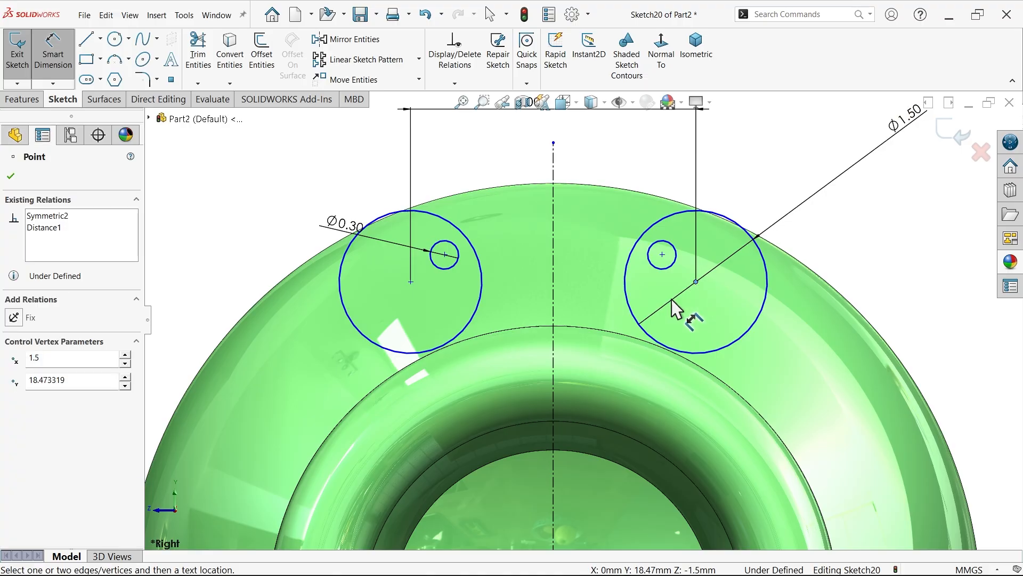
scroll(down, 3)
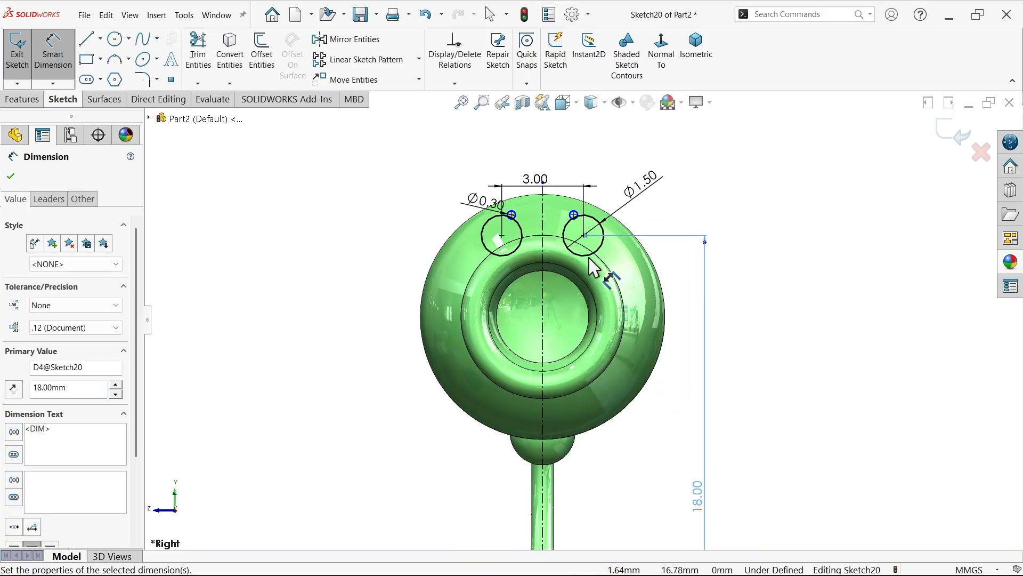
scroll(up, 3)
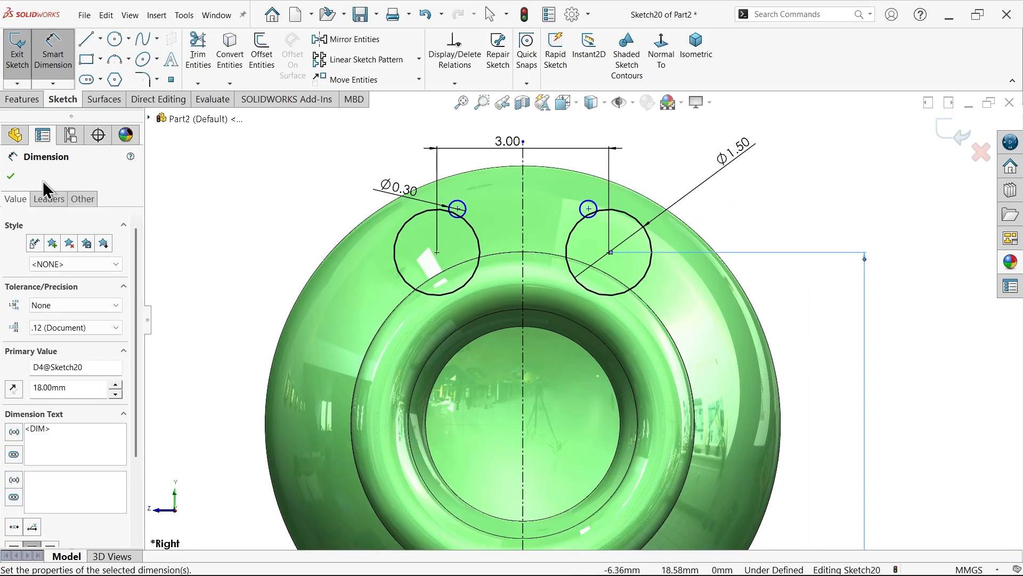
click(9, 176)
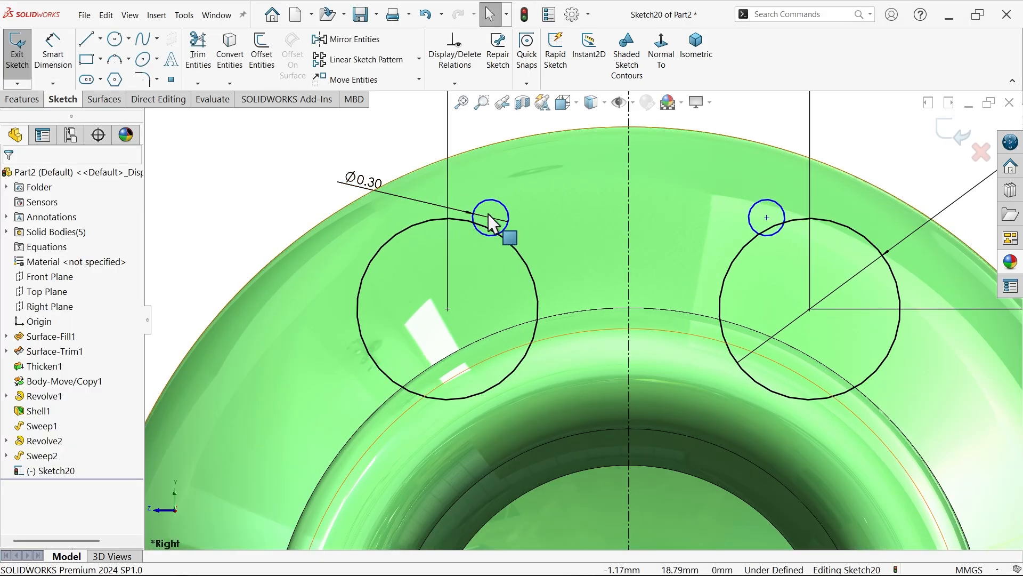
click(489, 273)
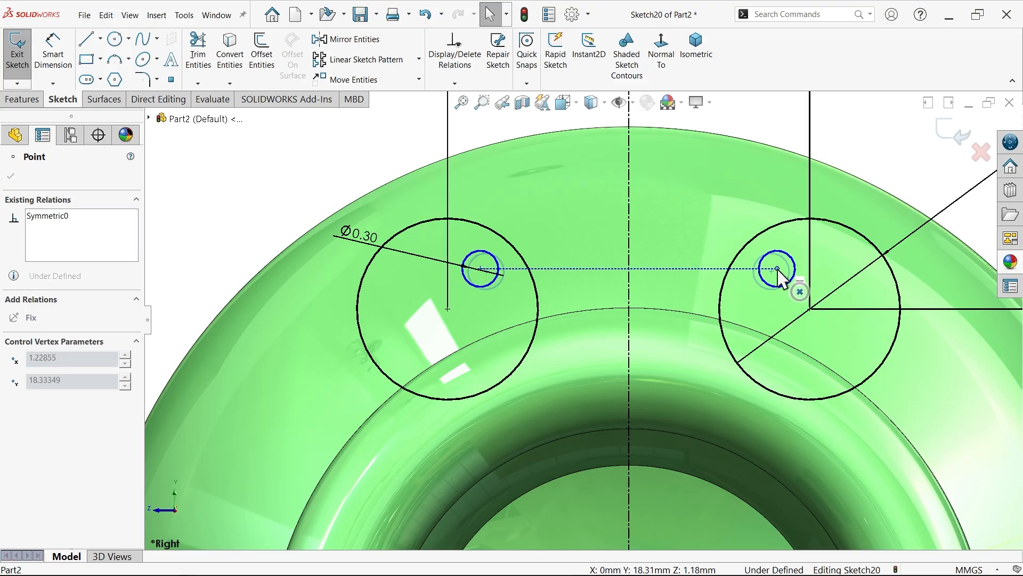
click(776, 272)
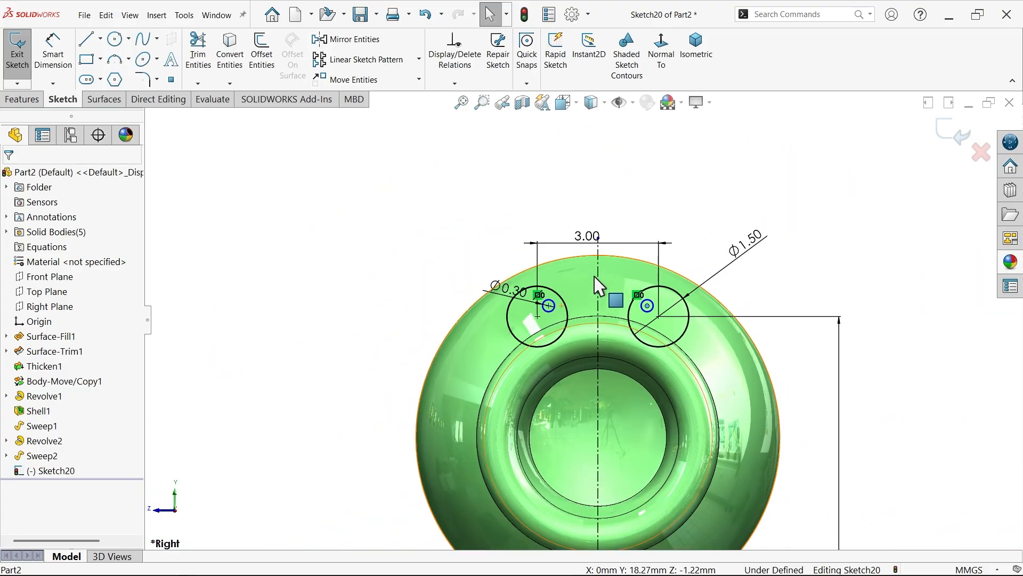
click(23, 99)
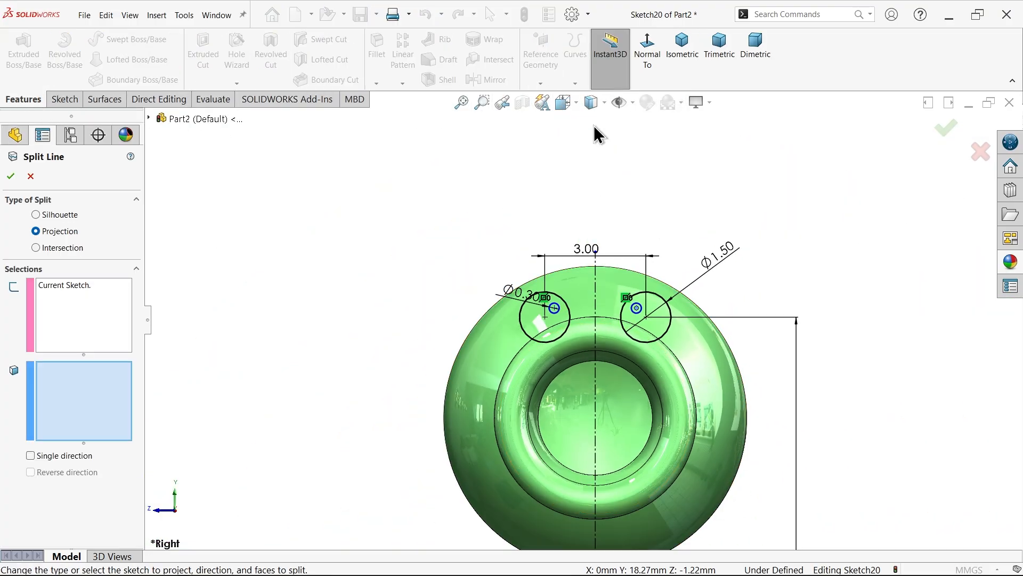
Project the eye sketch onto the head faces as a single-direction Split Line
click(681, 49)
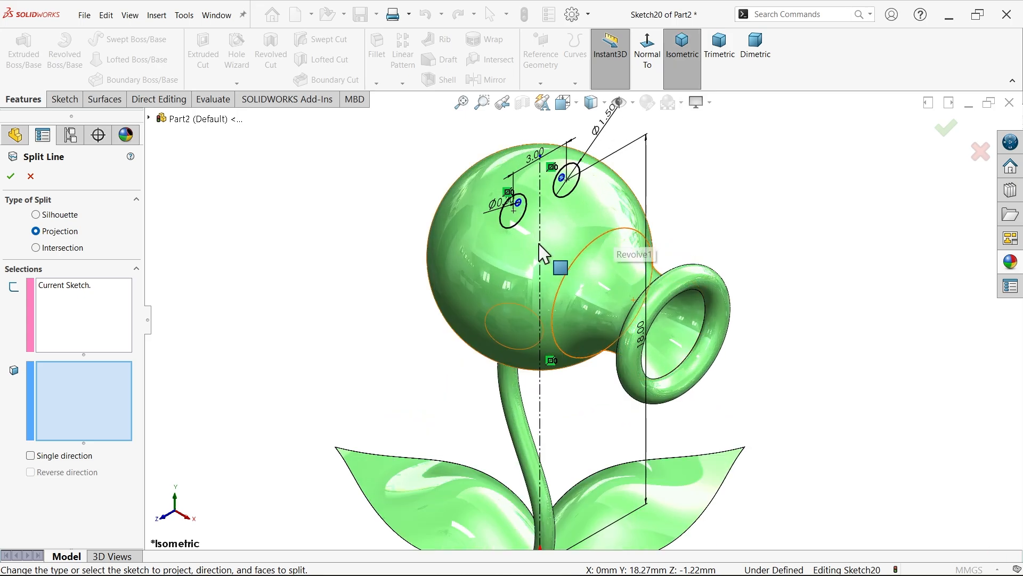
mouse_move(63, 241)
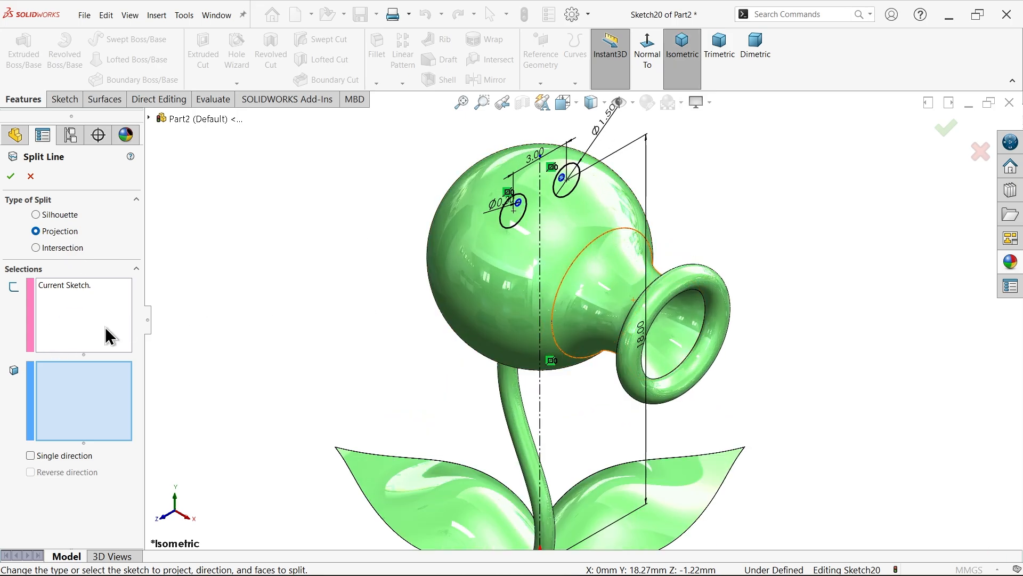
mouse_move(325, 351)
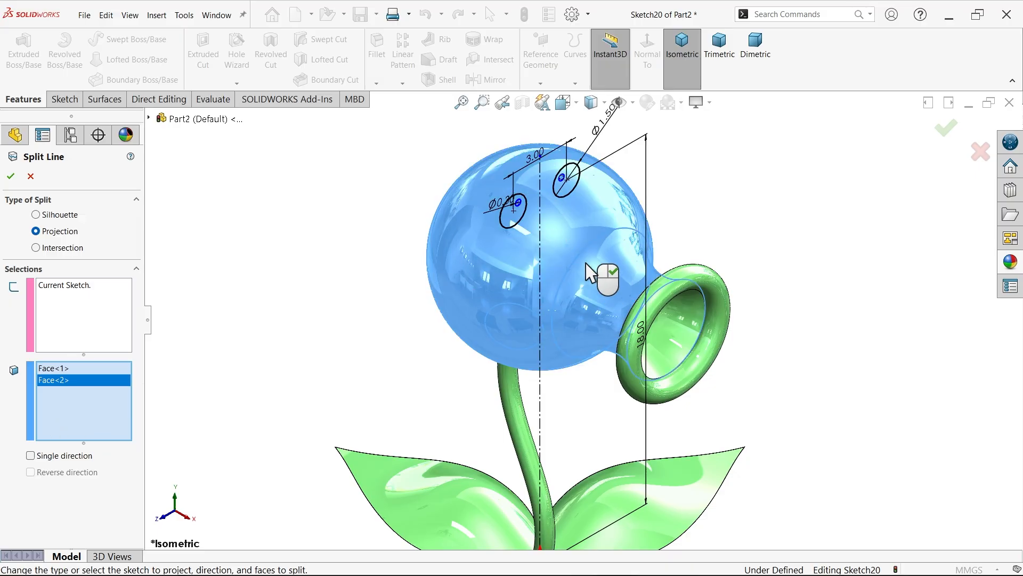
click(29, 456)
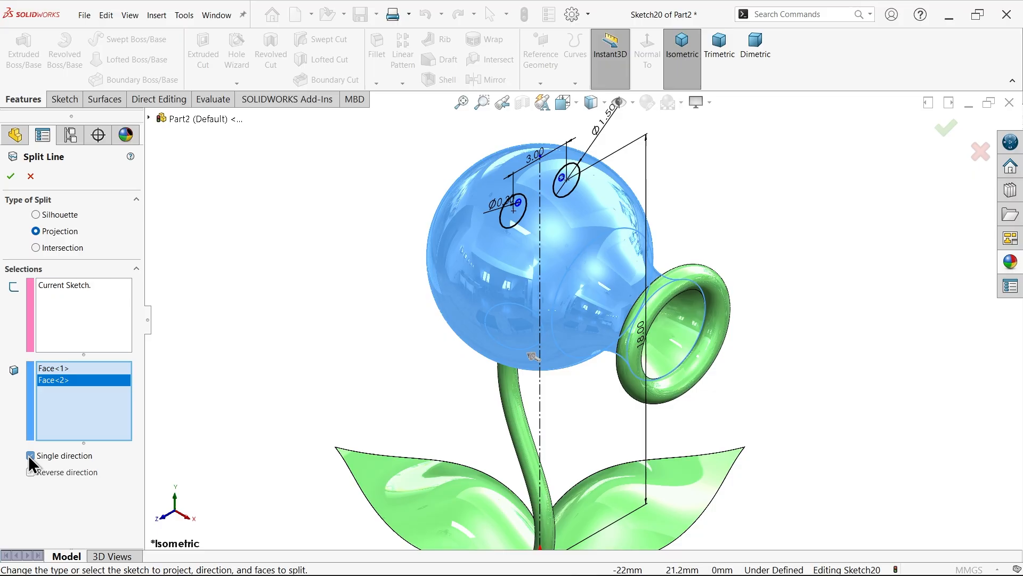
click(29, 472)
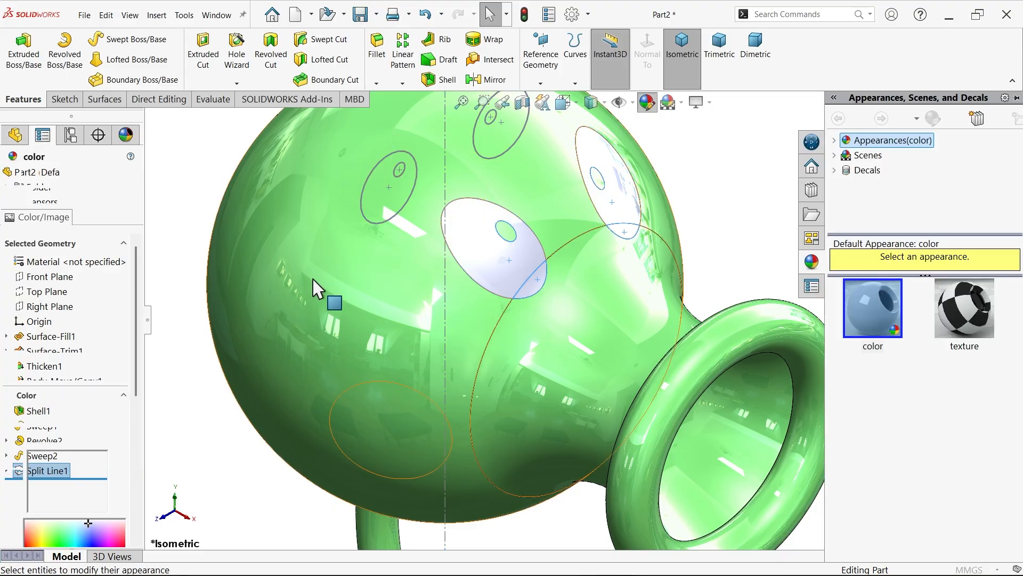
Colour the eye faces black, then select both pupil faces for recolouring
click(509, 241)
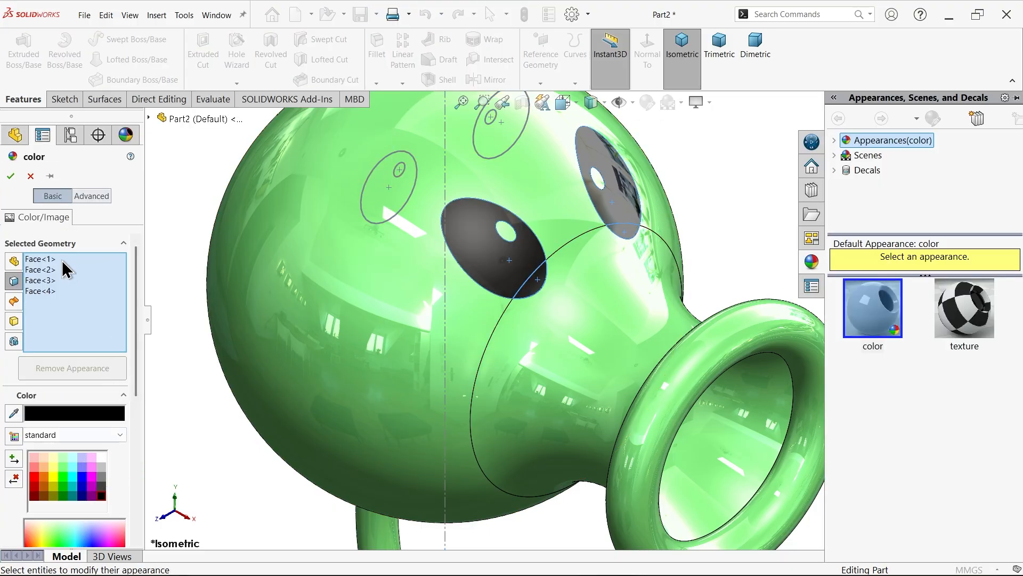
click(31, 176)
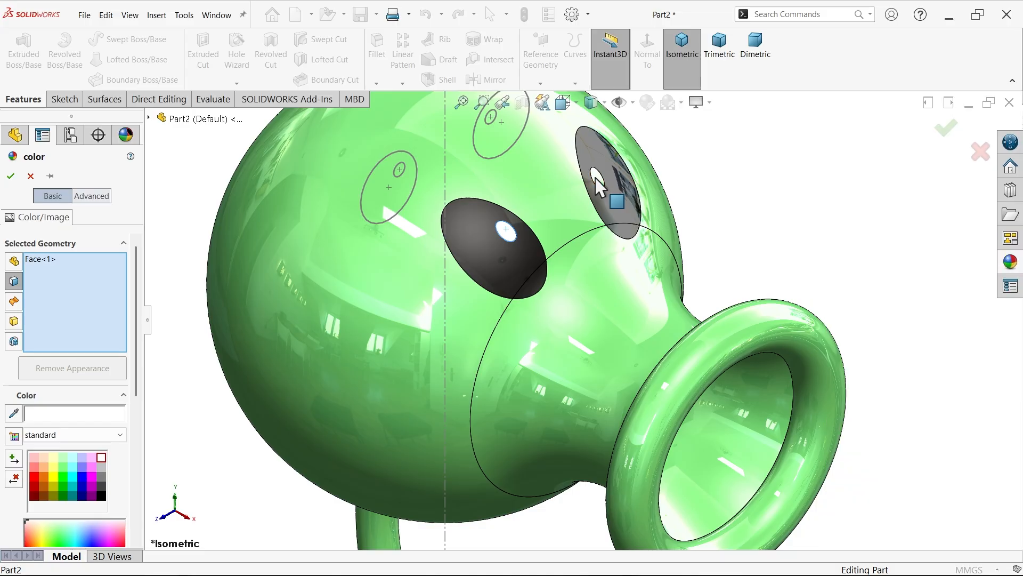
click(9, 176)
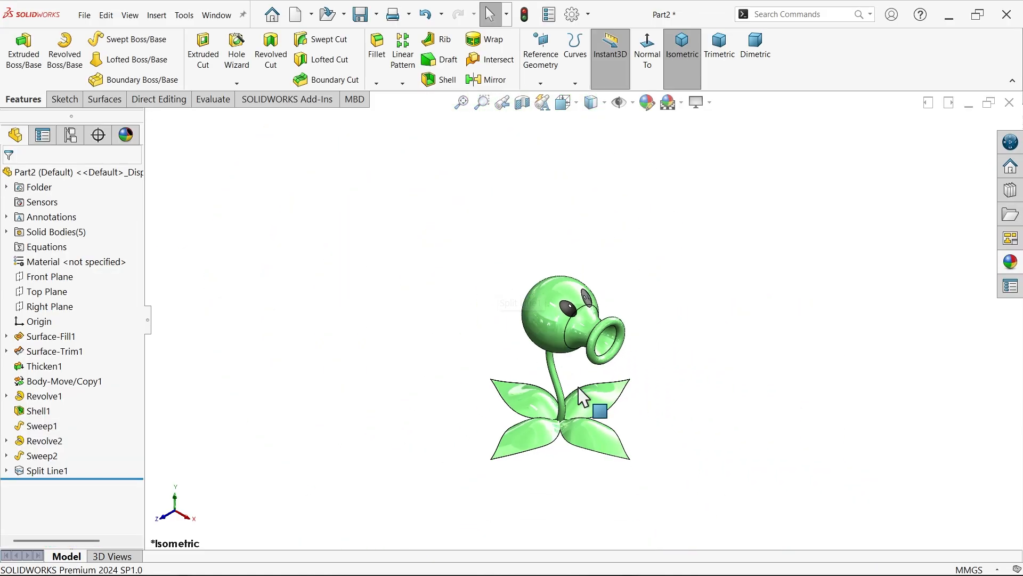
Copy a leaf body and move the copy 18 mm up in Y onto the head
scroll(up, 3)
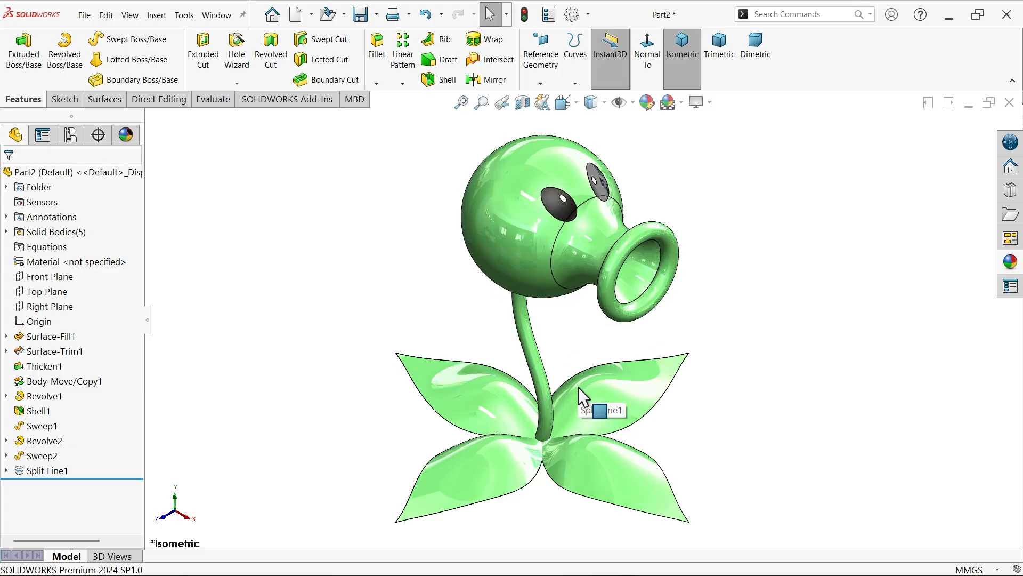
mouse_move(281, 174)
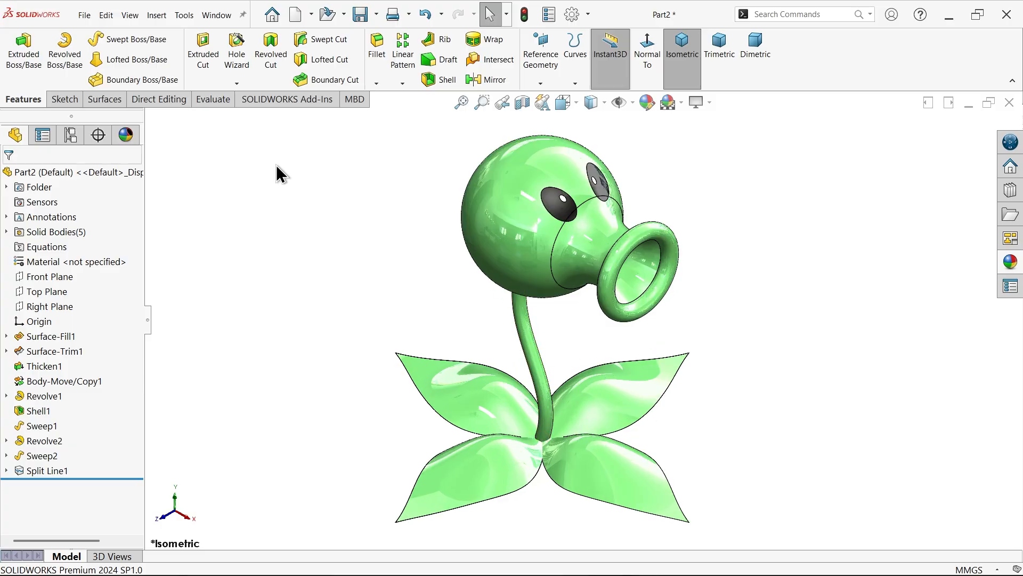
mouse_move(159, 99)
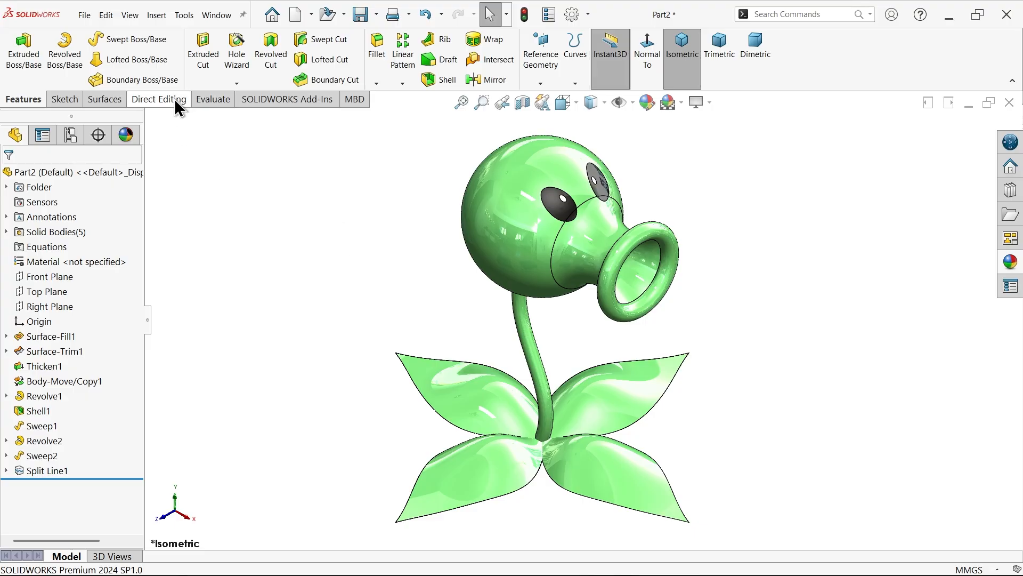
mouse_move(211, 150)
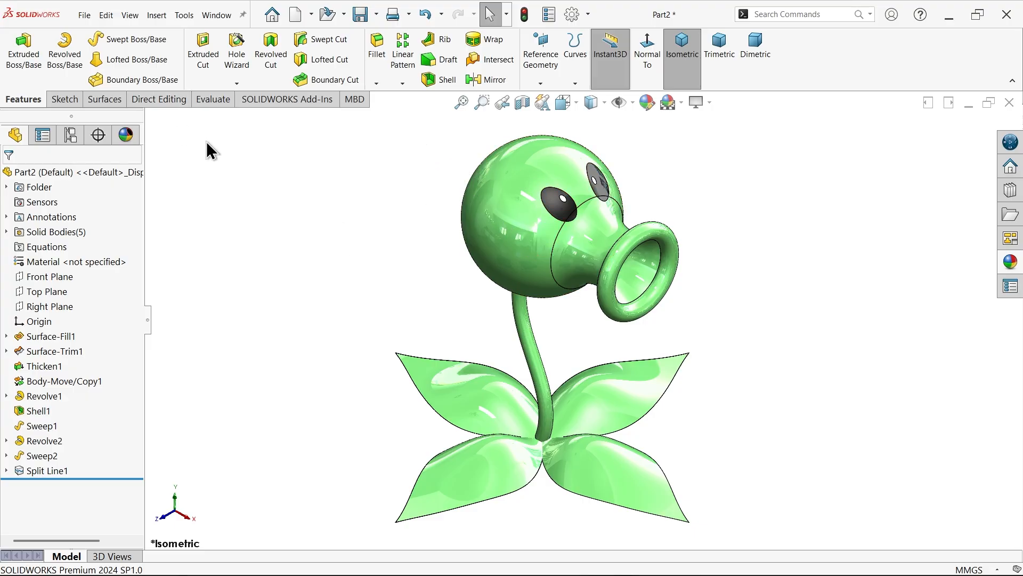
click(158, 99)
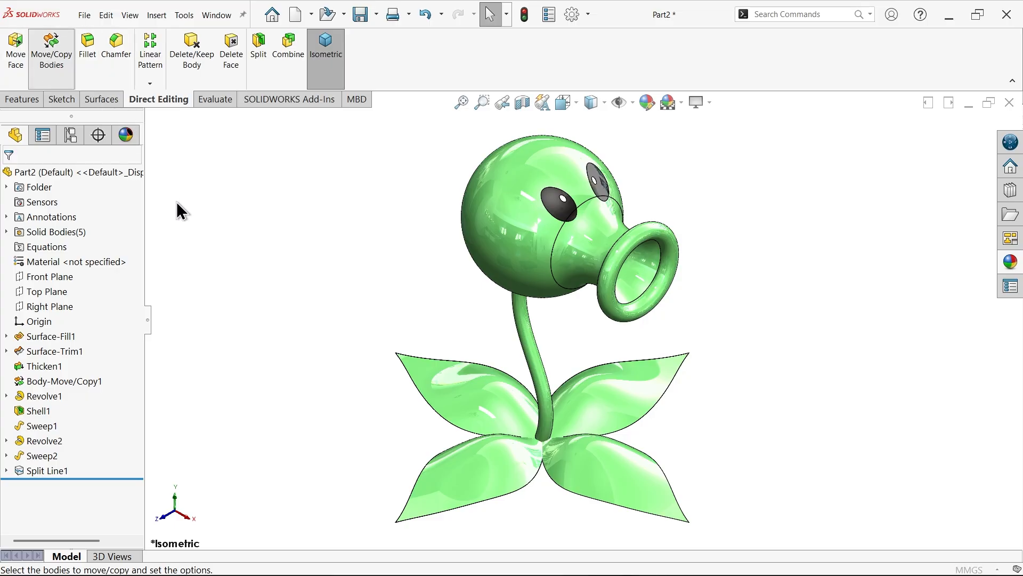
click(51, 49)
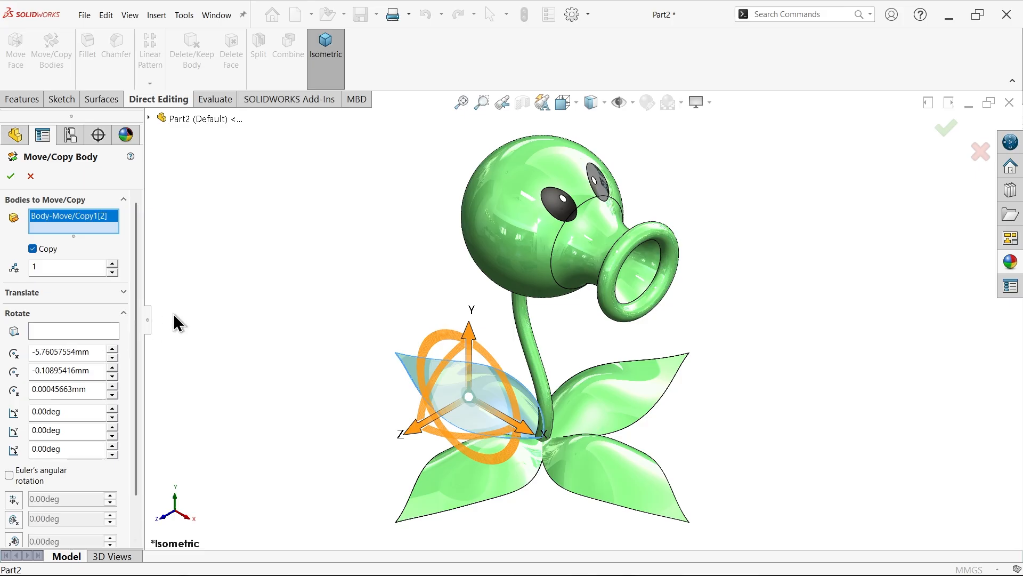
mouse_move(470, 310)
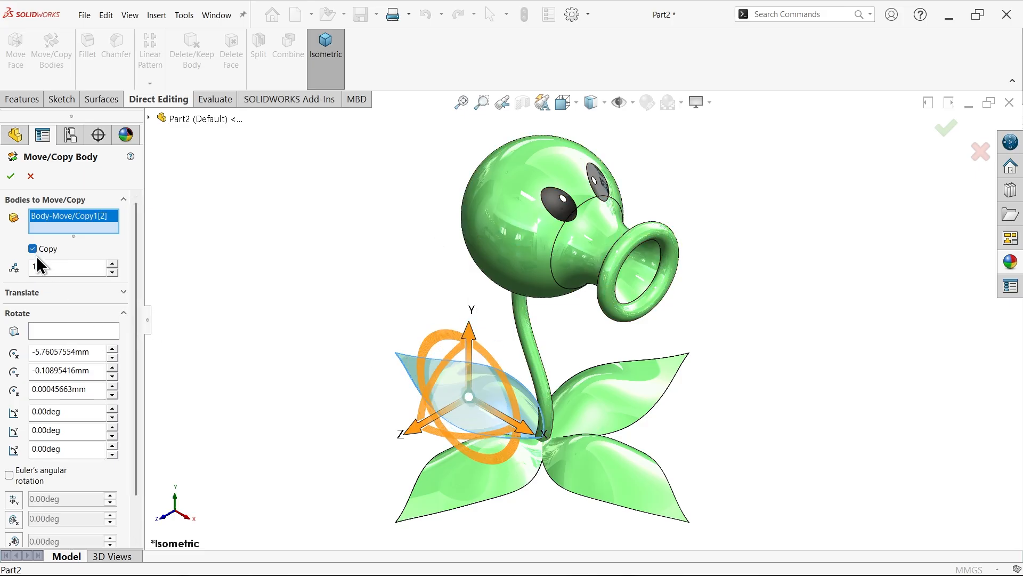
click(23, 292)
text(18)
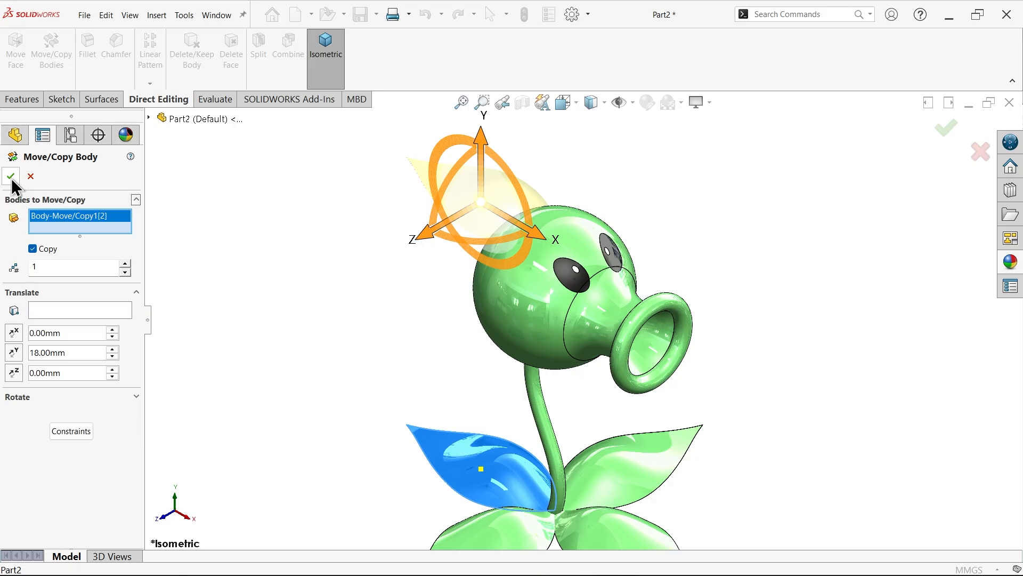
click(11, 176)
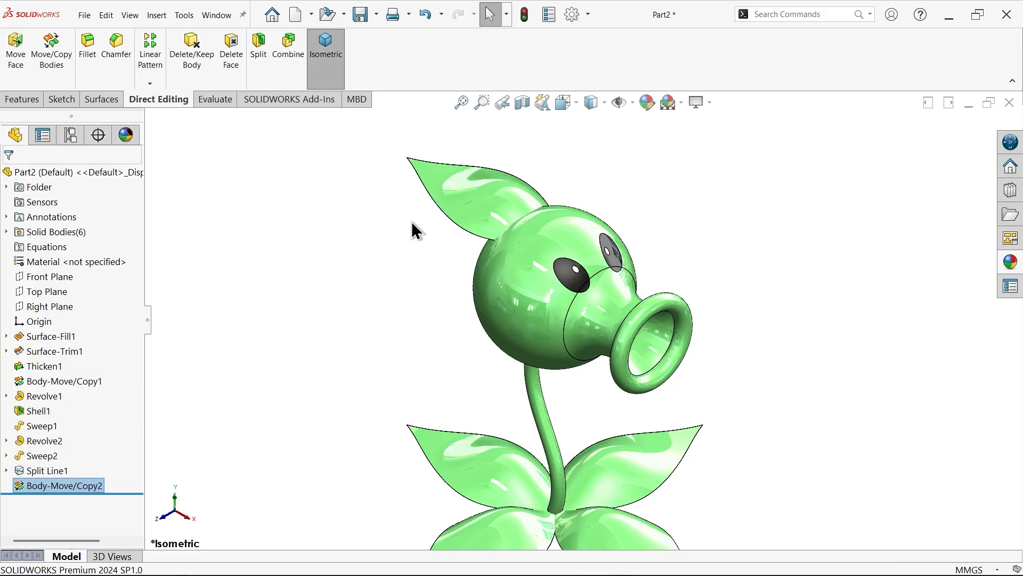
mouse_move(195, 122)
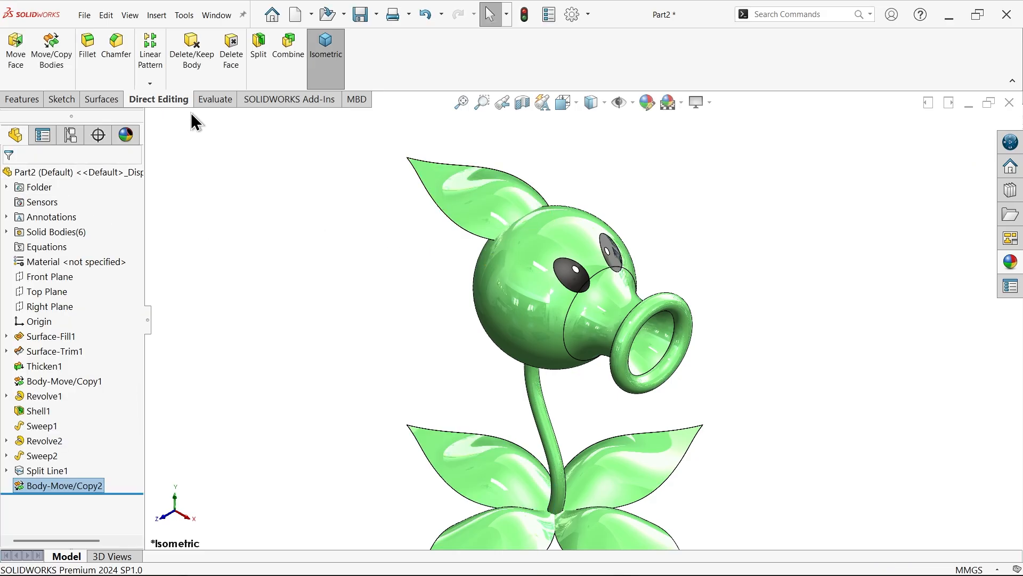
Scale the copied leaf Body-Move/Copy2 uniformly by 0.5 about its centroid
click(156, 15)
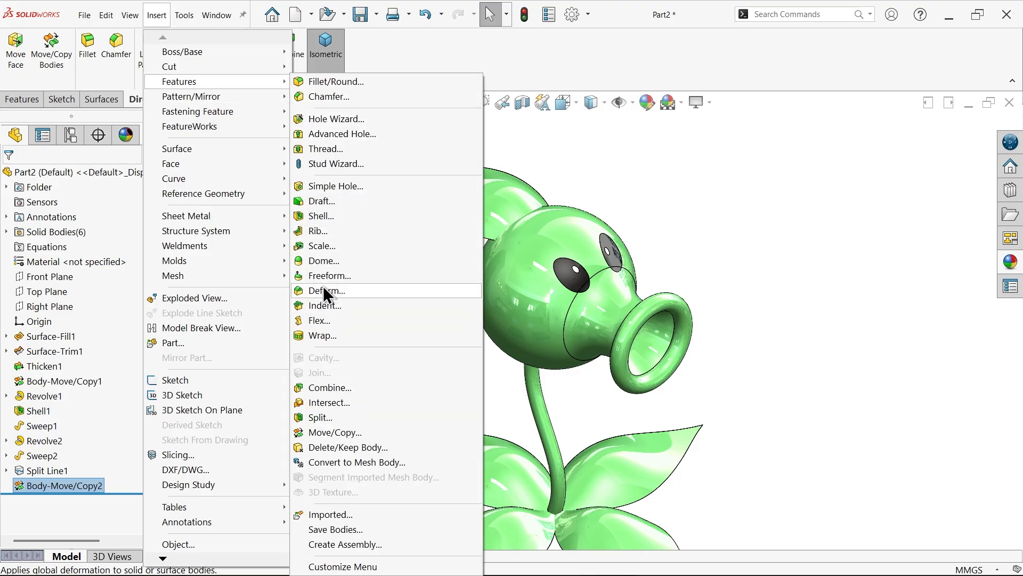
click(322, 245)
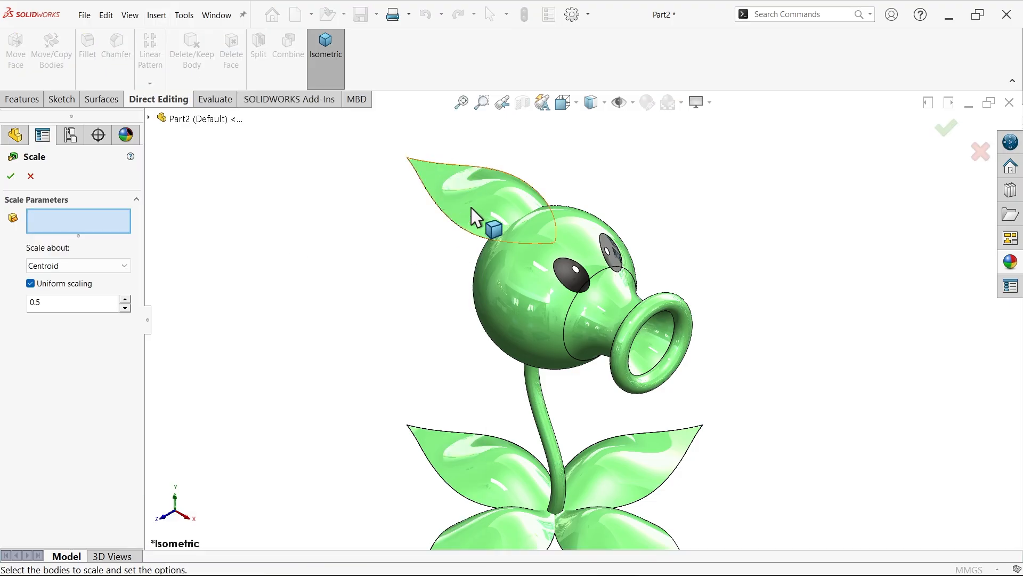
click(77, 266)
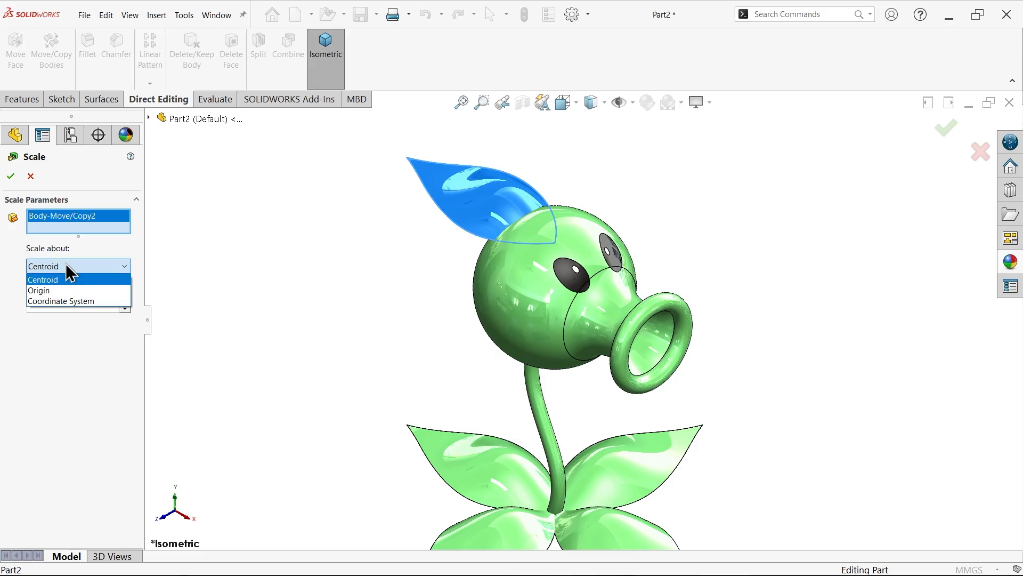
click(42, 279)
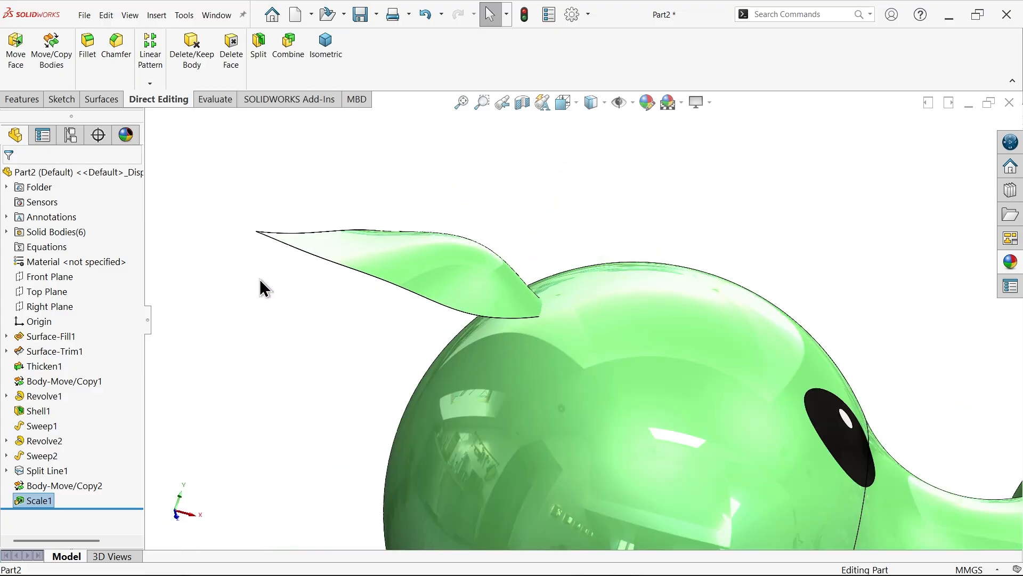
mouse_move(157, 15)
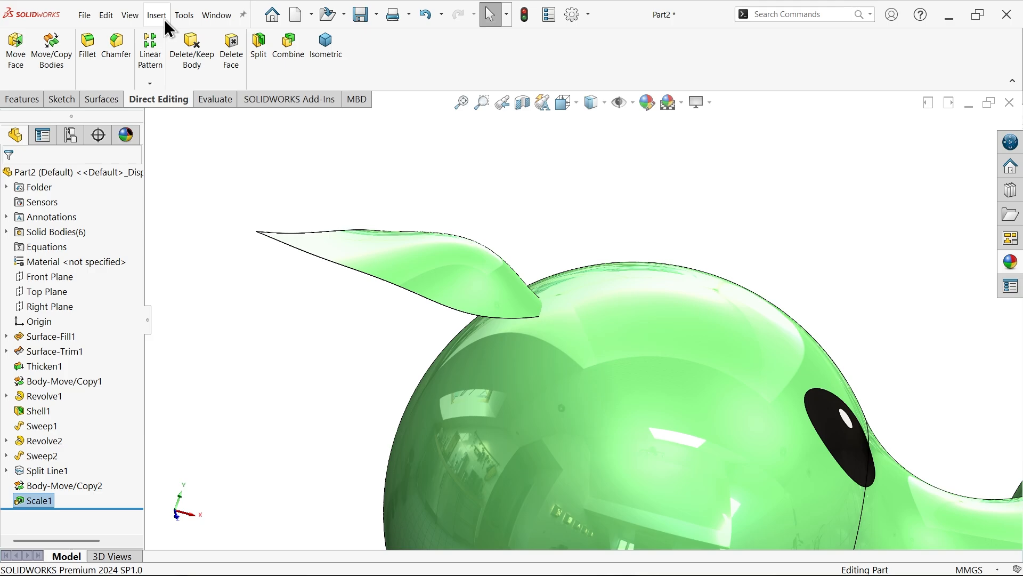
click(156, 14)
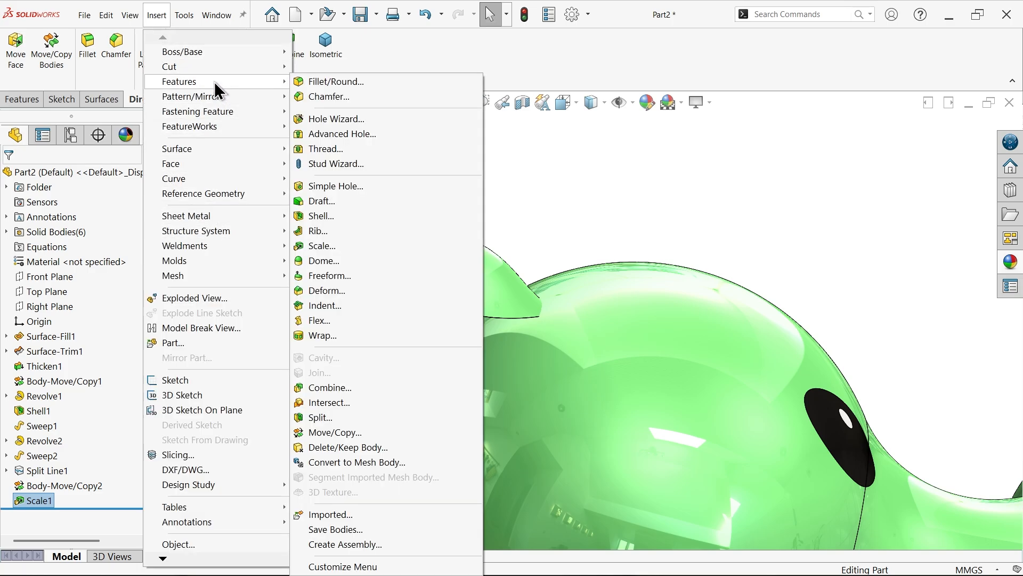
Bend the scaled top leaf 125 degrees with Flex and show the isometric view
click(321, 320)
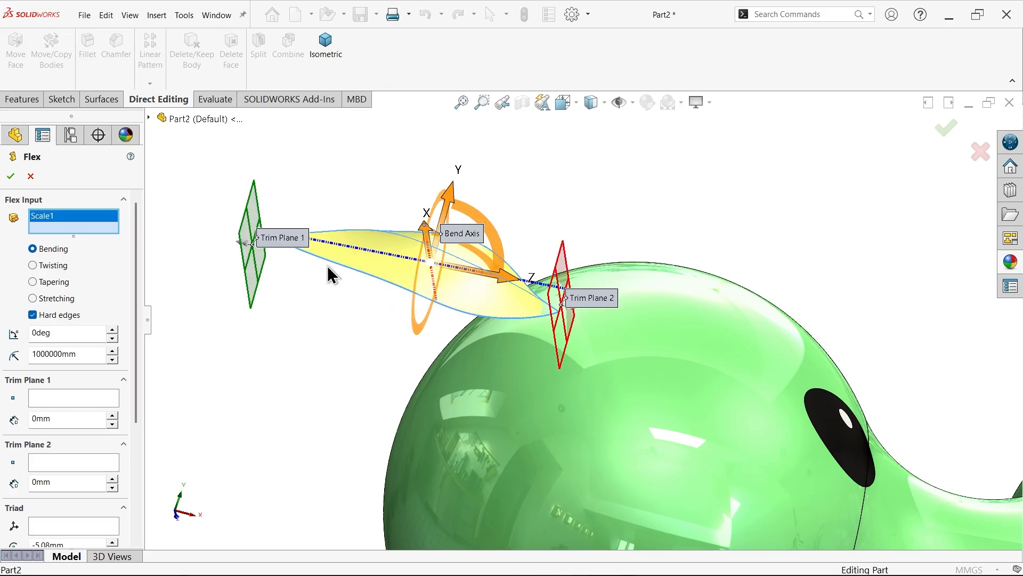
mouse_move(63, 337)
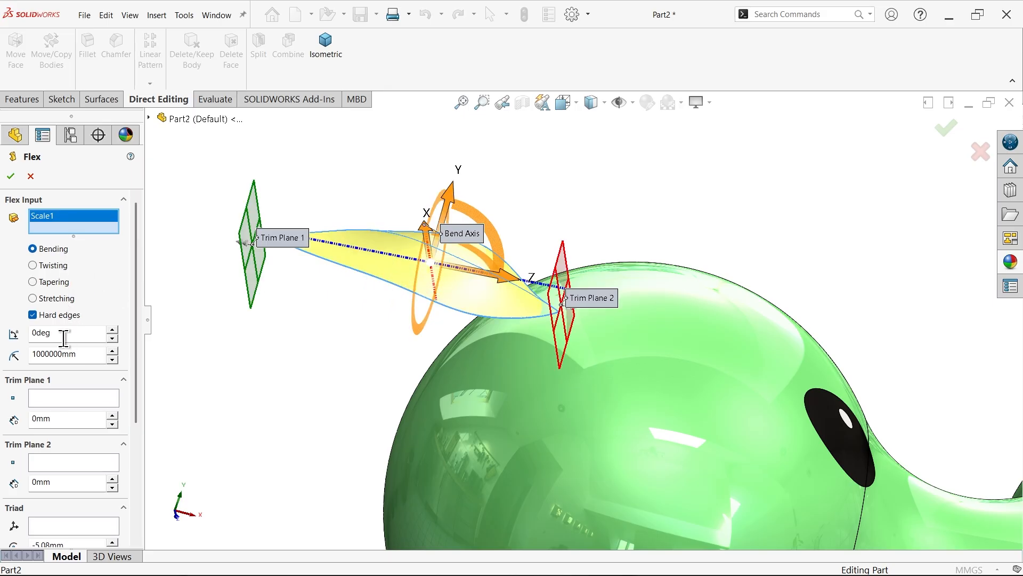
text(125)
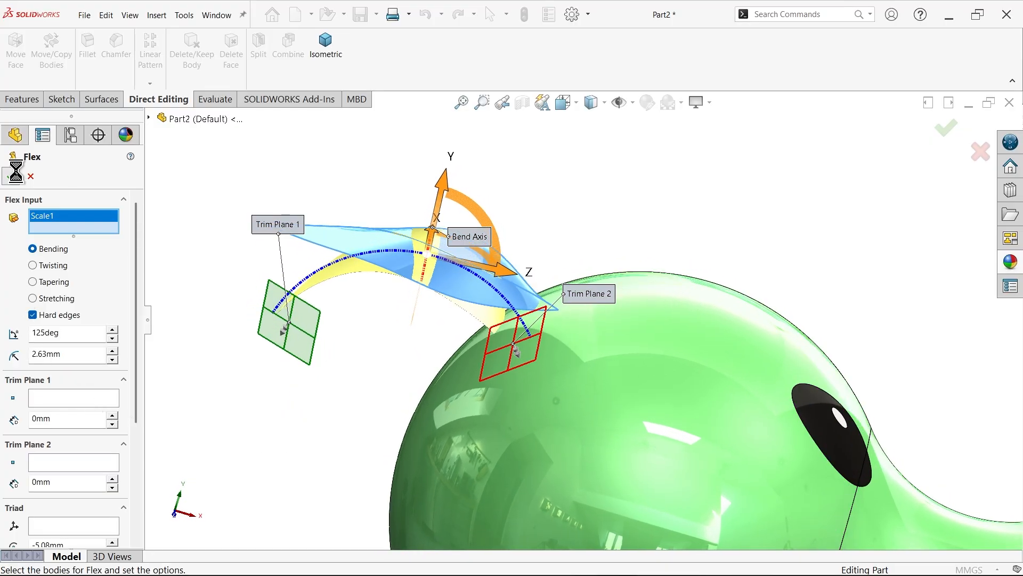
click(944, 127)
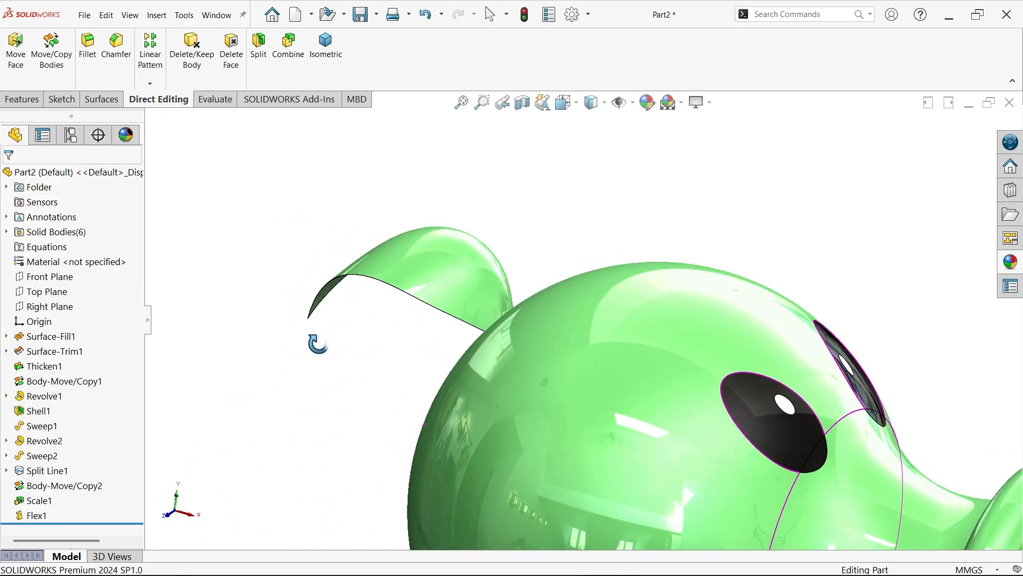
click(325, 47)
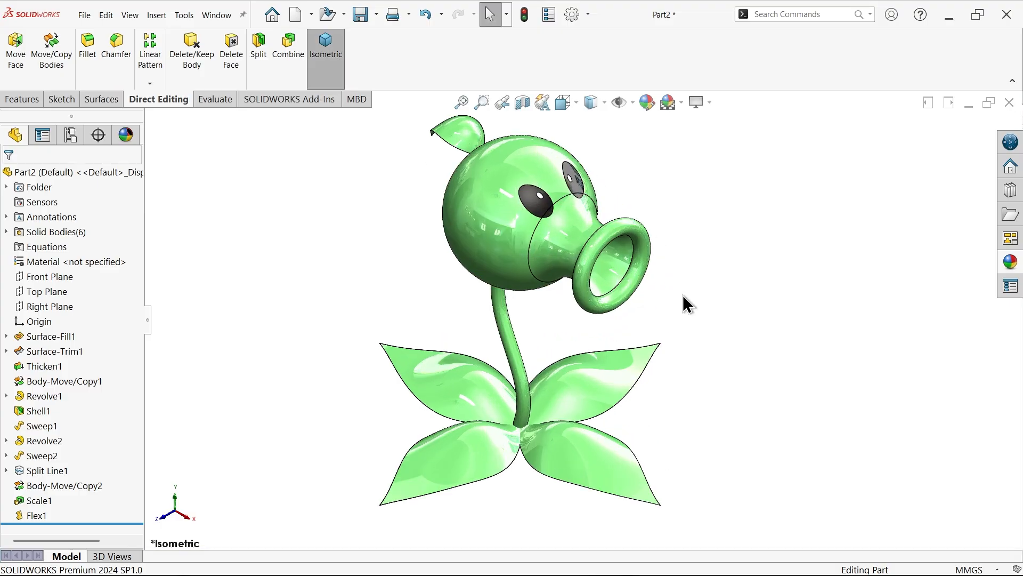
mouse_move(685, 303)
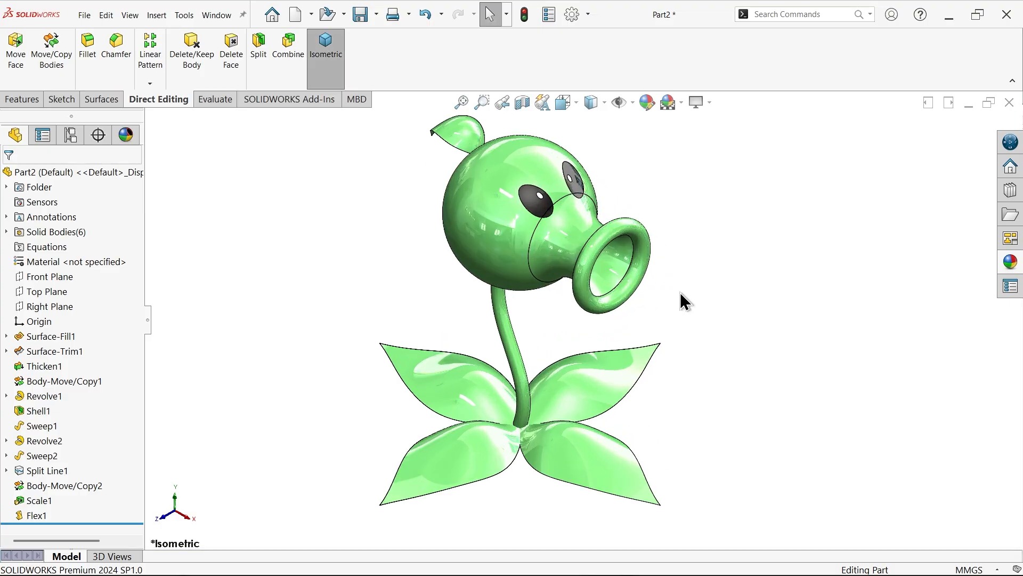
mouse_move(715, 330)
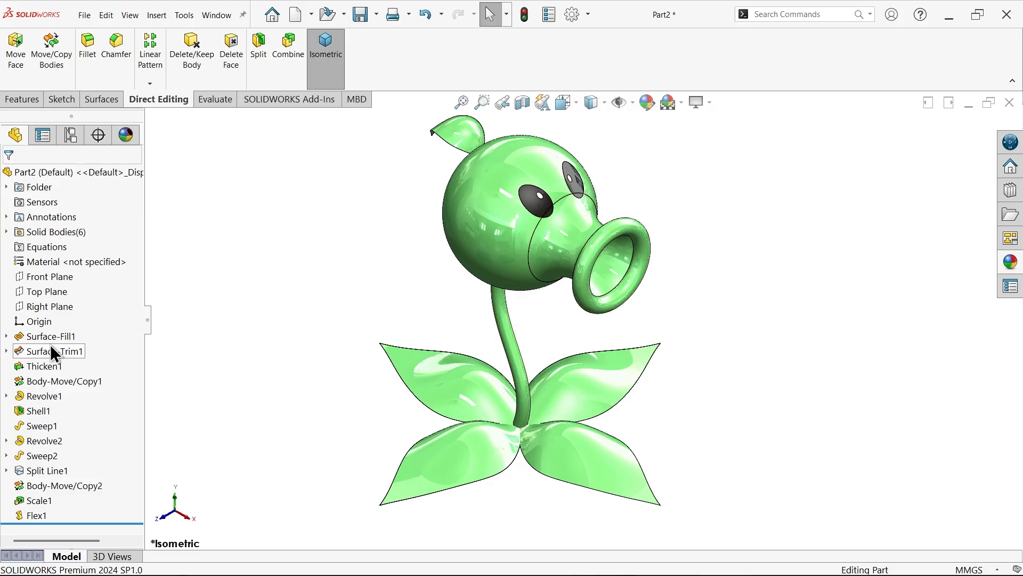
On the Front Plane, sketch a centreline from the mouth and a 4.50-diameter circle
click(48, 276)
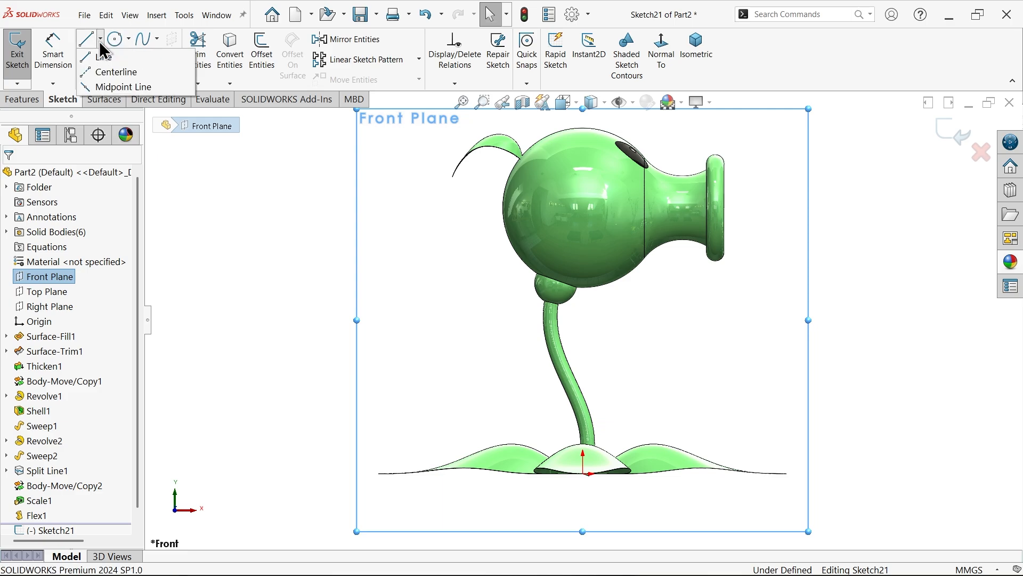
click(104, 56)
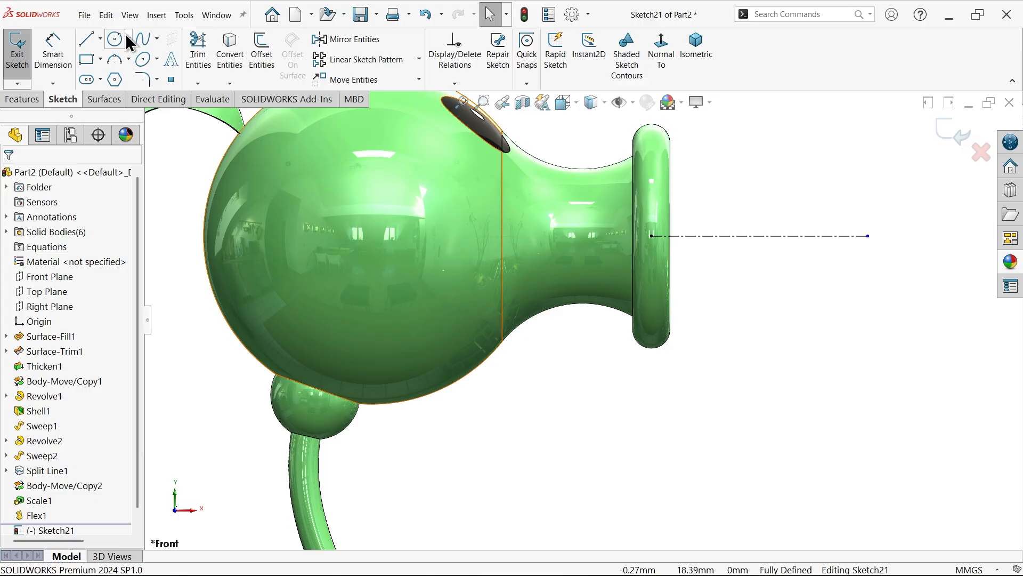
click(115, 39)
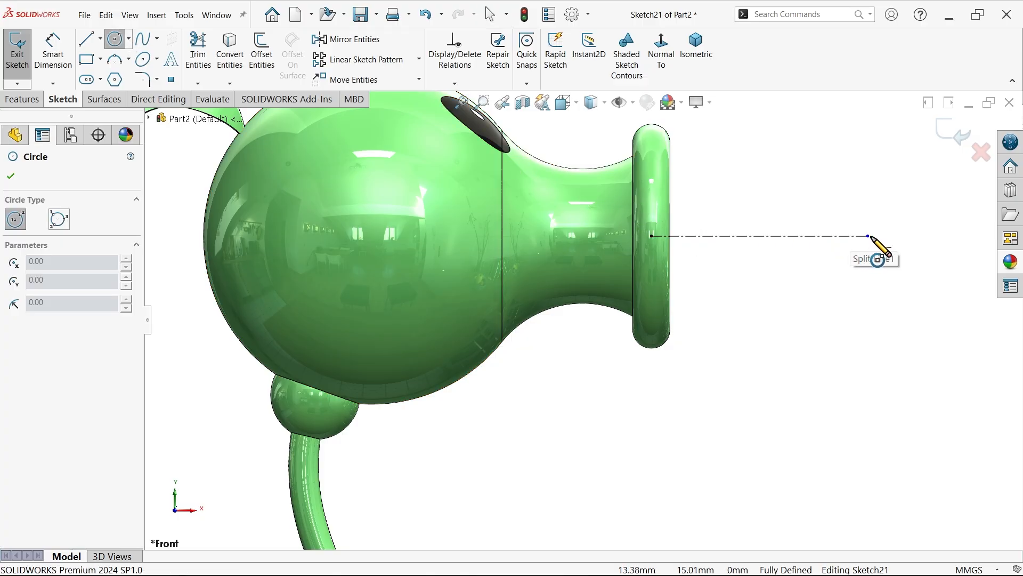
click(867, 236)
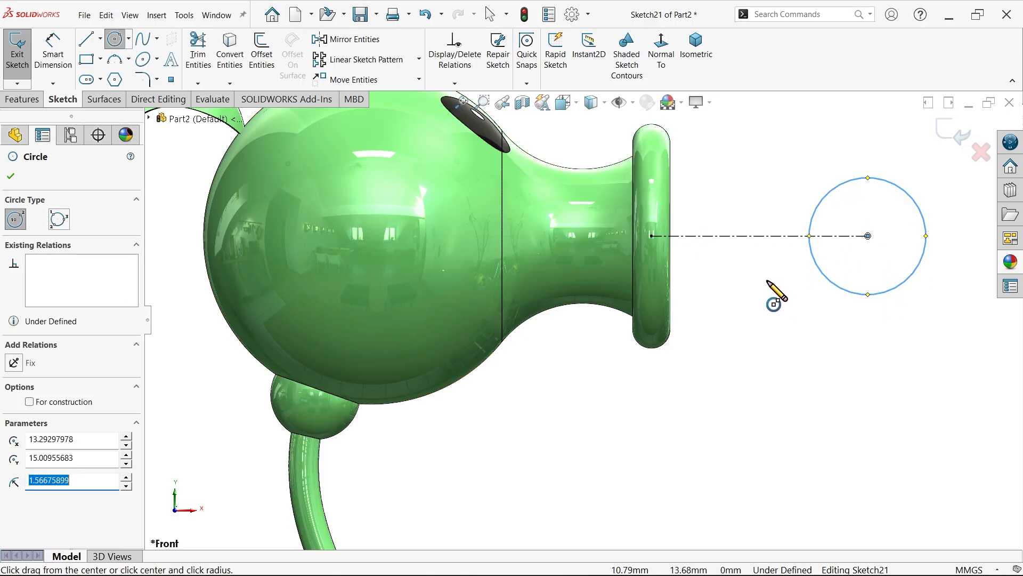
click(85, 38)
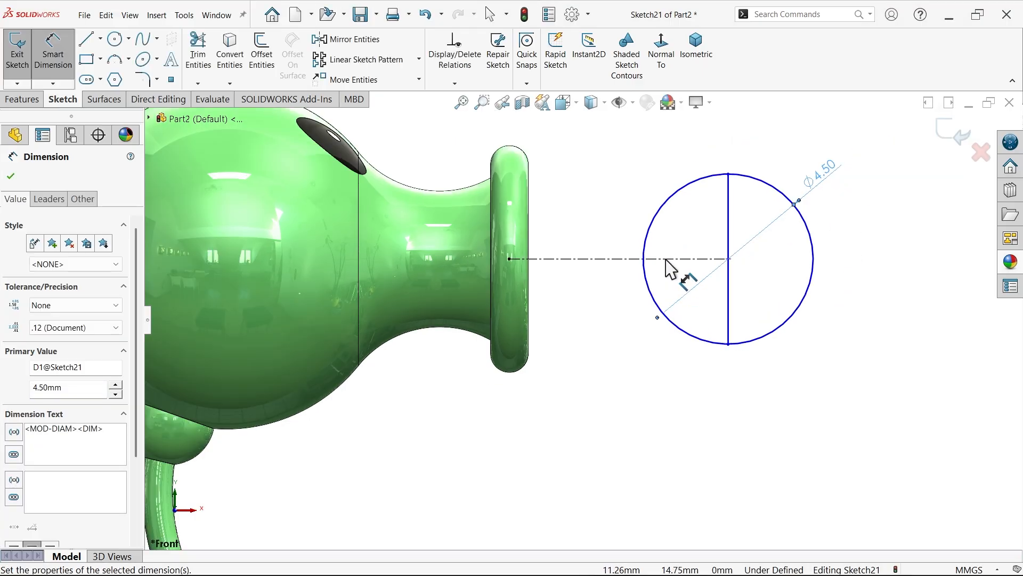
mouse_move(509, 271)
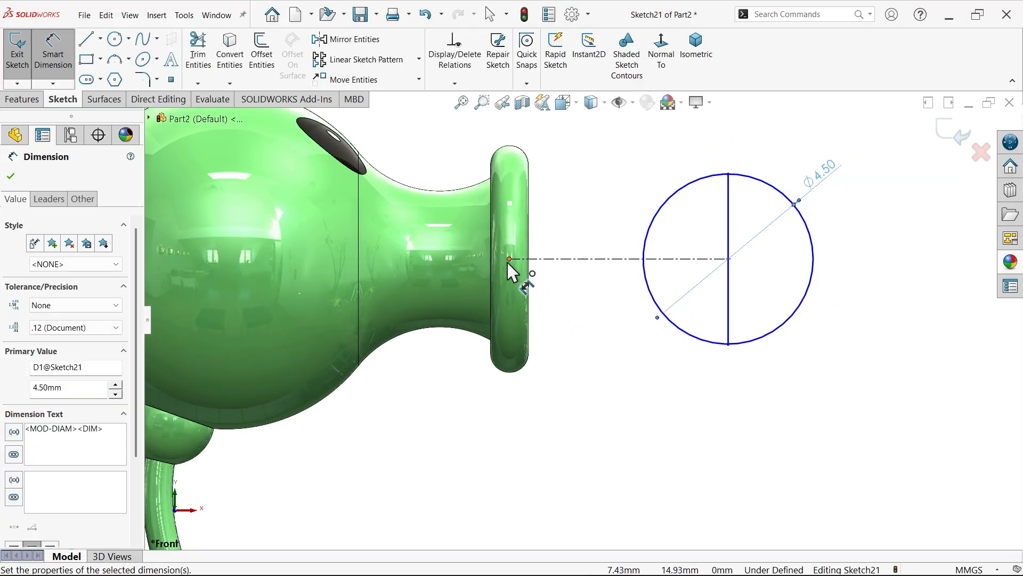
Dimension the circle 10 mm from the mouth and trim it to a half-circle
click(726, 261)
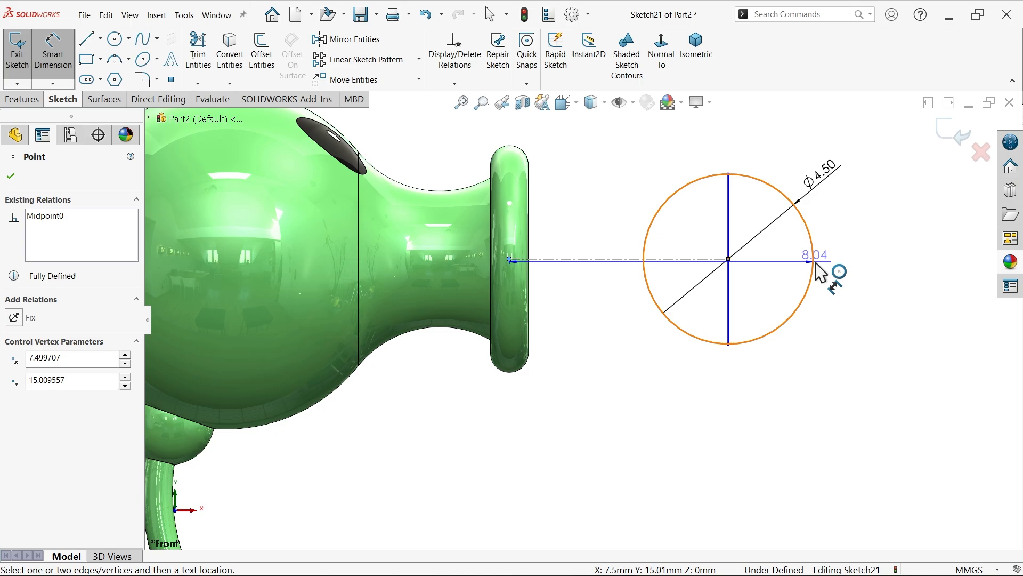
click(816, 255)
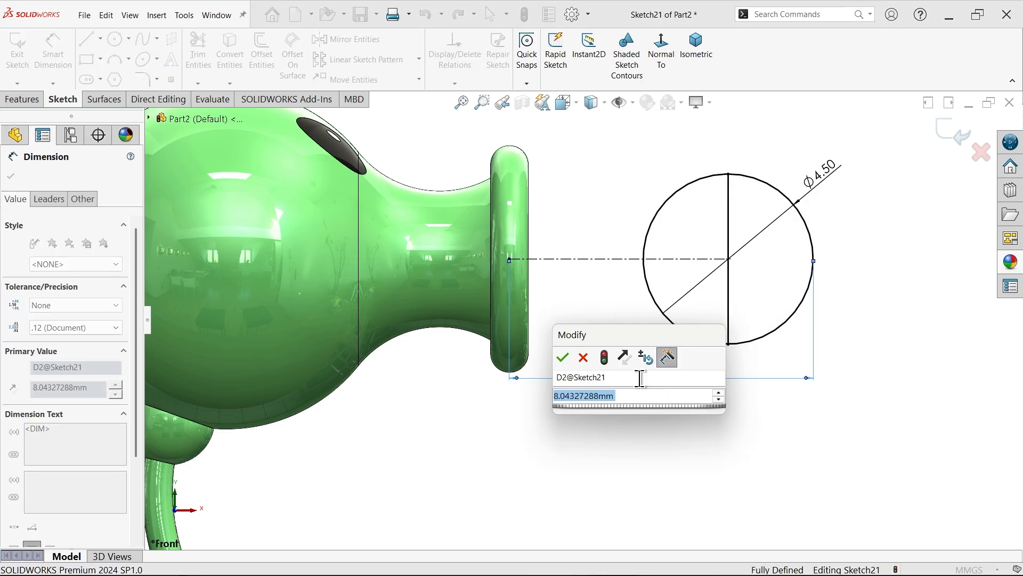
click(562, 357)
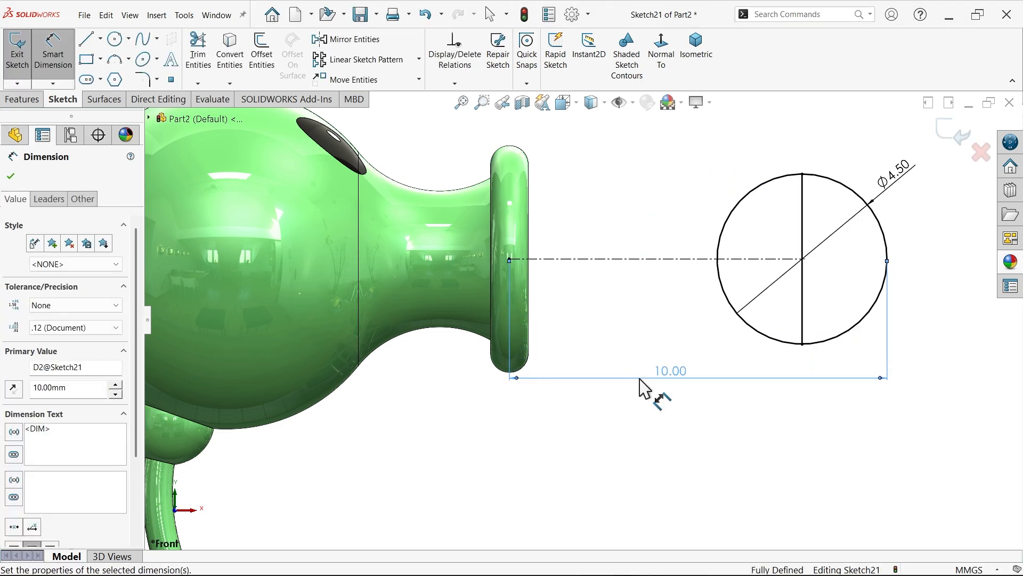
click(9, 176)
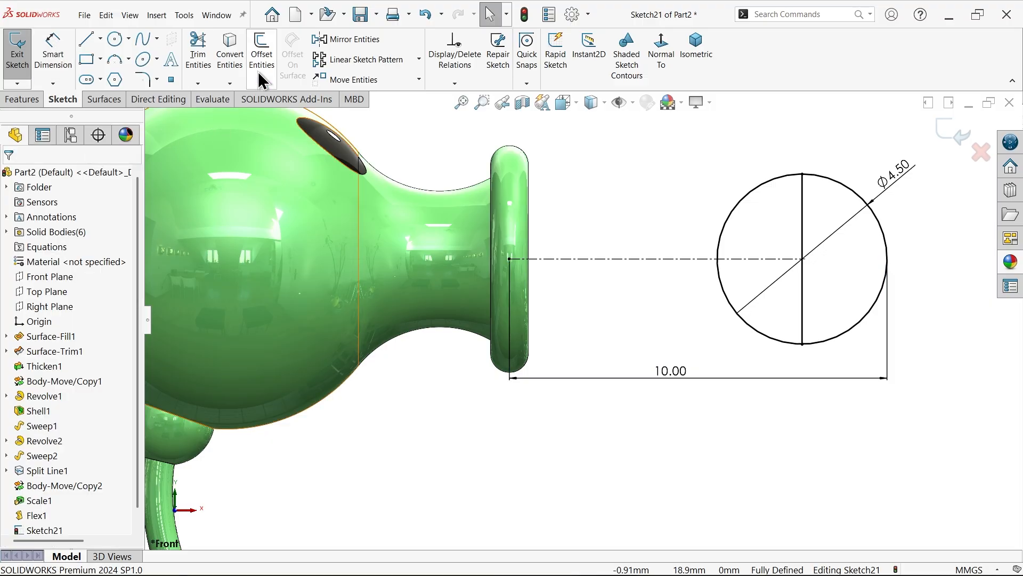
click(229, 50)
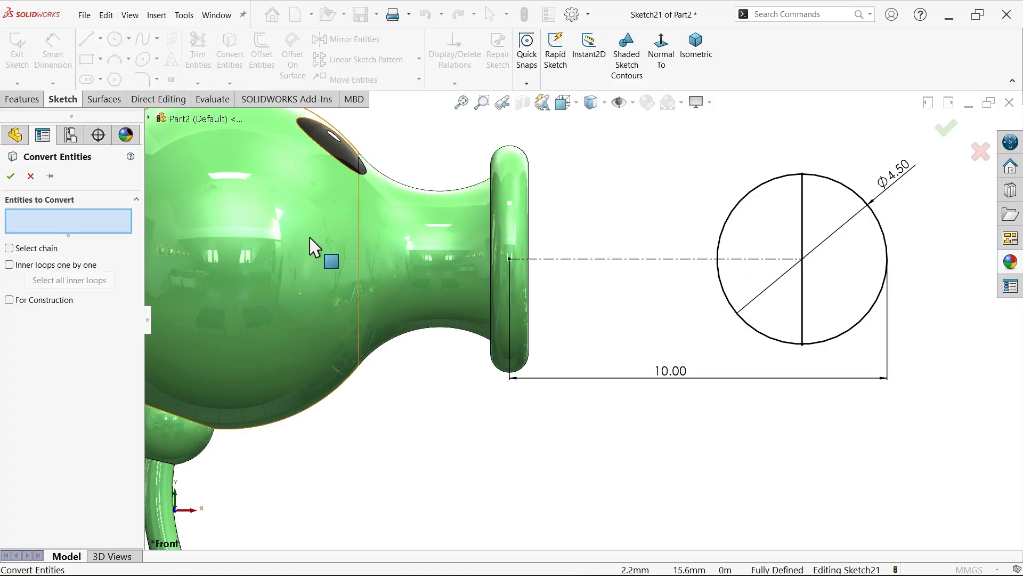
click(11, 176)
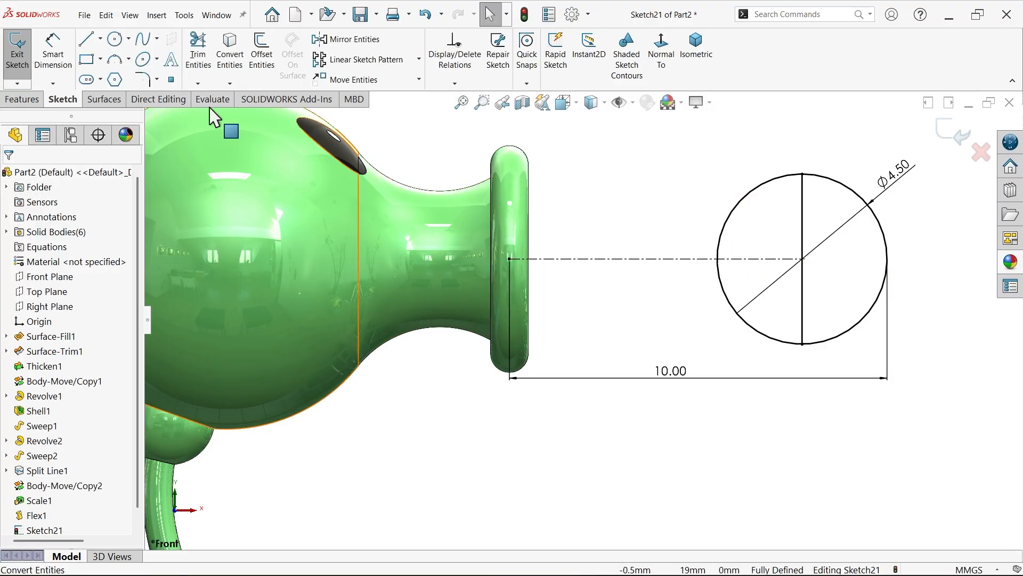
click(197, 49)
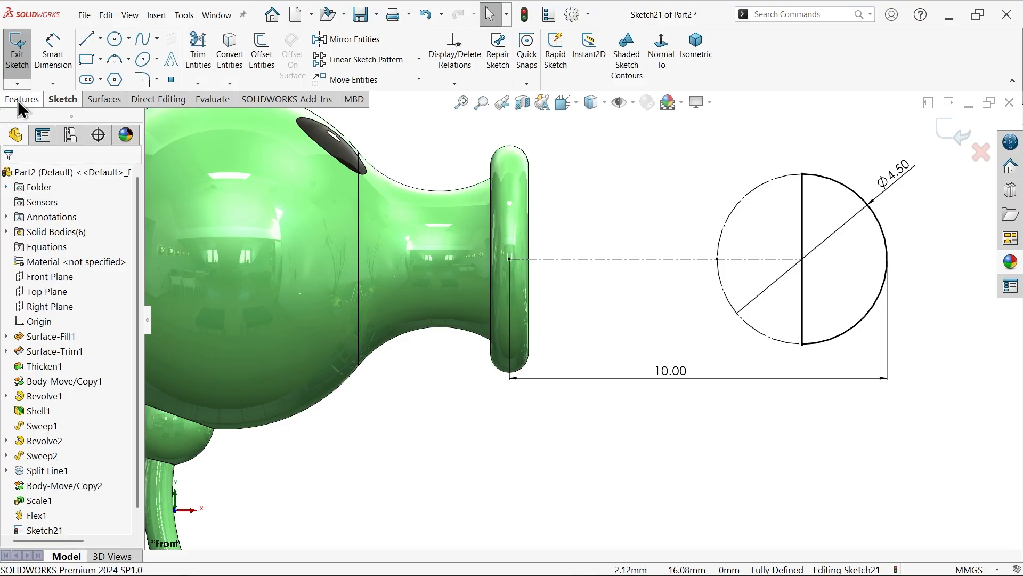
click(23, 98)
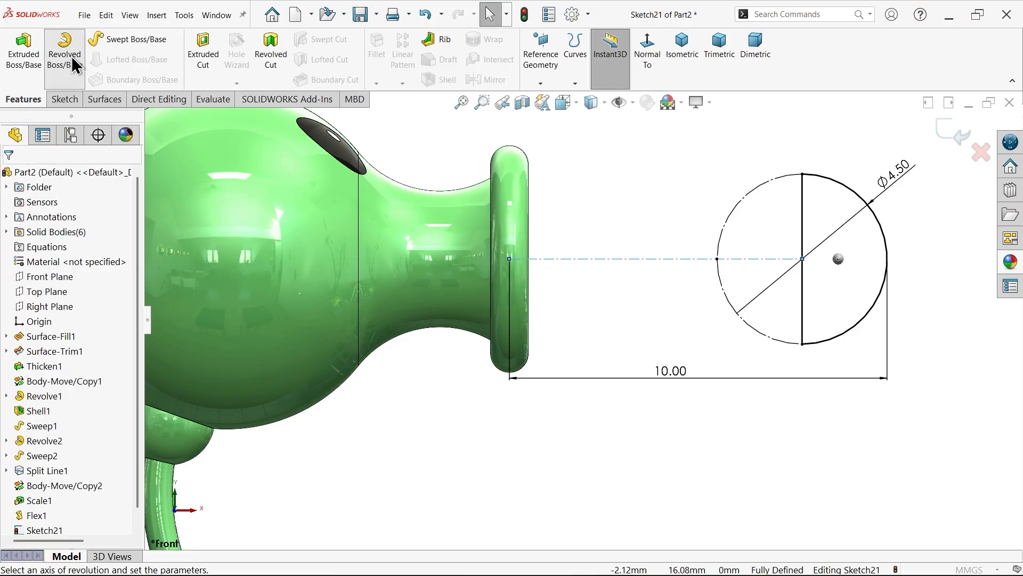
Revolve the half-circle into a pea sphere and view the plant isometrically
click(64, 50)
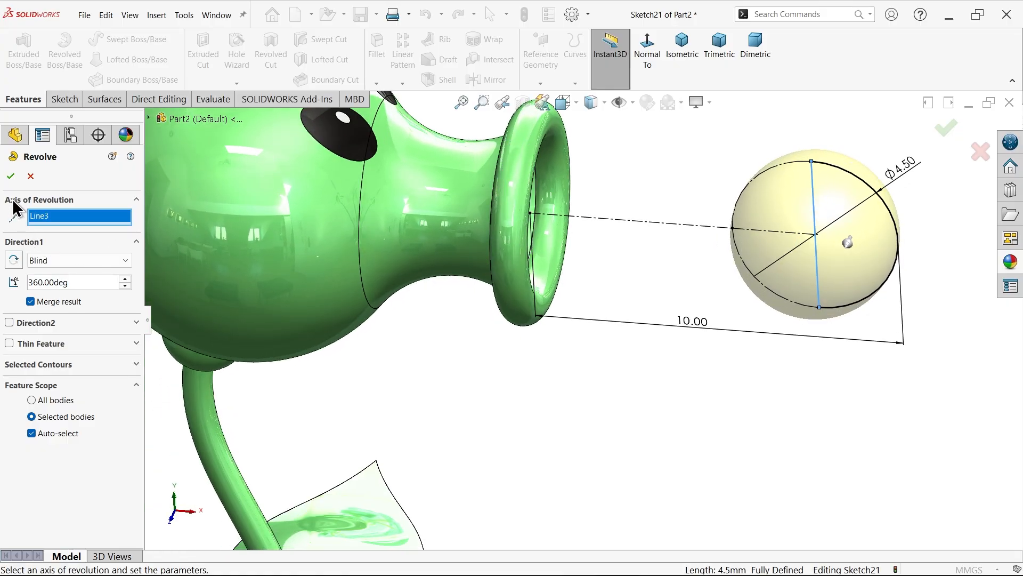
mouse_move(9, 260)
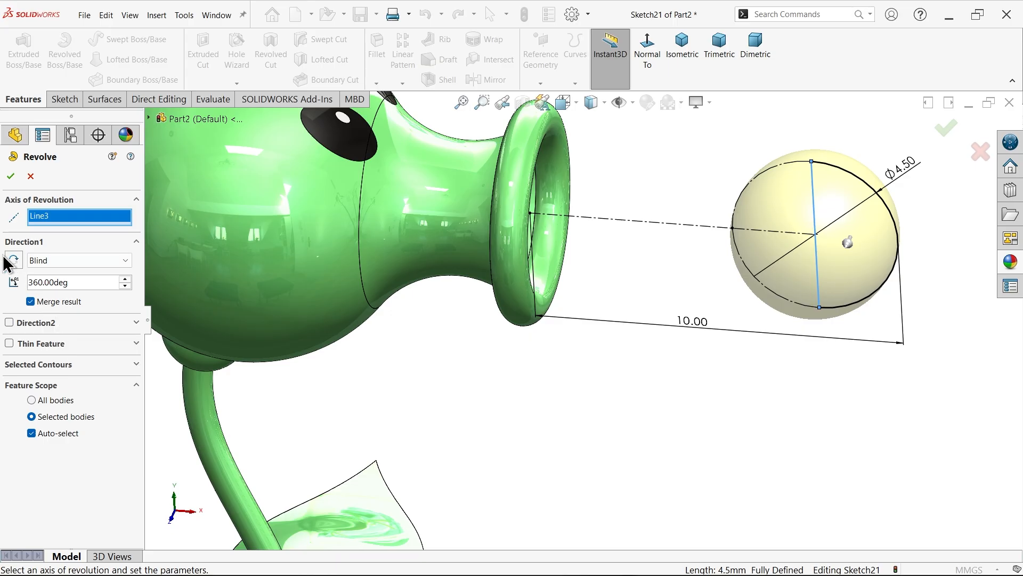
click(10, 176)
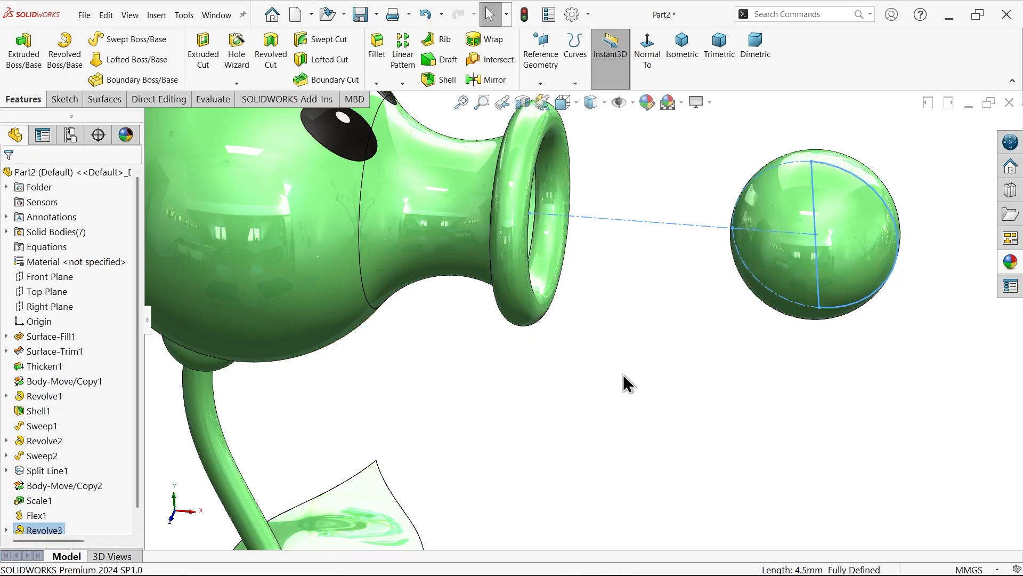
click(659, 390)
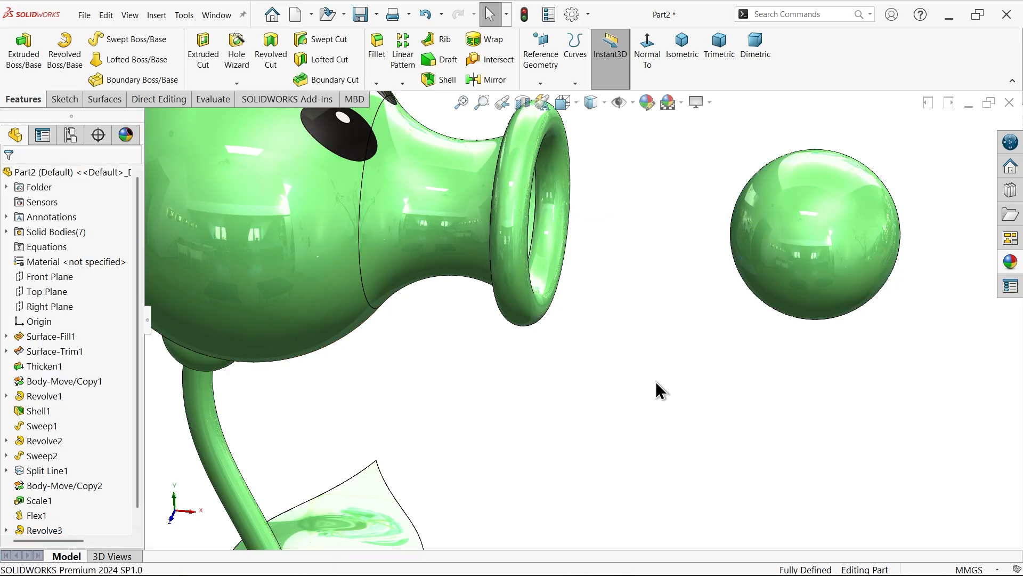
mouse_move(681, 49)
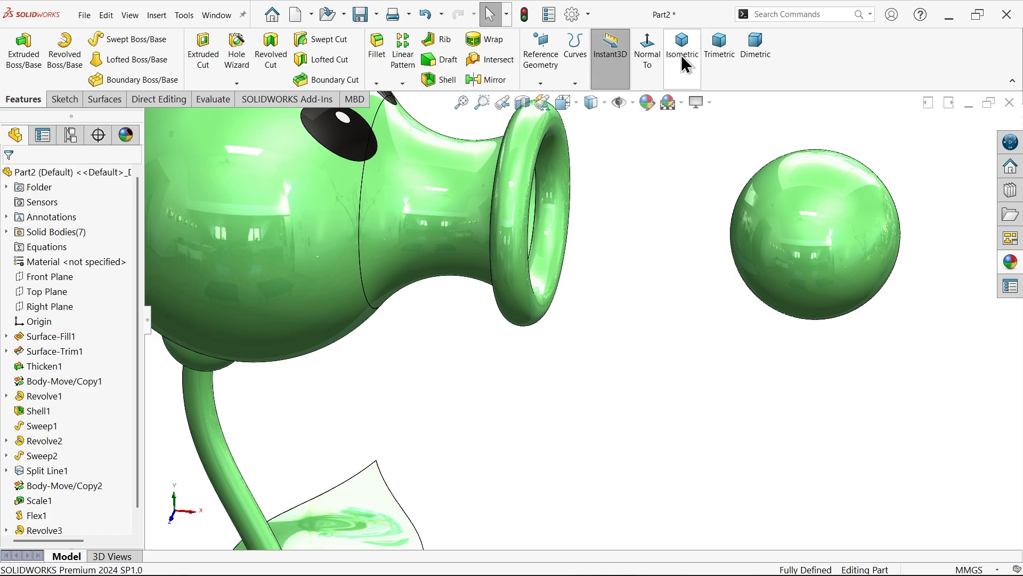
click(682, 51)
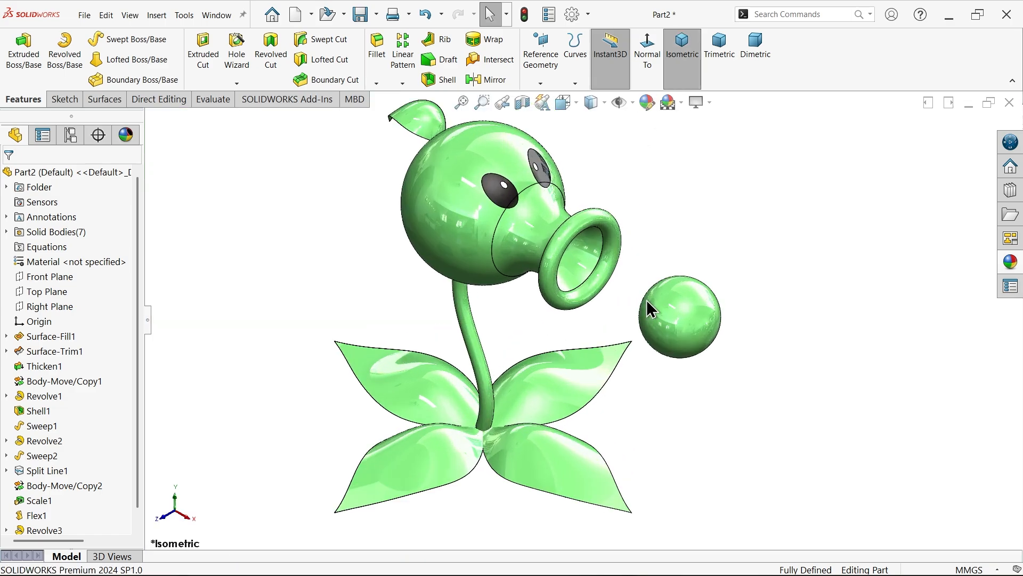
mouse_move(646, 102)
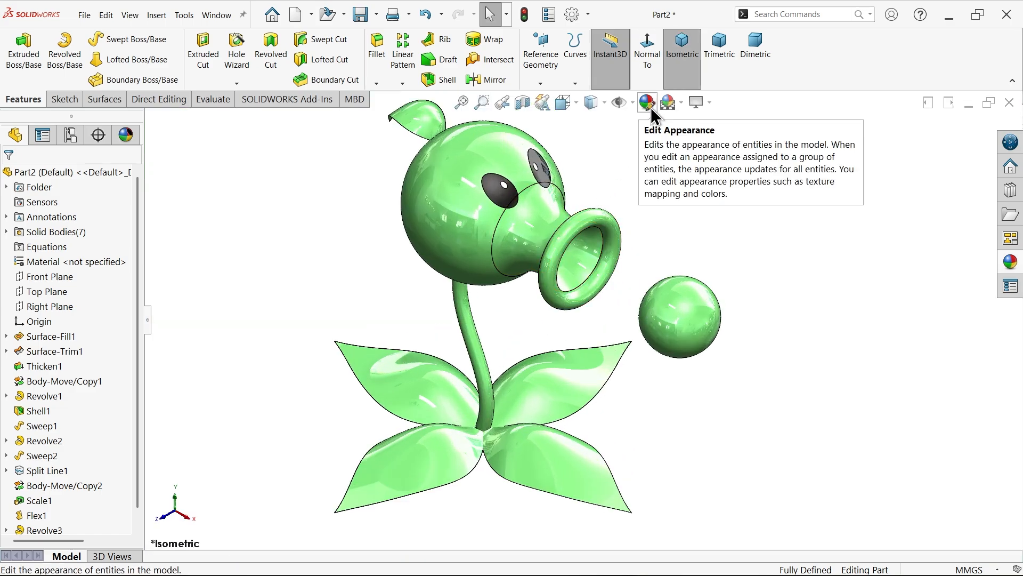
Colour the head, snout, stem, top leaf and pea faces RGB 184,255,0
click(646, 102)
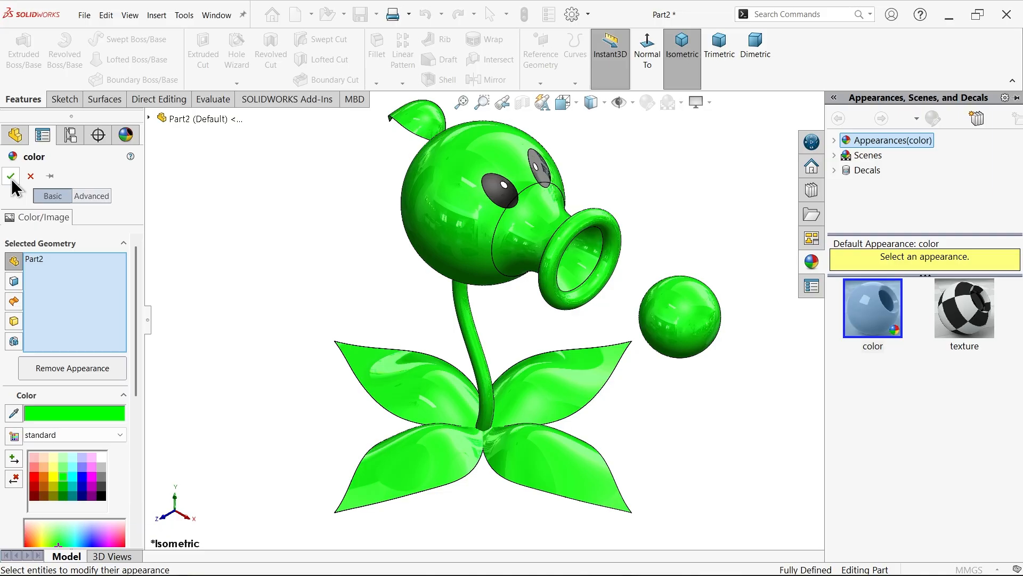
click(11, 176)
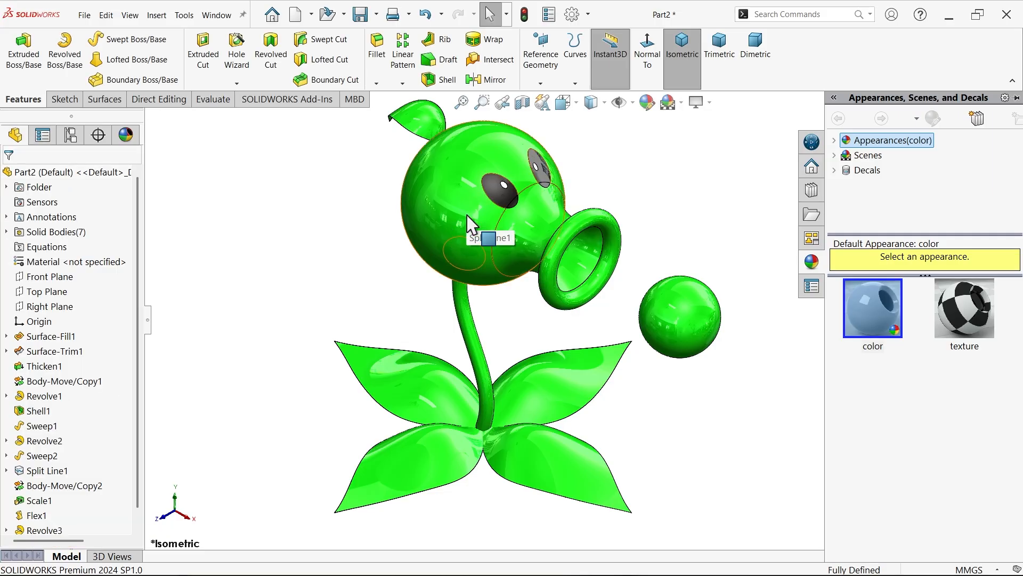
click(48, 470)
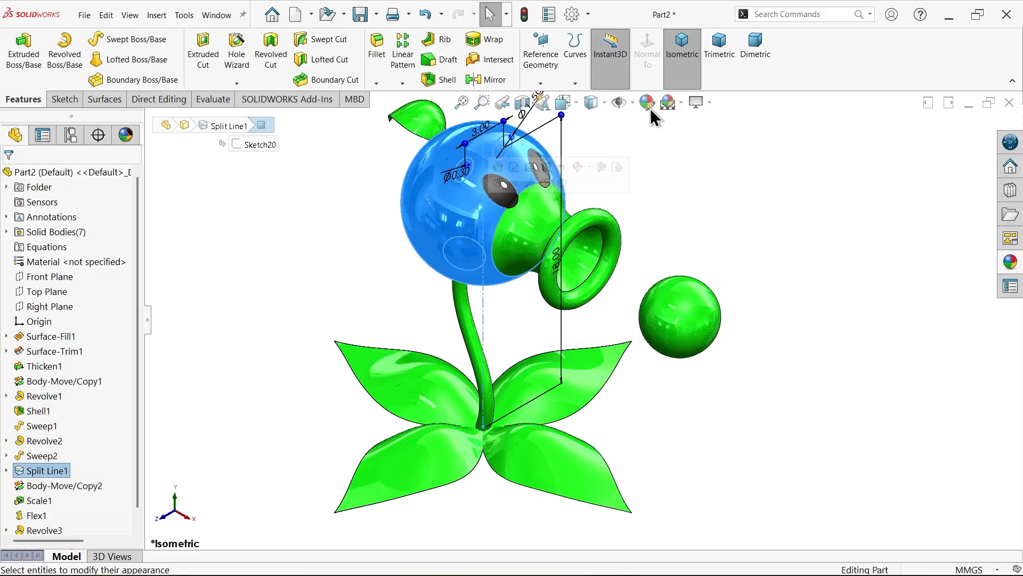
click(646, 103)
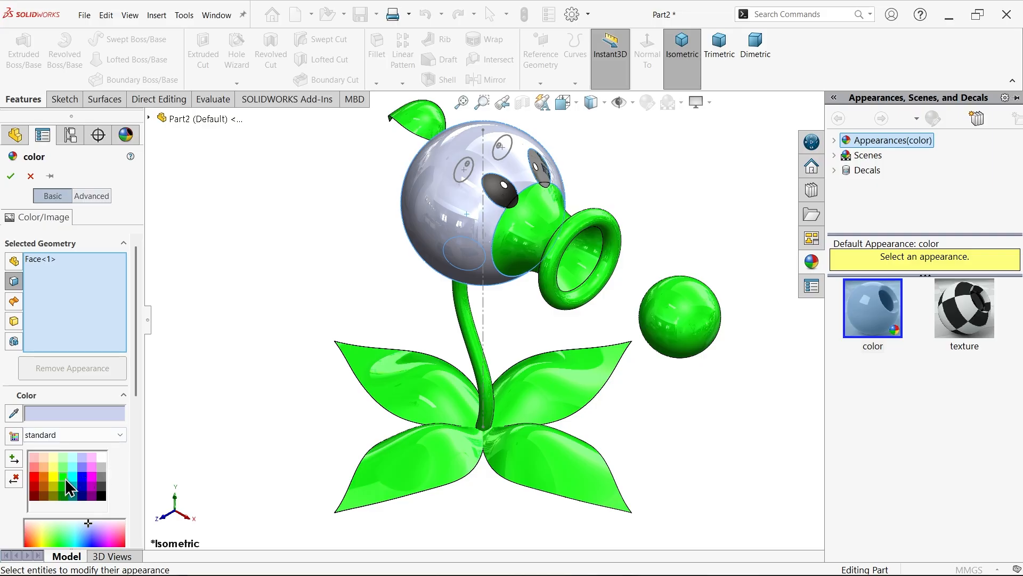
scroll(down, 3)
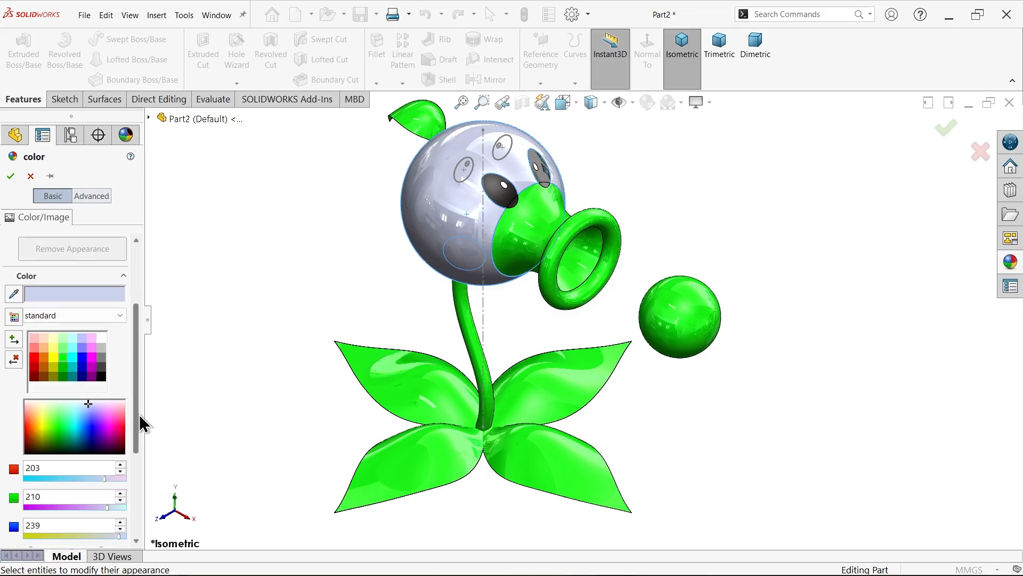
click(58, 428)
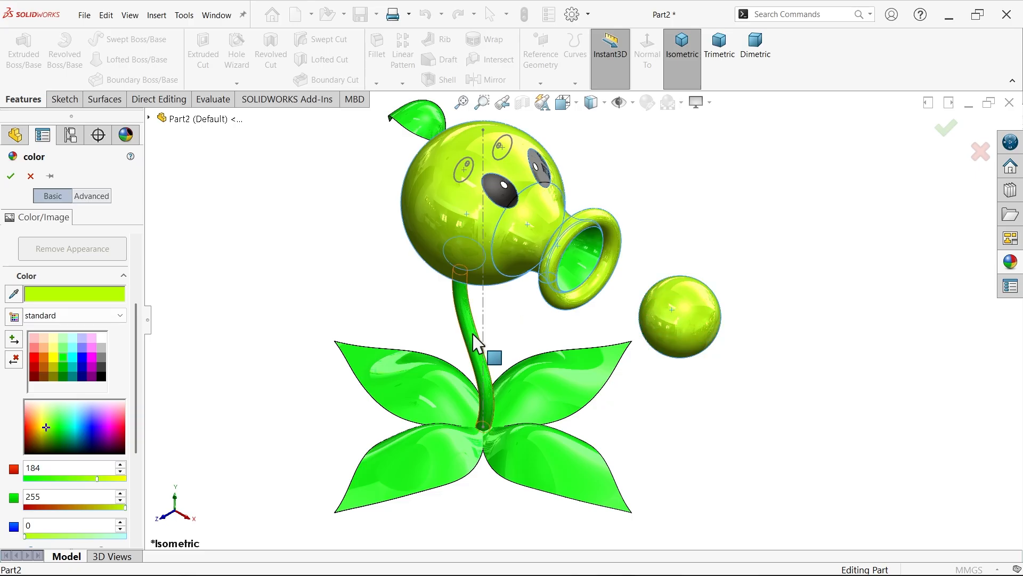
mouse_move(584, 281)
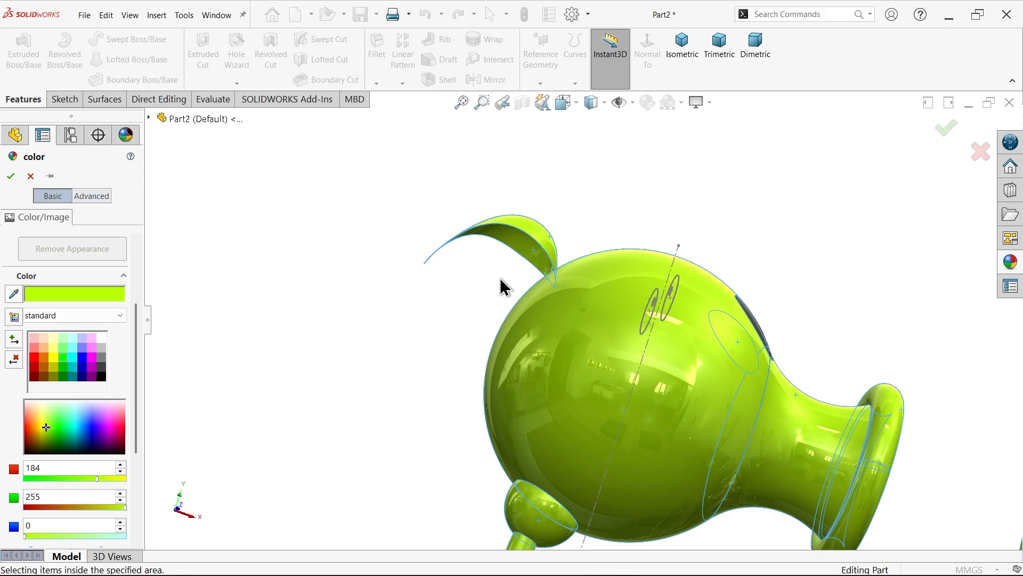
click(681, 46)
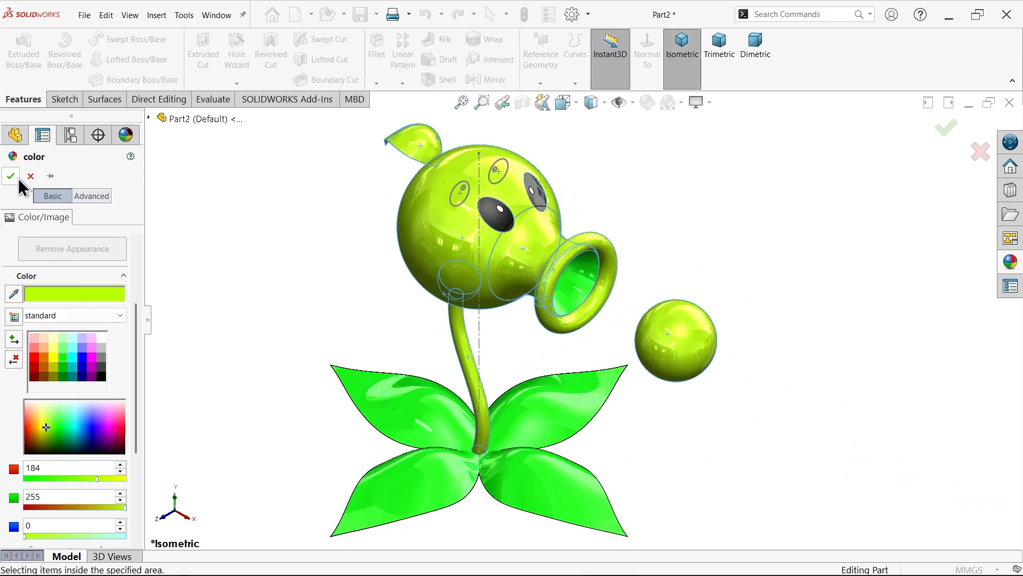
click(11, 176)
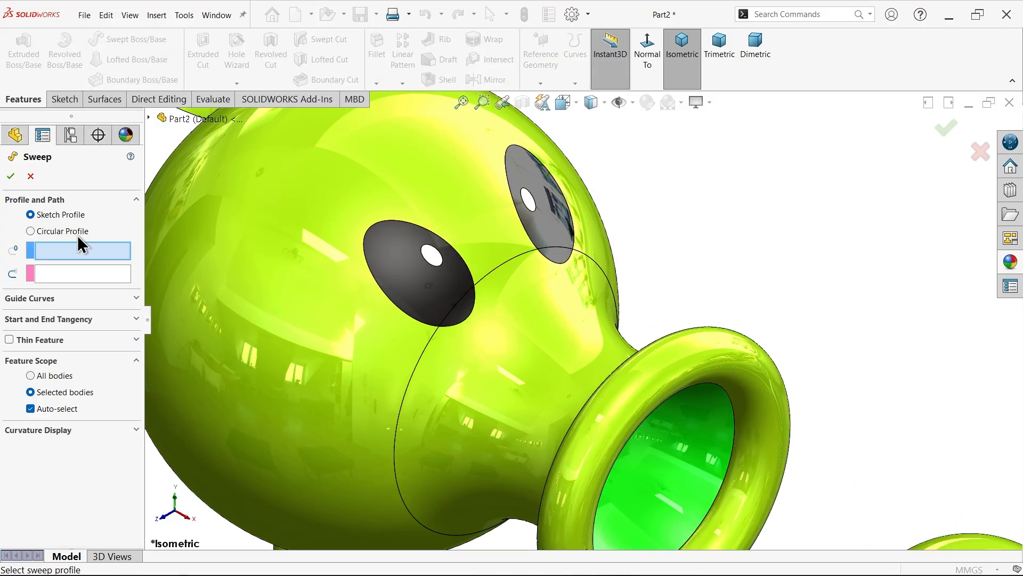
Sweep a 0.10 mm circular profile along the front eye's edge loop
click(30, 231)
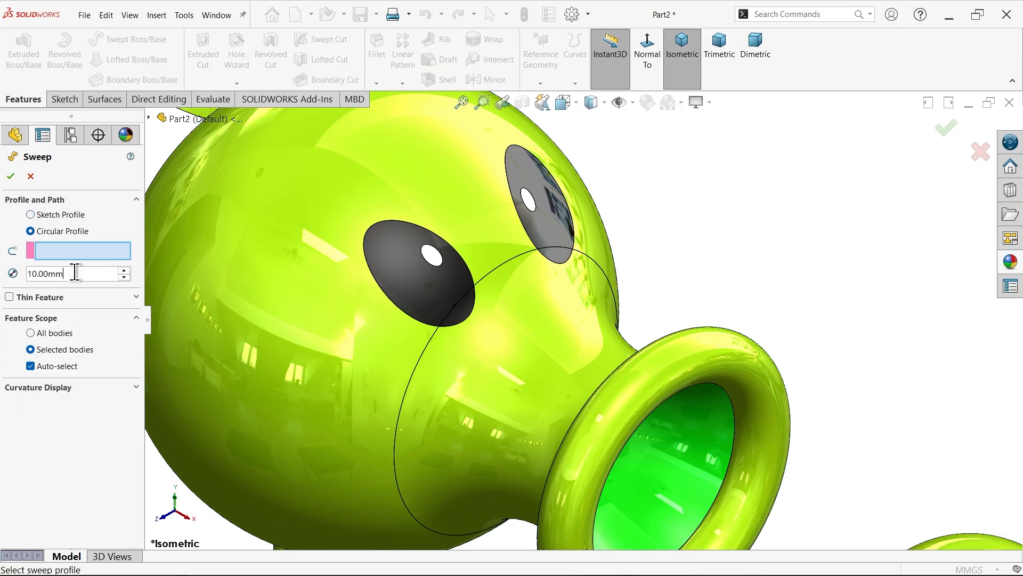
triple_click(72, 274)
text(0.1)
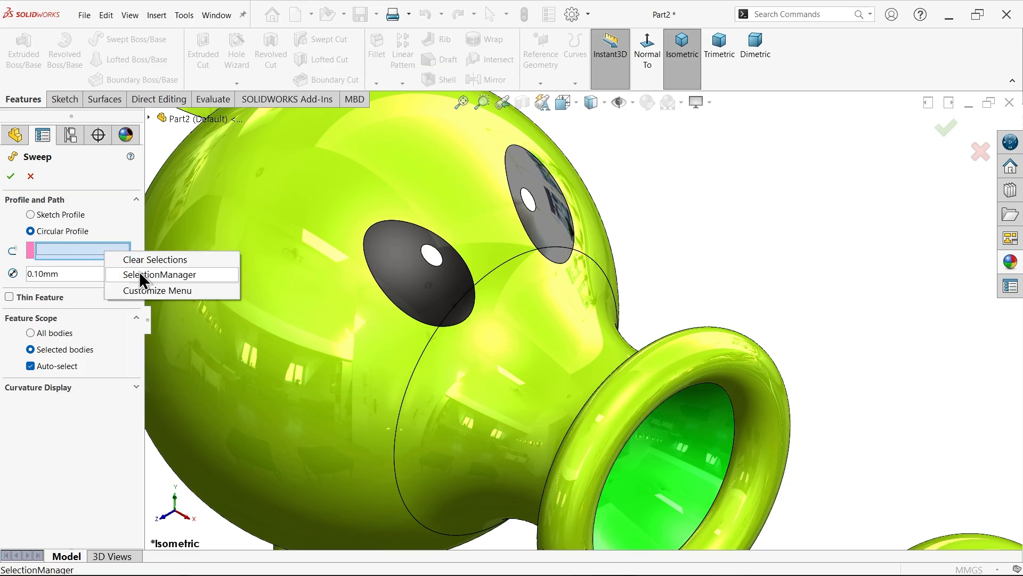
click(156, 274)
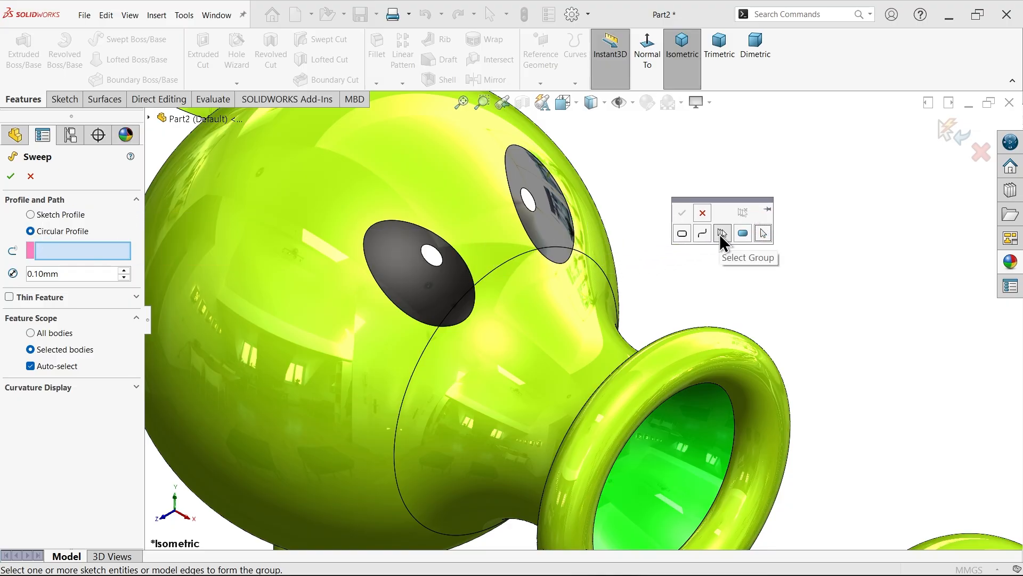
mouse_move(723, 233)
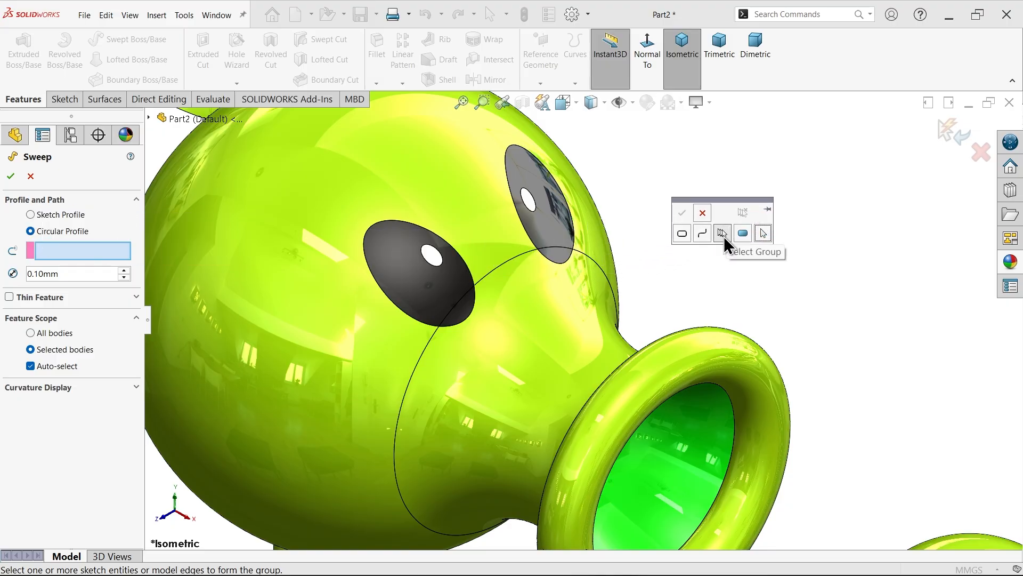
mouse_move(535, 266)
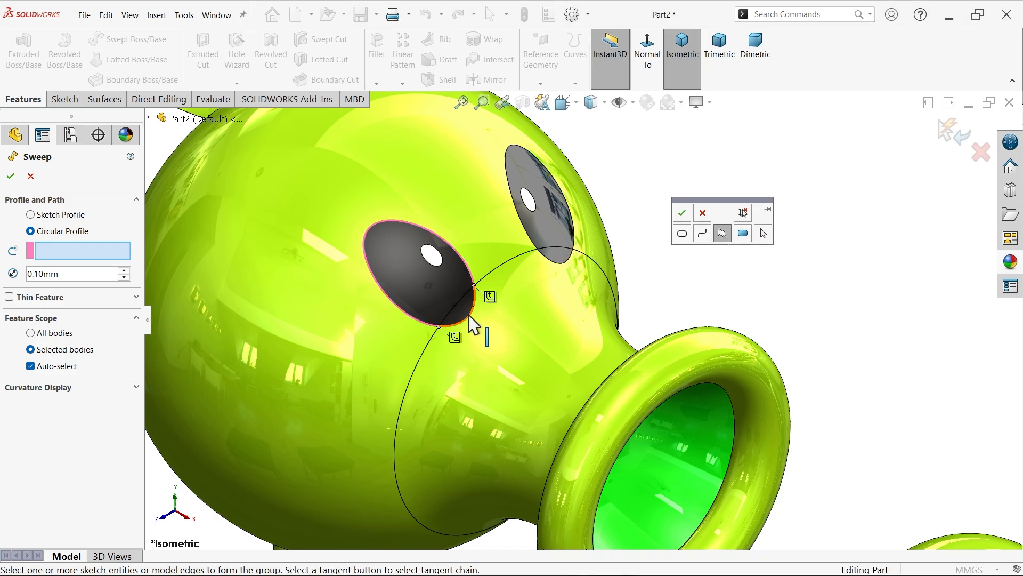
click(681, 212)
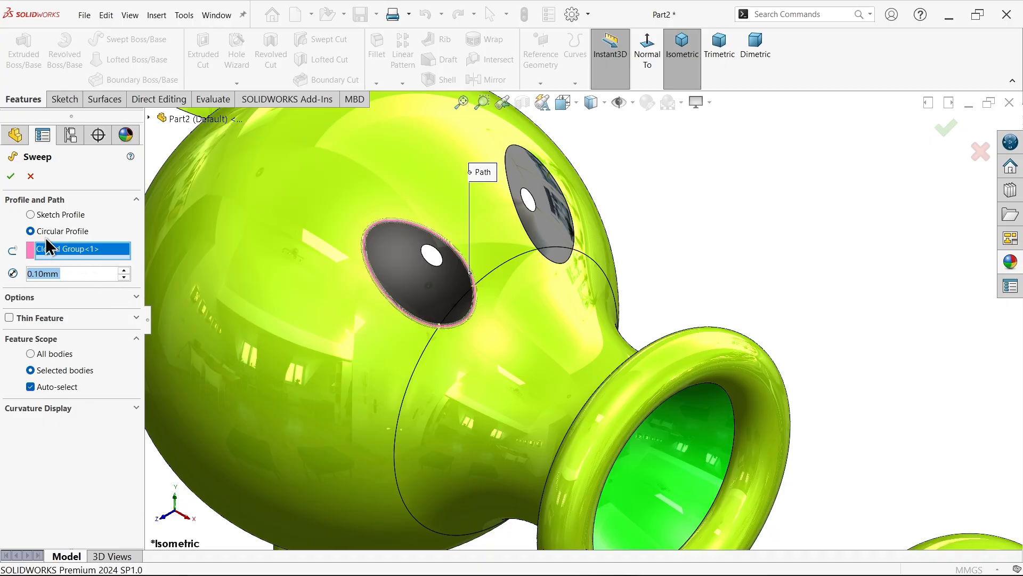
click(9, 176)
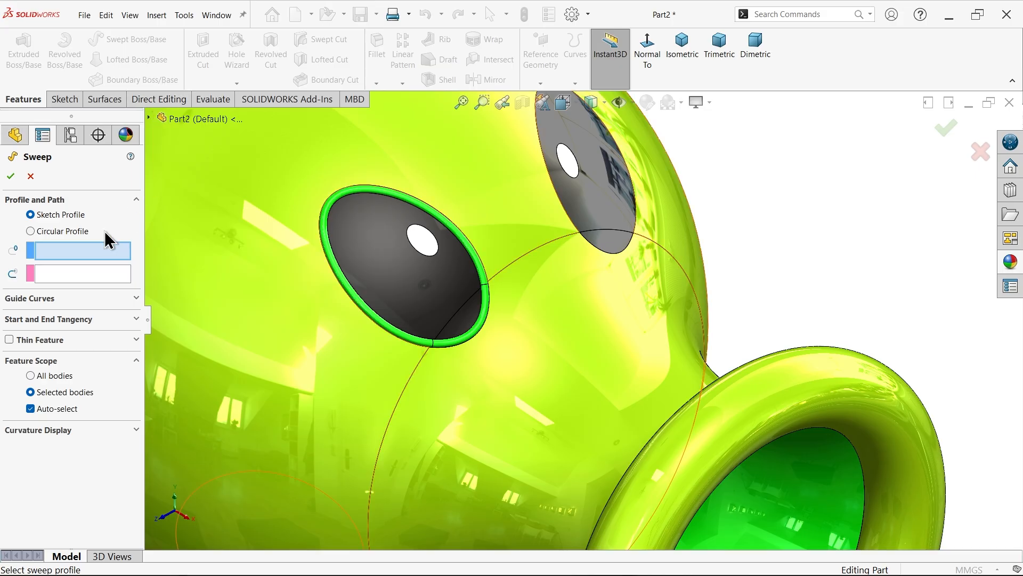
Sweep a matching 0.10 mm circular ring along the second eye's edge loop
click(31, 231)
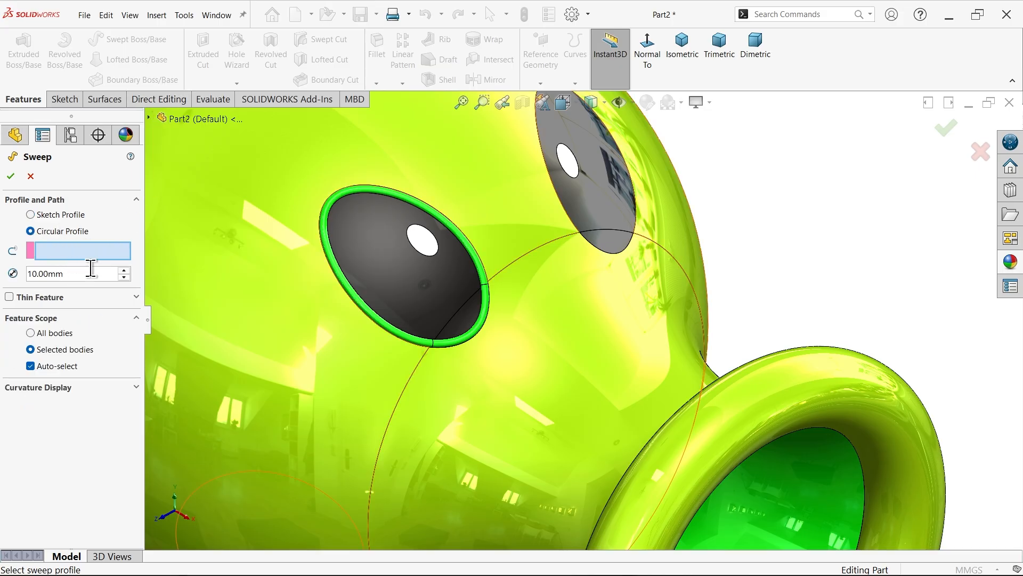
triple_click(65, 274)
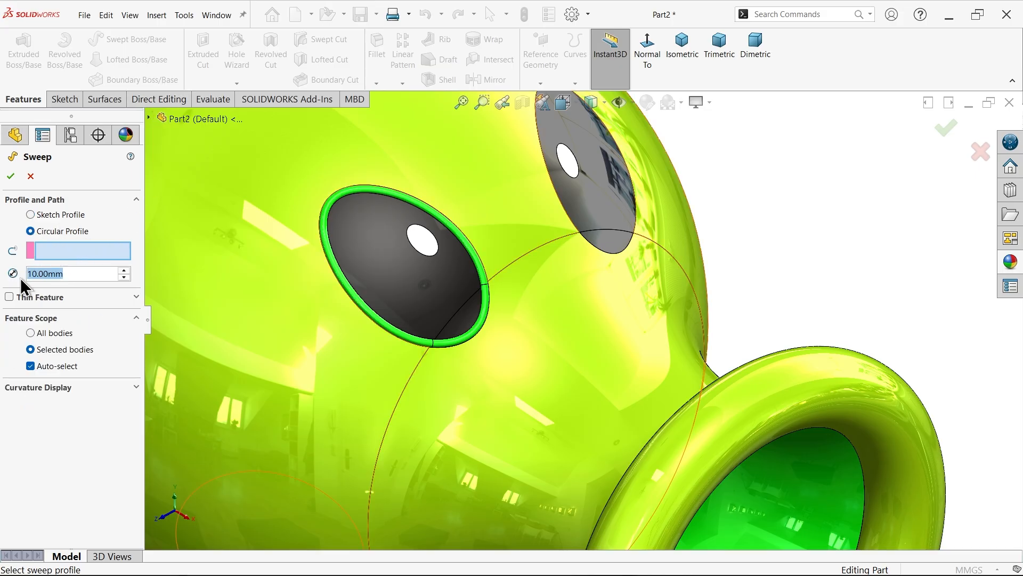
click(123, 272)
text(0.1)
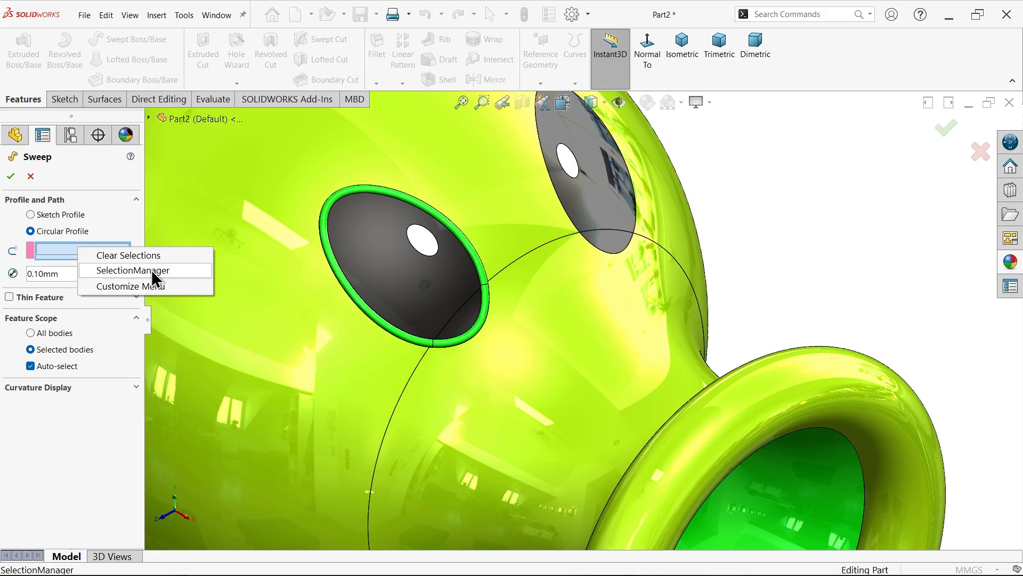
click(136, 270)
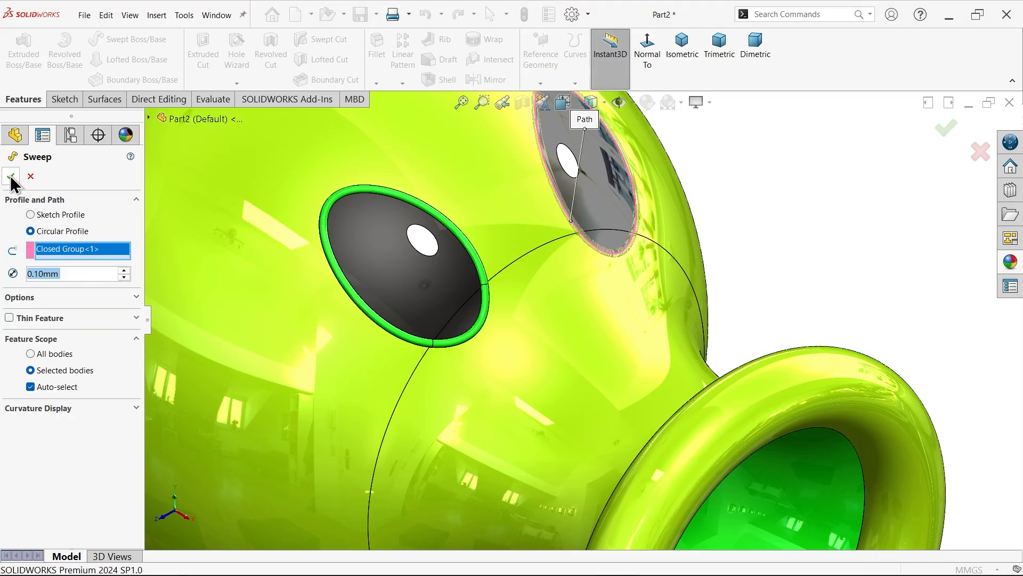
click(10, 176)
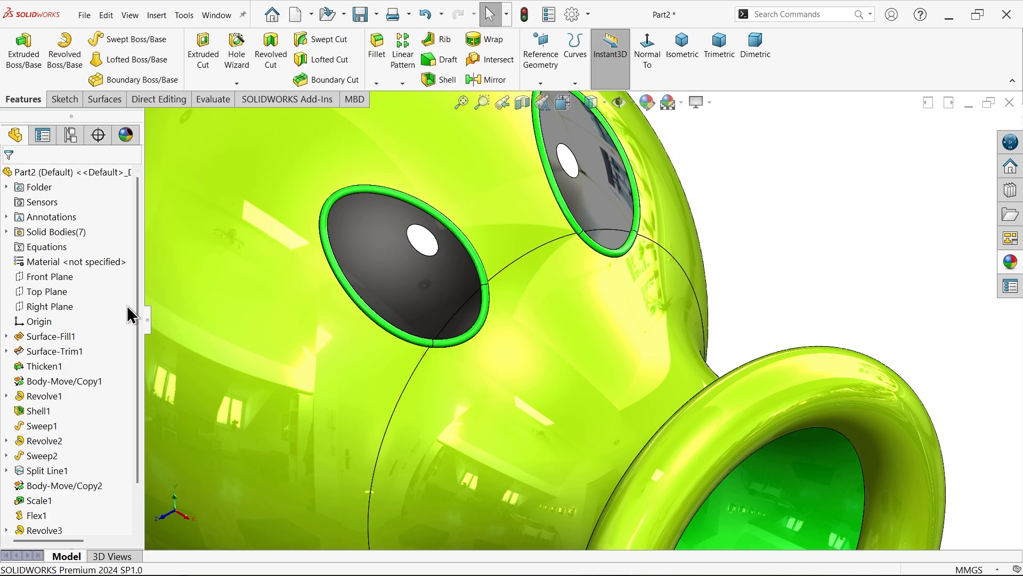
click(42, 500)
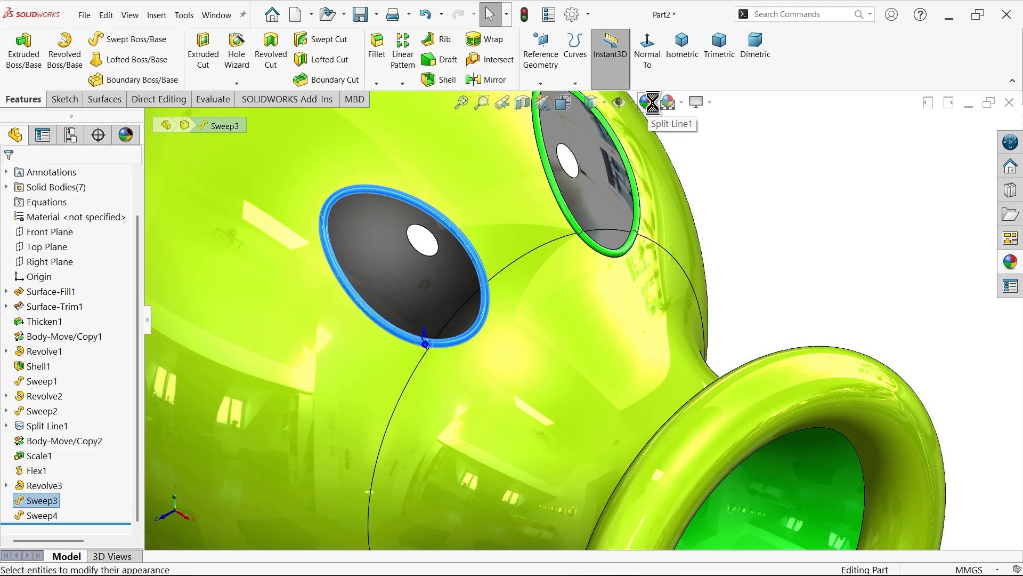
Apply a red appearance to the eye rings Sweep3 and Sweep4
click(125, 135)
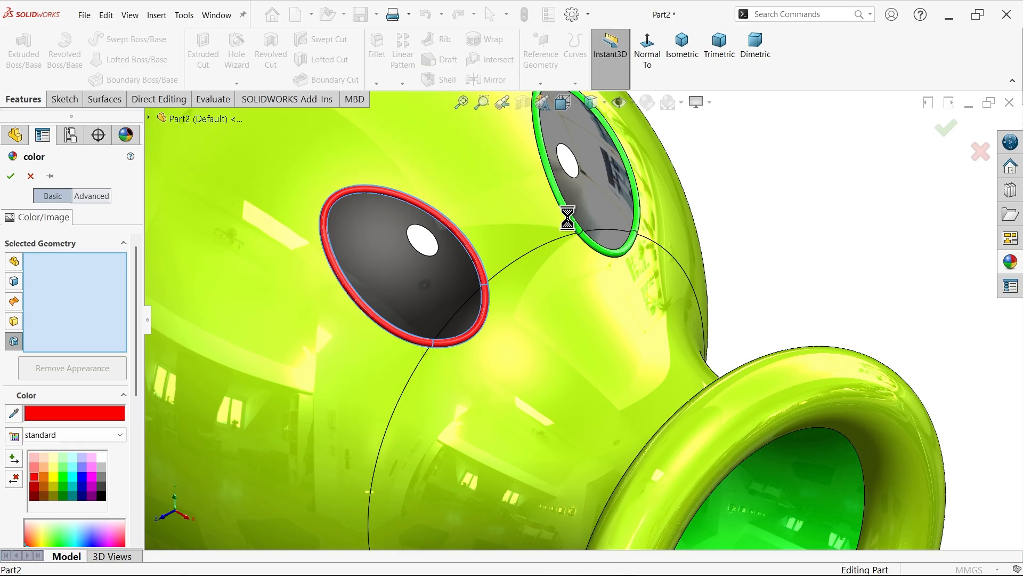
click(9, 177)
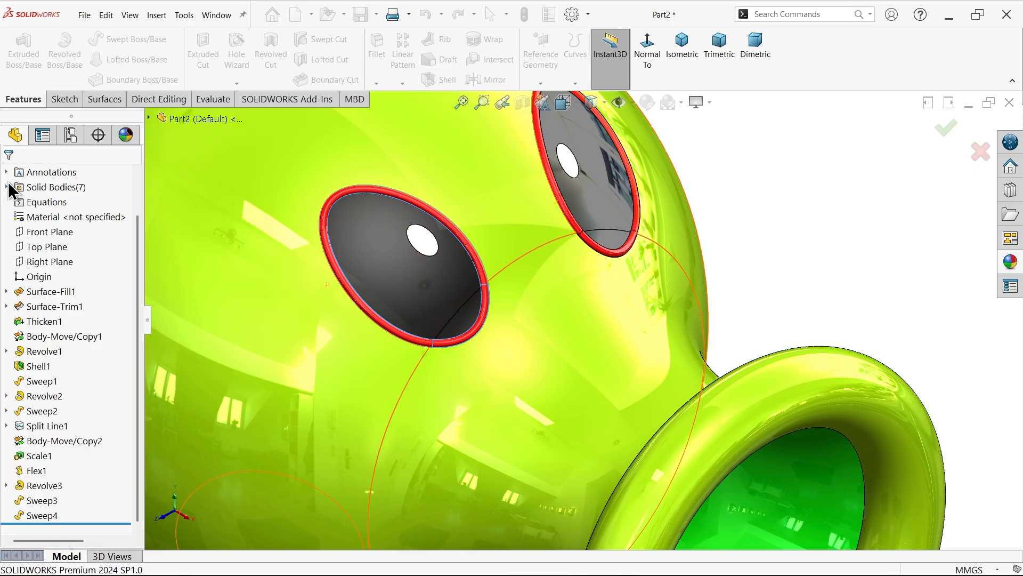
click(682, 47)
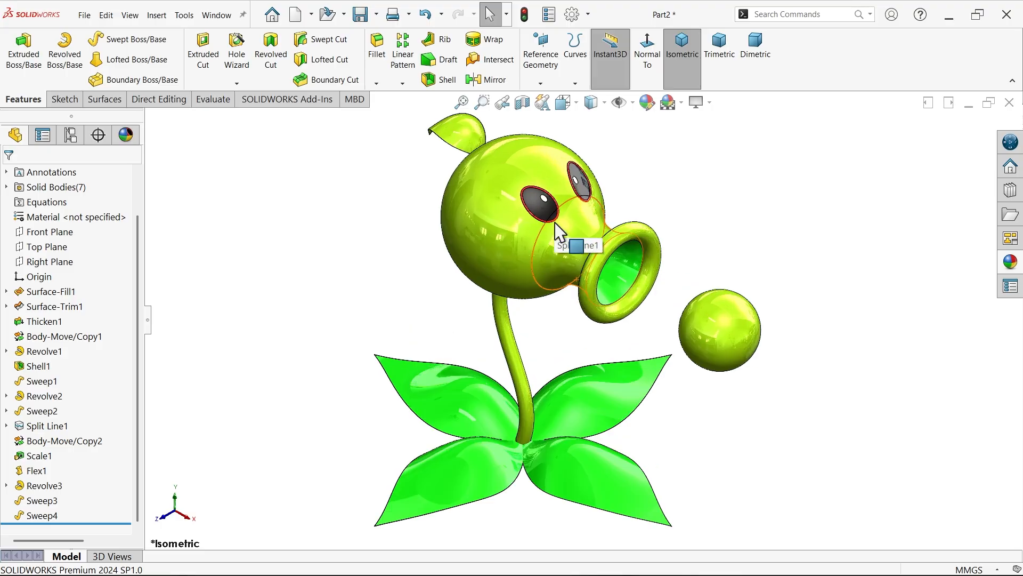
mouse_move(385, 310)
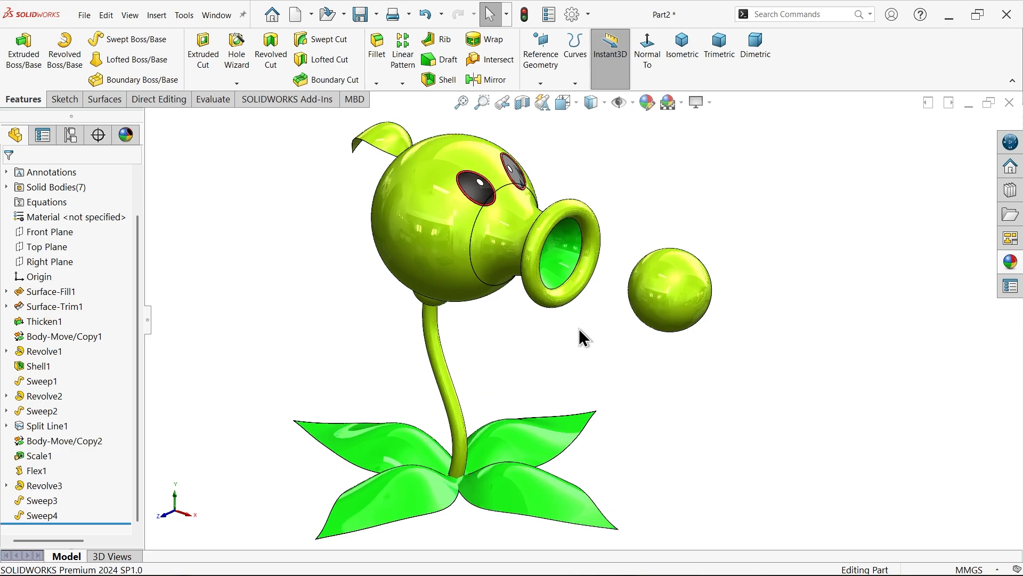
mouse_move(583, 372)
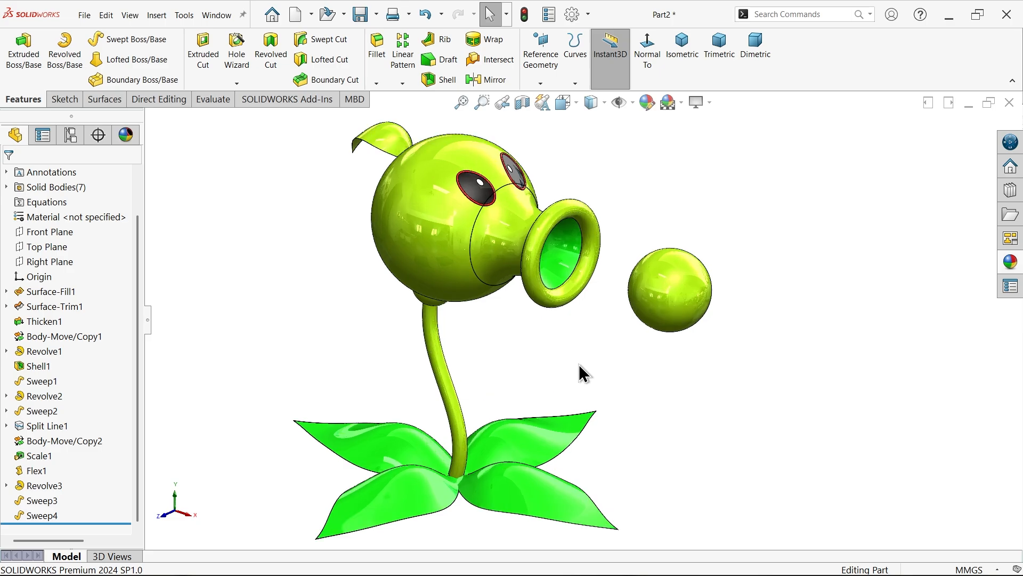